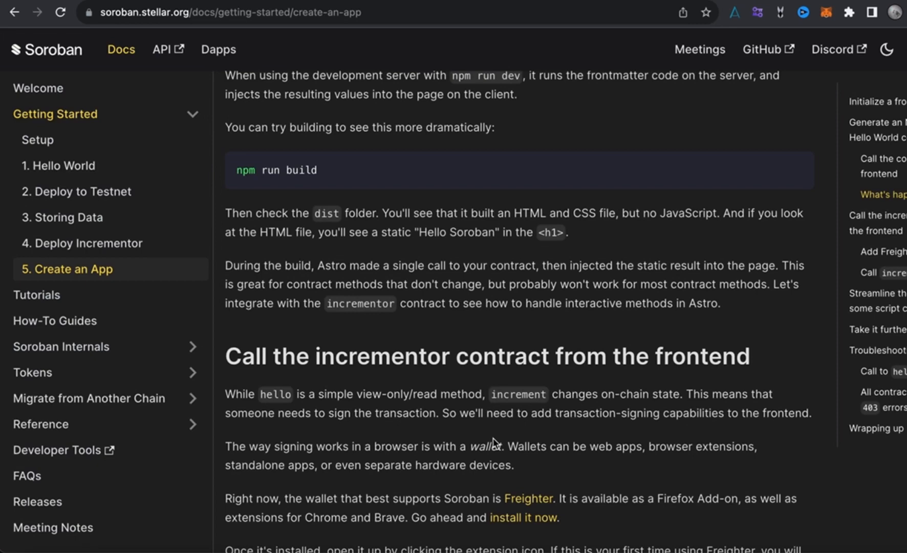
# Scroll through the wallet signing and Freighter setup instructions to the Add Freighter heading
pyautogui.scroll(-3)
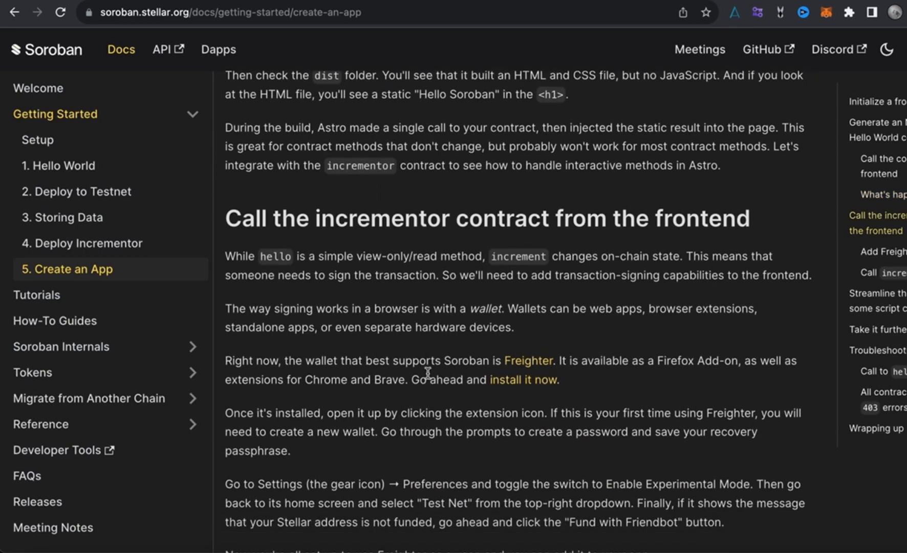
pyautogui.scroll(-3)
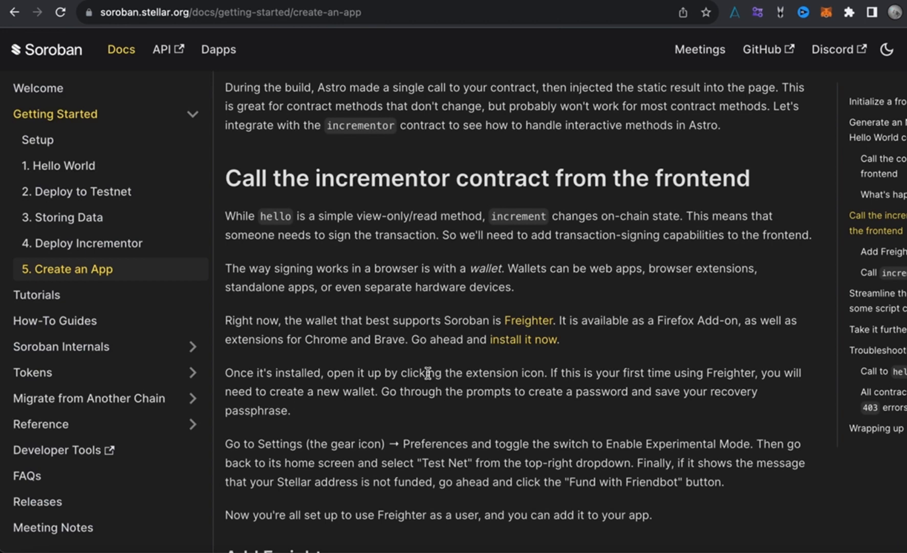
pyautogui.scroll(-3)
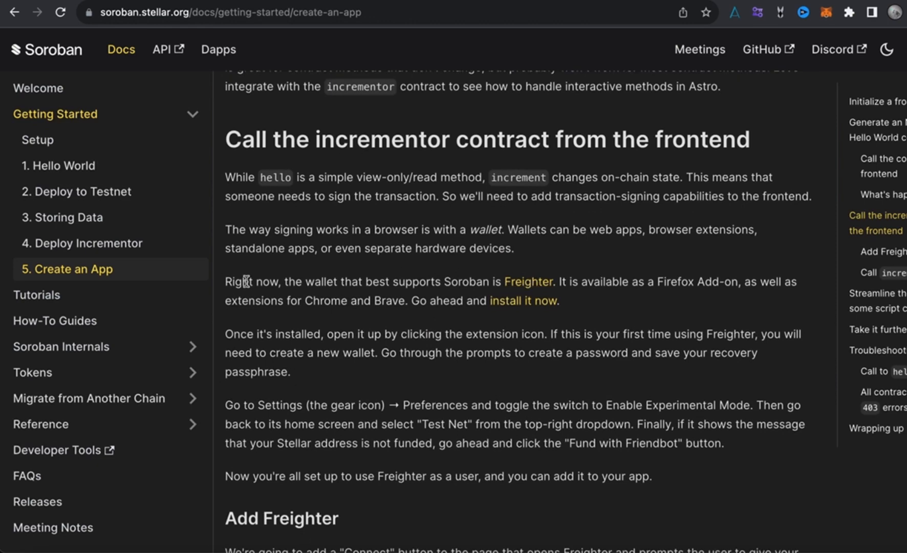
pyautogui.moveTo(481, 277)
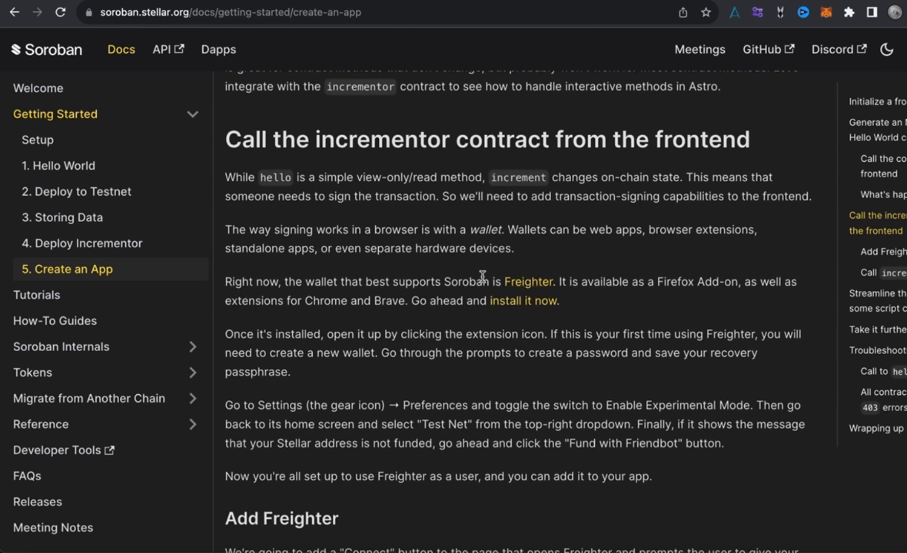
pyautogui.moveTo(522, 300)
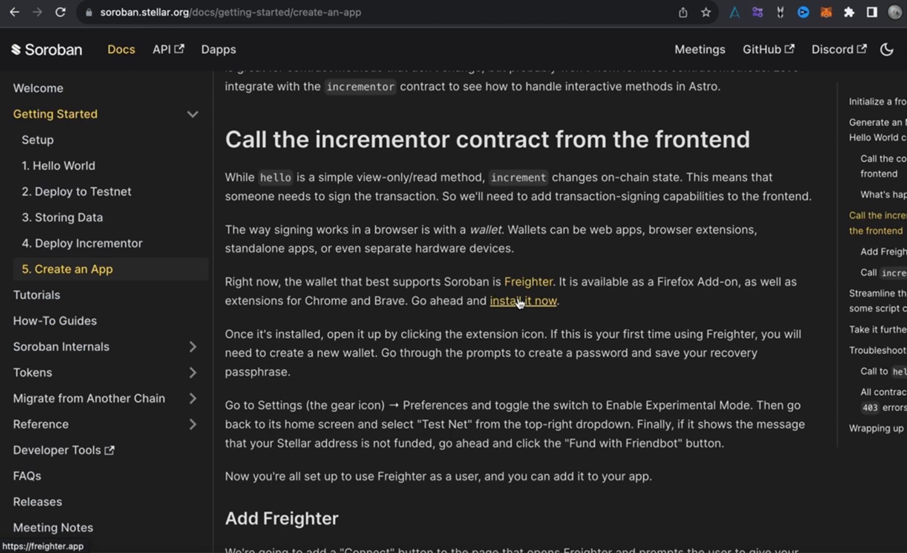
pyautogui.scroll(3)
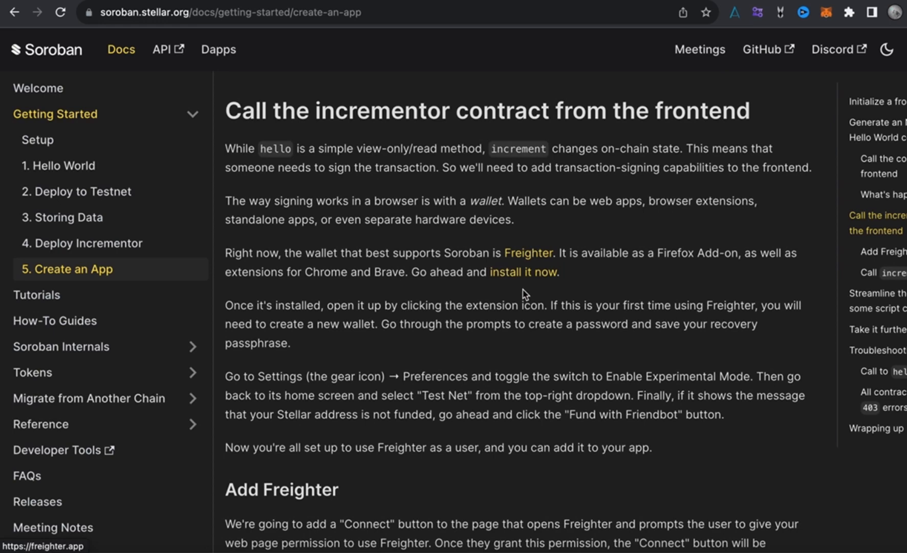
pyautogui.moveTo(368, 320)
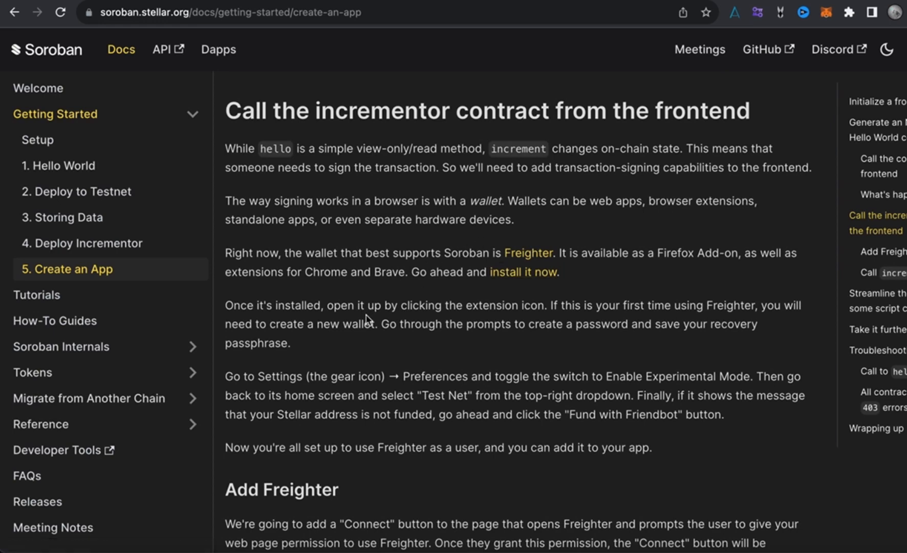
pyautogui.moveTo(485, 287)
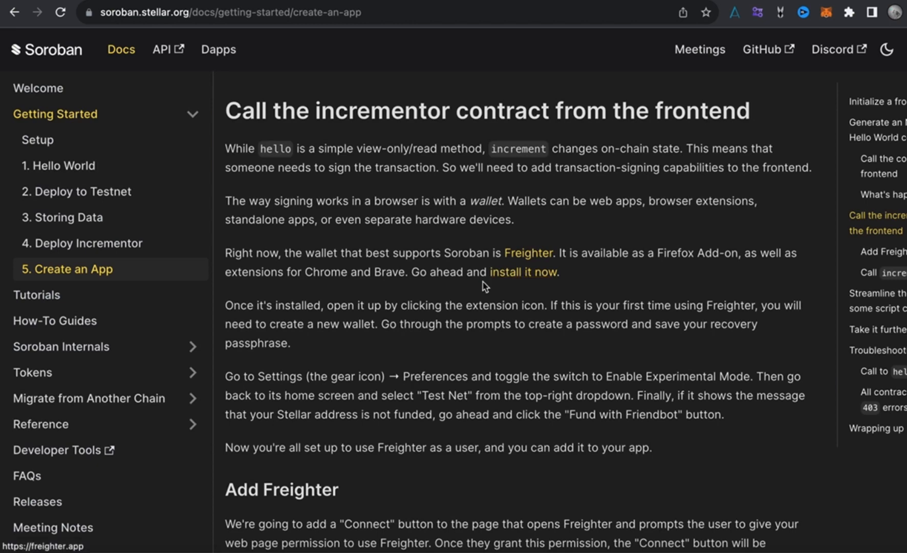
pyautogui.moveTo(362, 363)
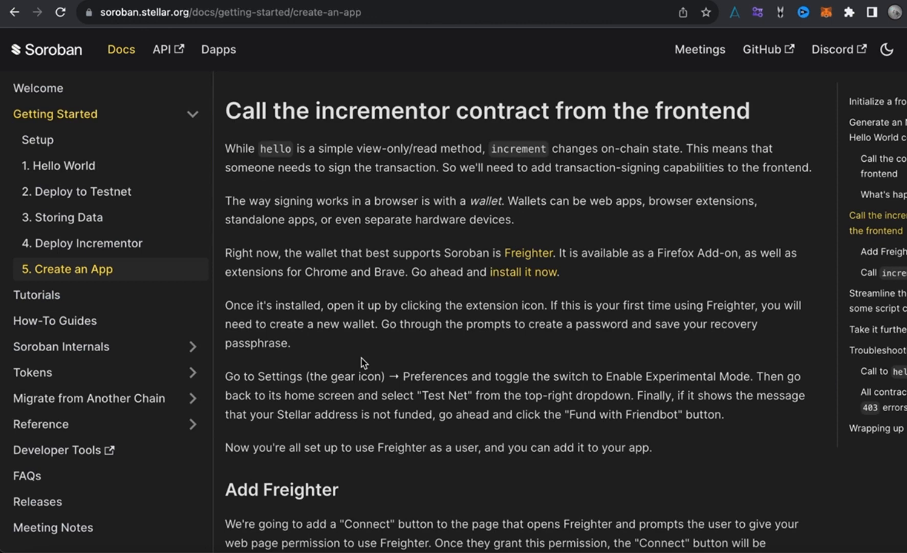
pyautogui.scroll(-3)
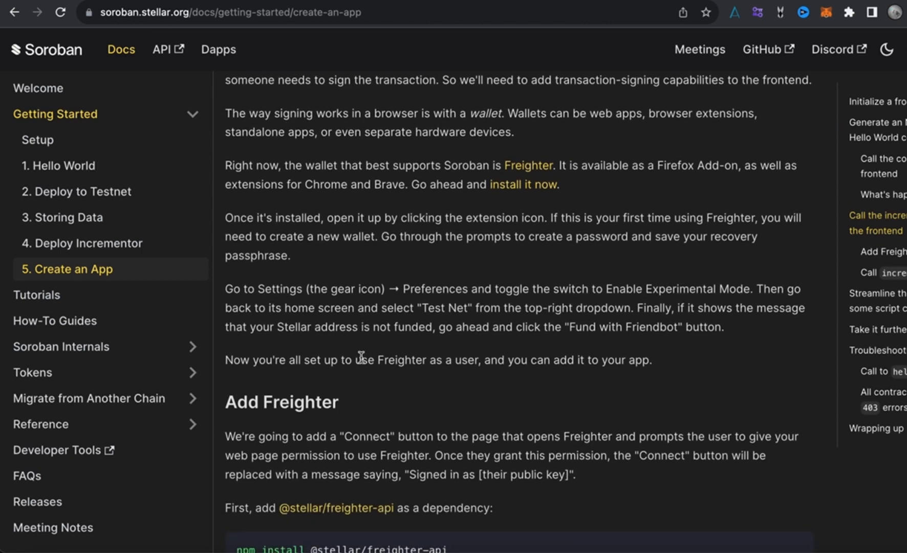
pyautogui.moveTo(244, 308)
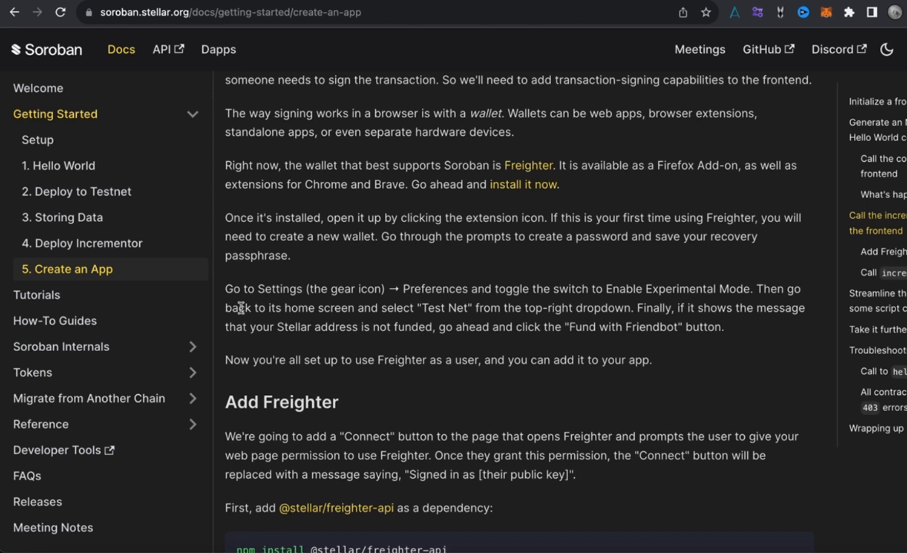
pyautogui.moveTo(422, 168)
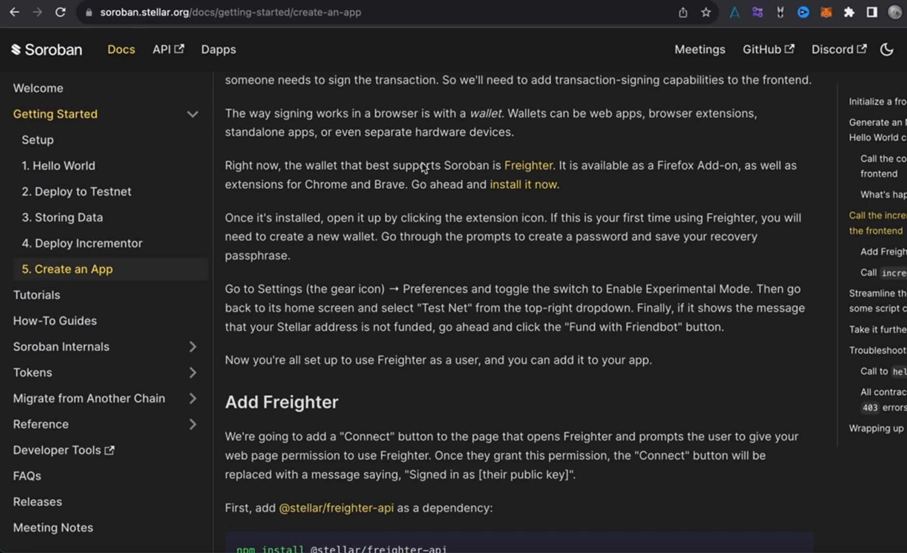
pyautogui.click(756, 12)
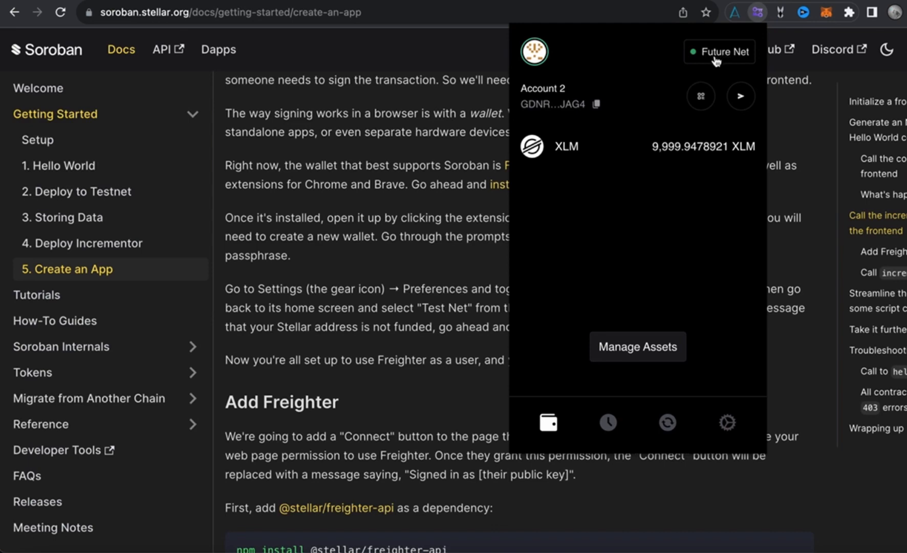
pyautogui.click(728, 423)
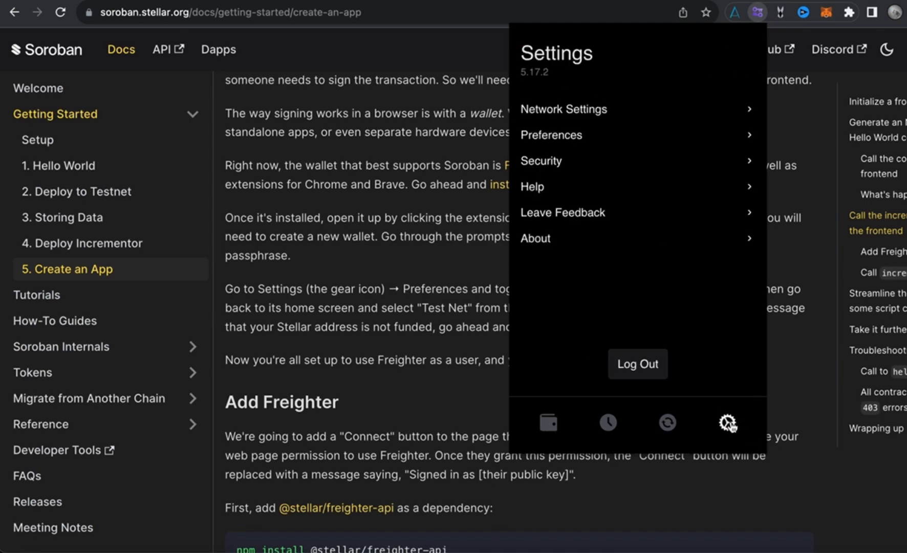
pyautogui.moveTo(548, 144)
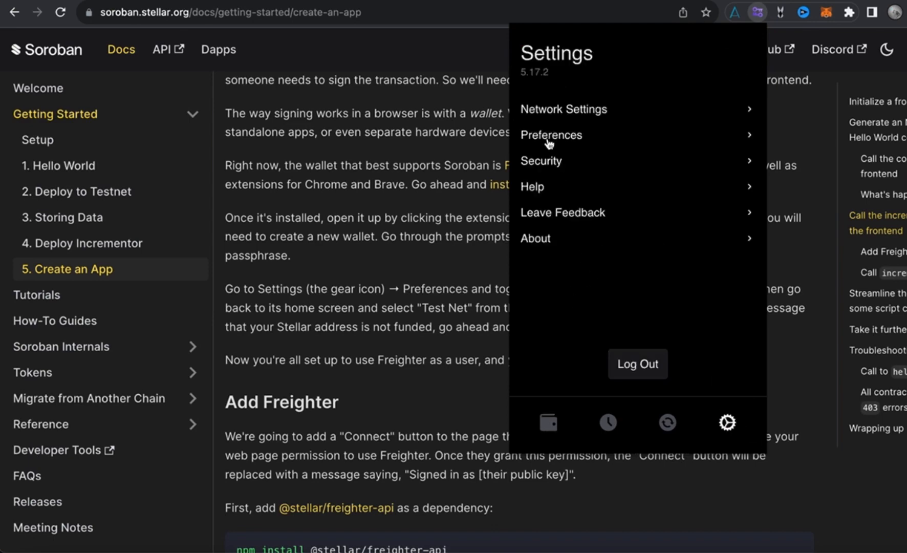
pyautogui.click(550, 135)
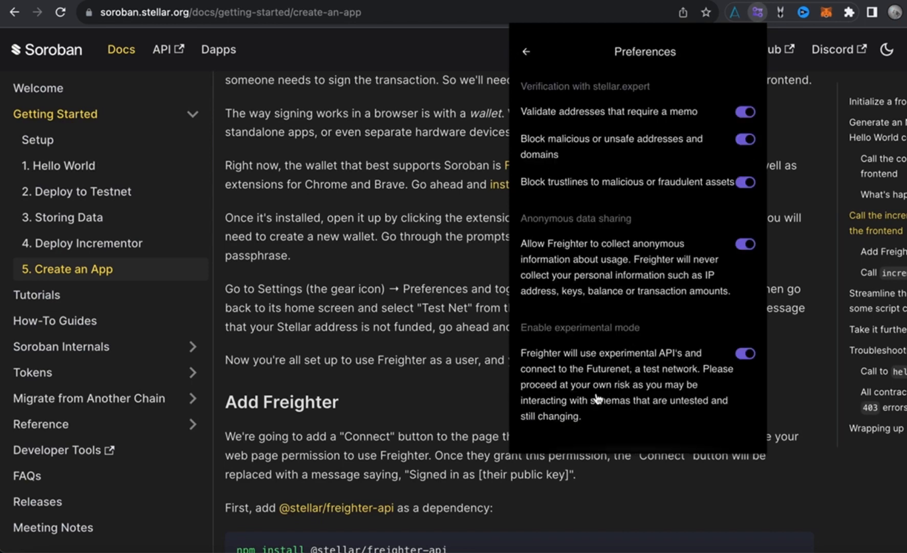
pyautogui.moveTo(698, 344)
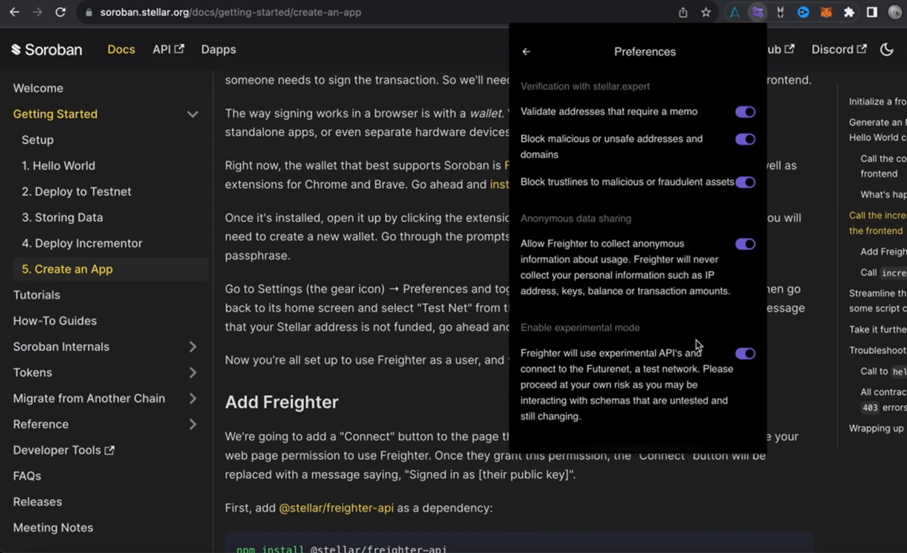
pyautogui.click(525, 53)
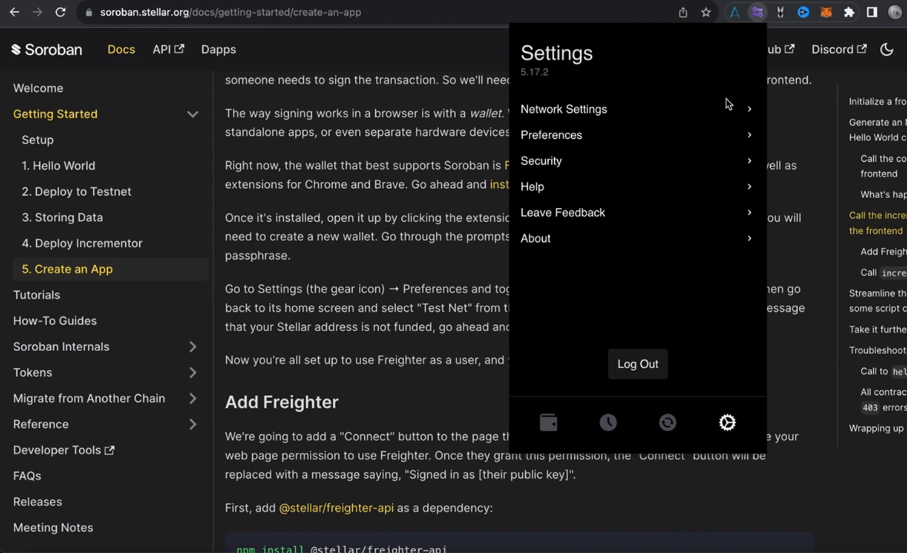
pyautogui.click(547, 422)
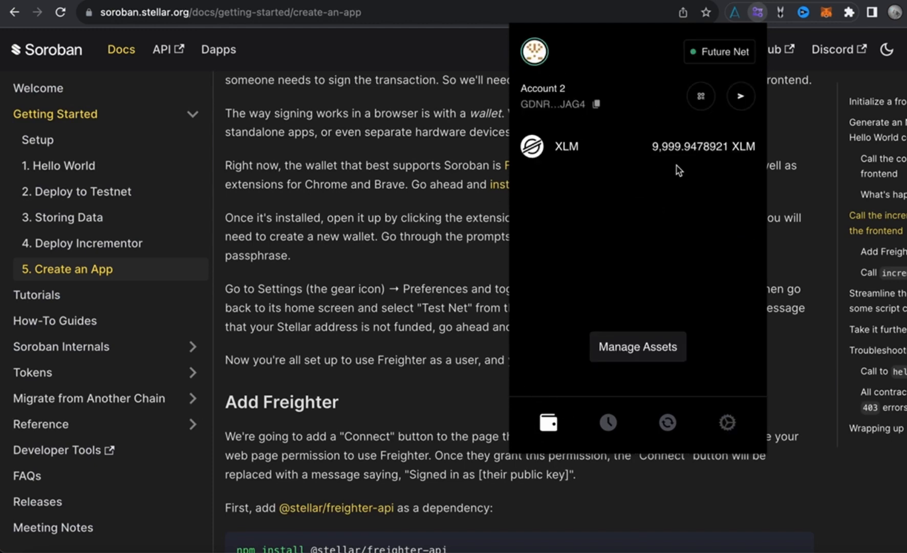
pyautogui.moveTo(625, 134)
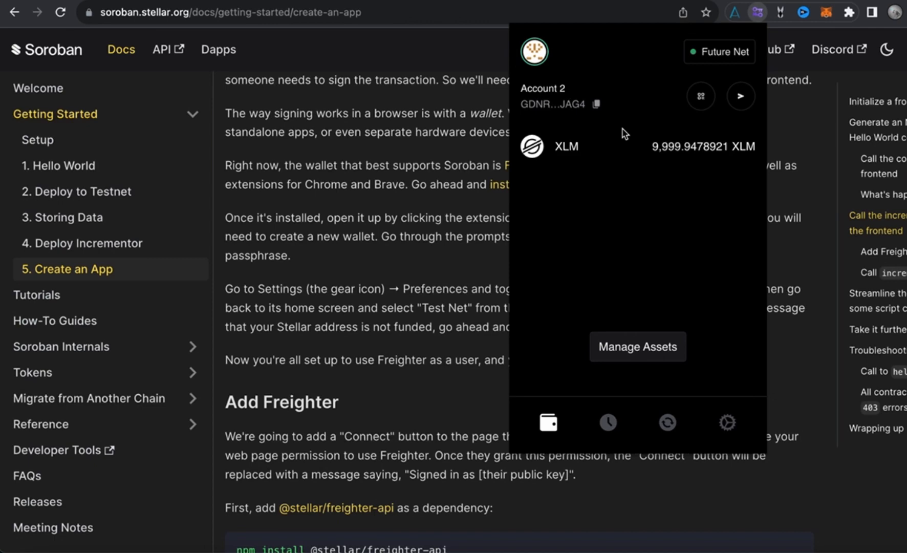
pyautogui.moveTo(588, 344)
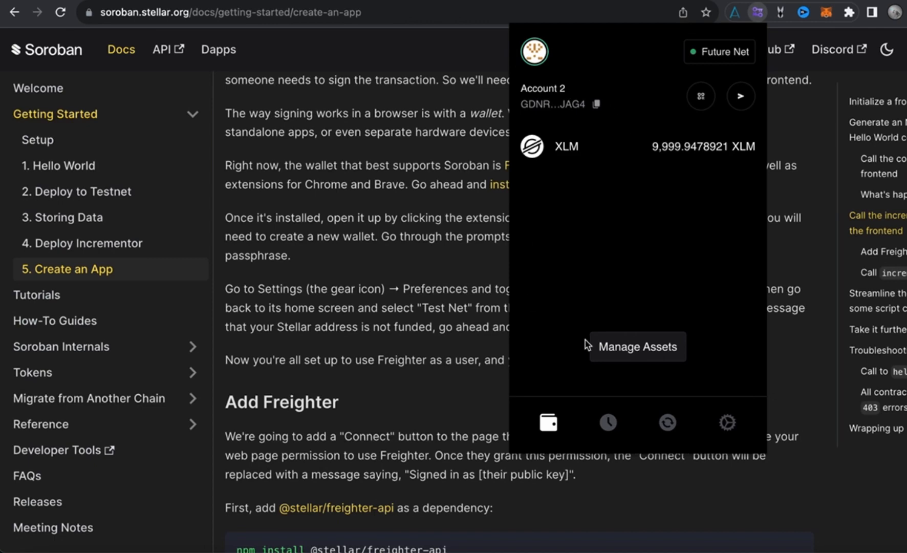
pyautogui.moveTo(421, 272)
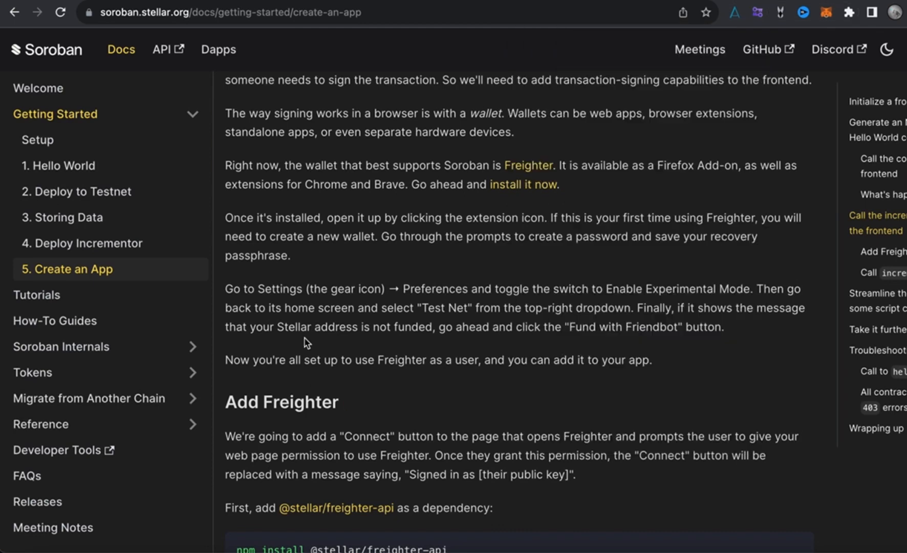
# Scroll to the Add Freighter section showing the freighter-api install and postinstall commands
pyautogui.scroll(-3)
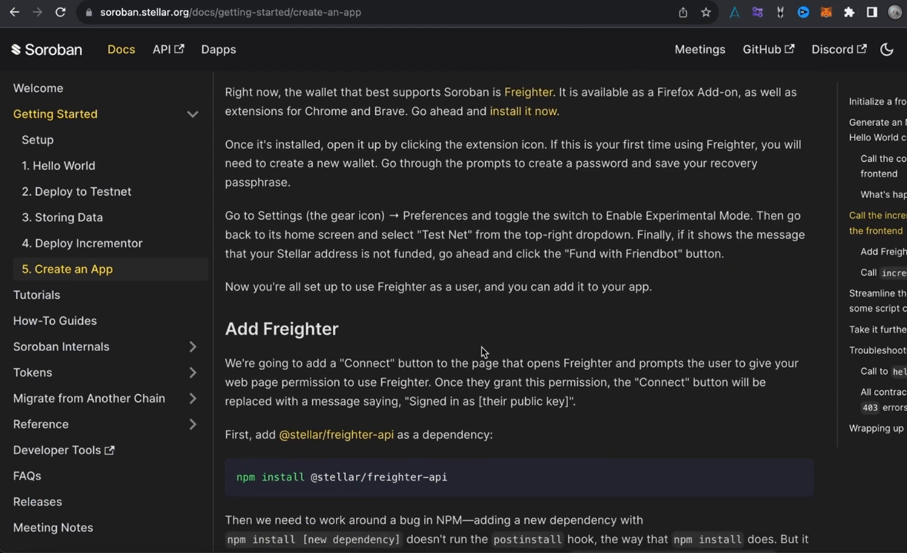
pyautogui.scroll(-3)
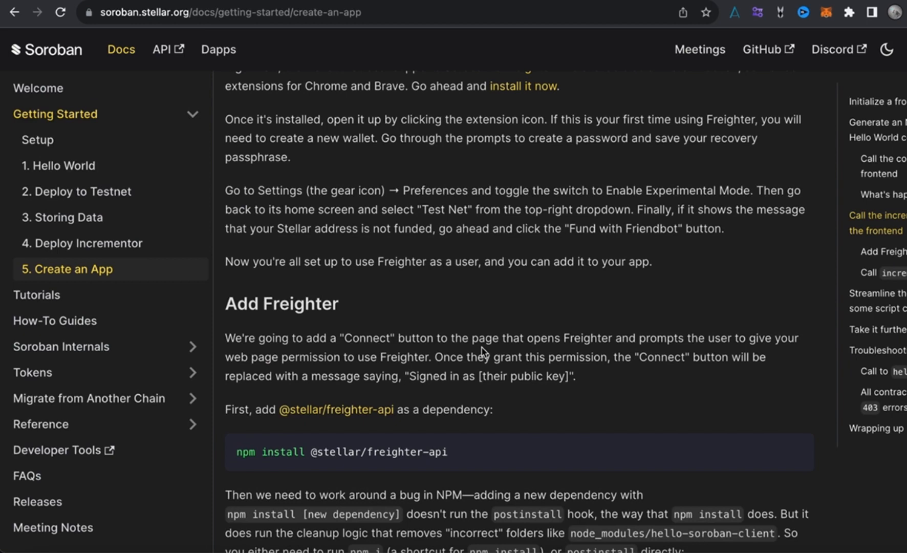
pyautogui.scroll(-3)
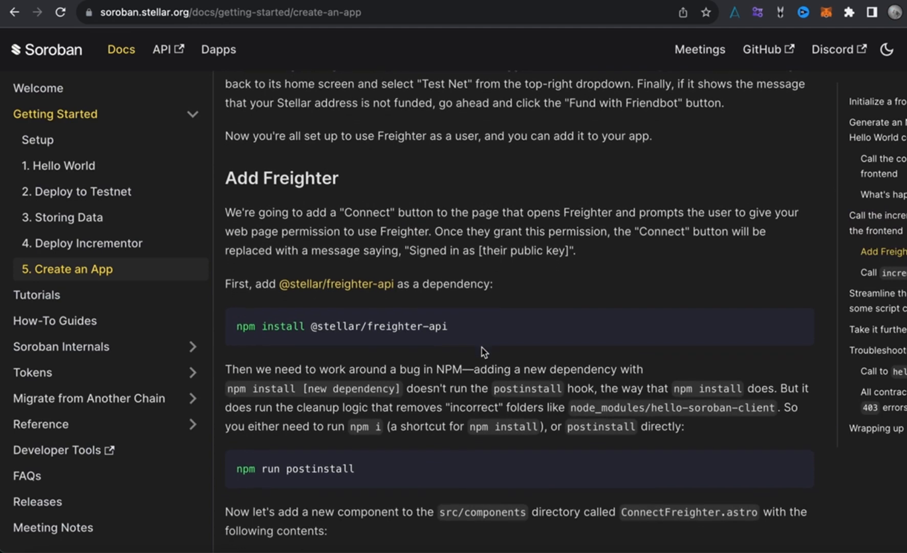
pyautogui.scroll(-3)
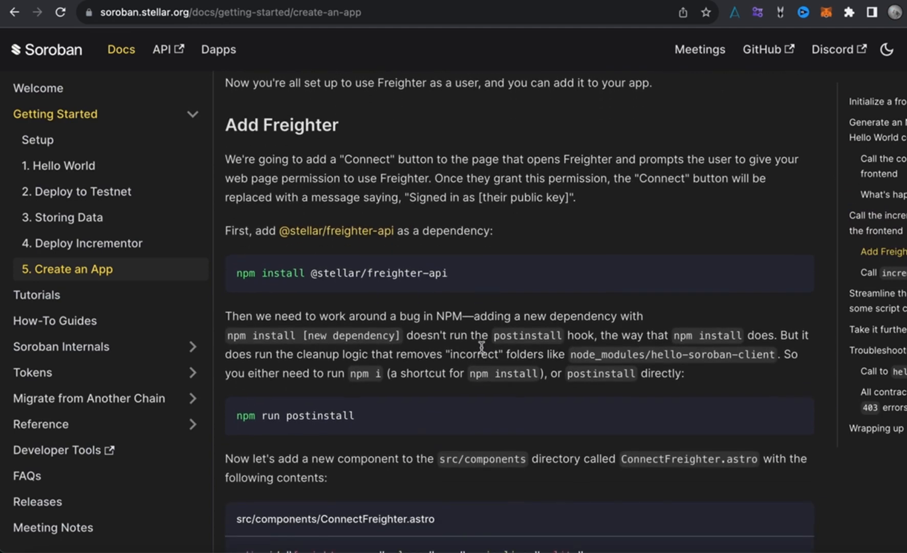
pyautogui.moveTo(341, 172)
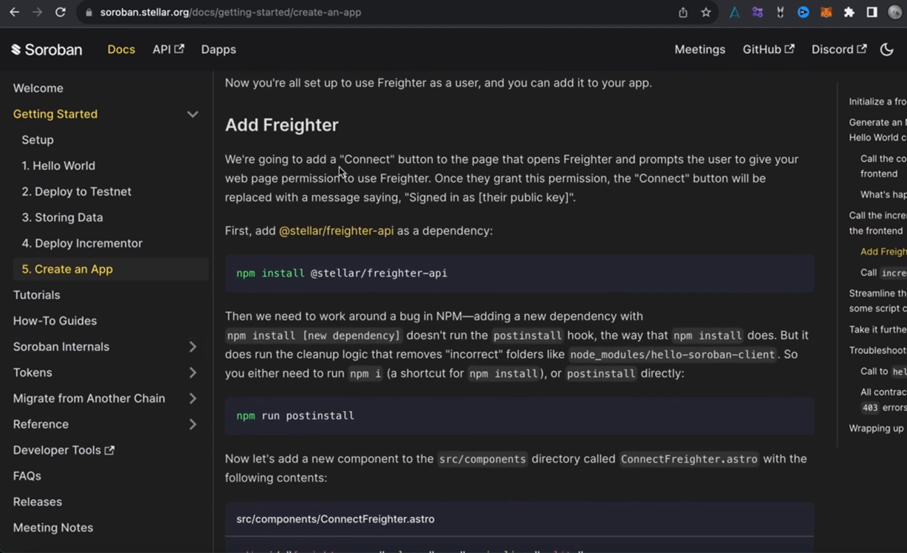
pyautogui.moveTo(455, 162)
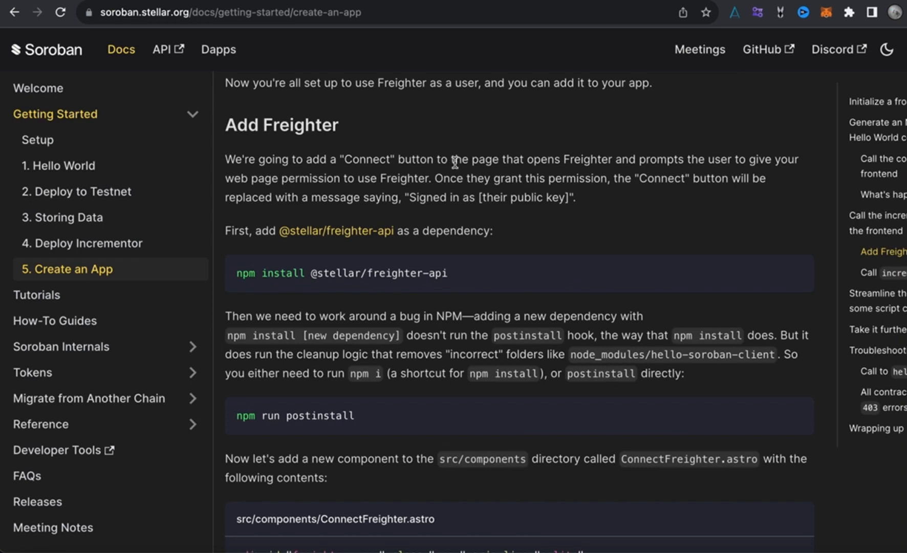
pyautogui.moveTo(634, 164)
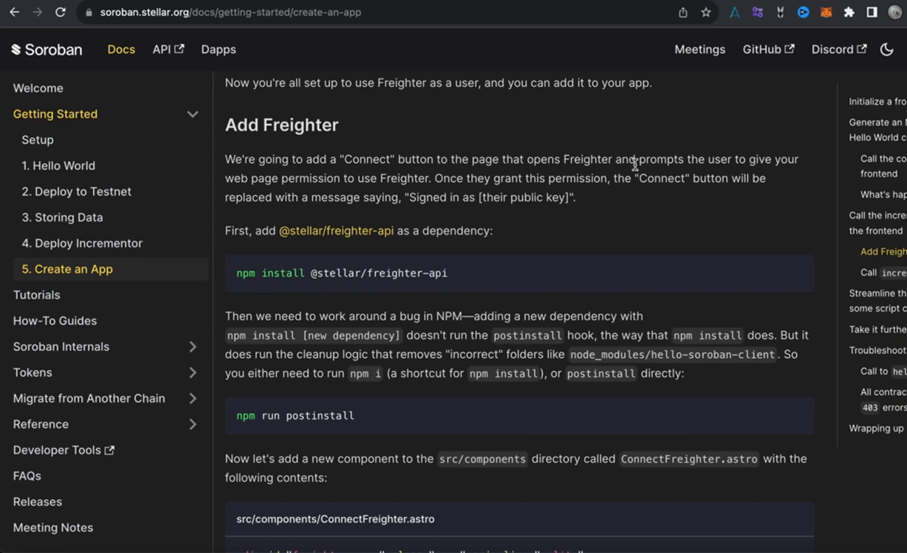
pyautogui.moveTo(405, 252)
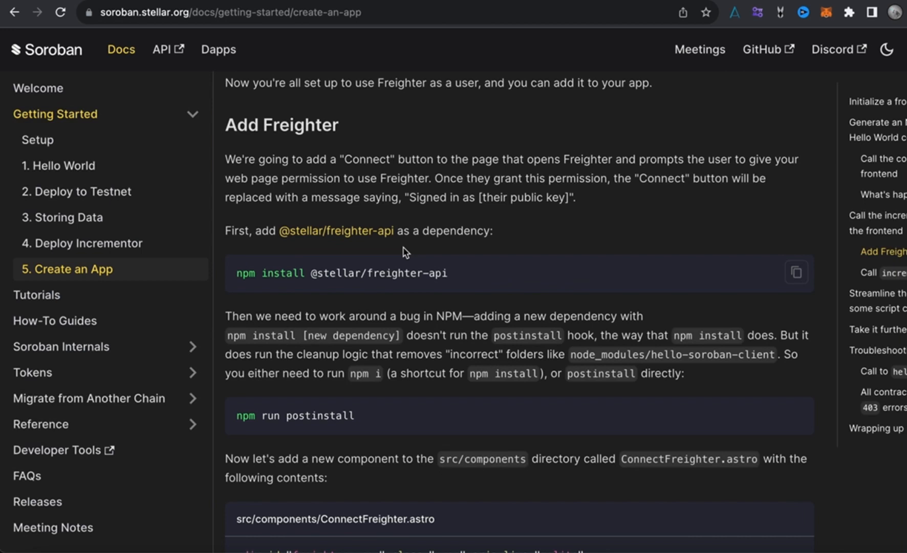
pyautogui.moveTo(598, 203)
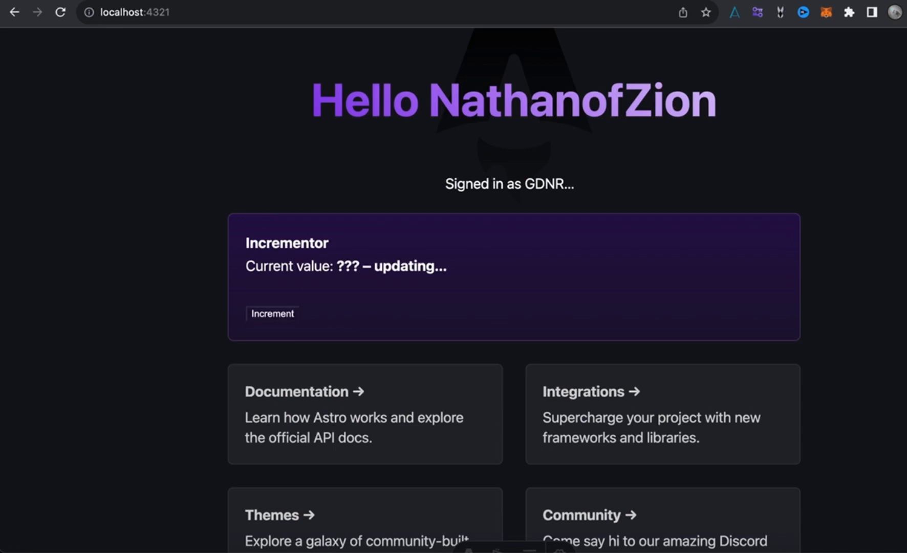
pyautogui.moveTo(571, 185)
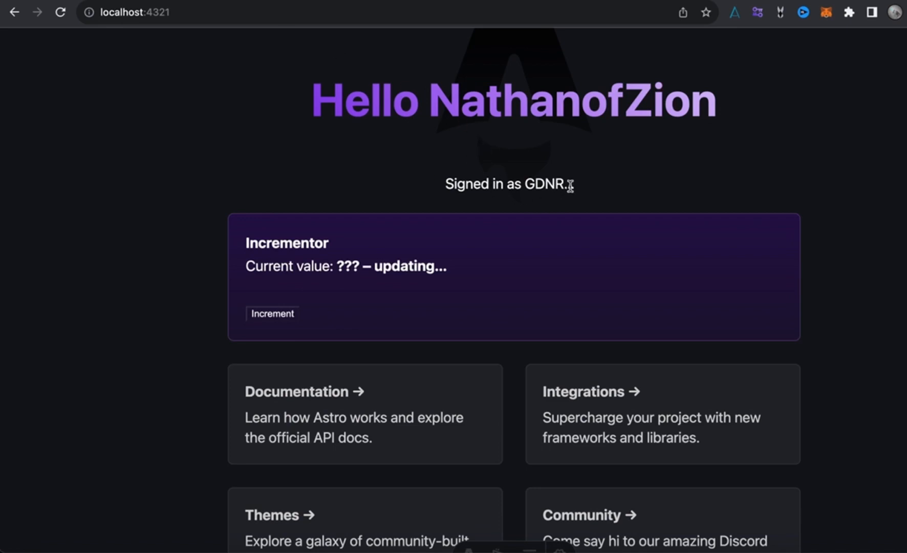
pyautogui.moveTo(332, 245)
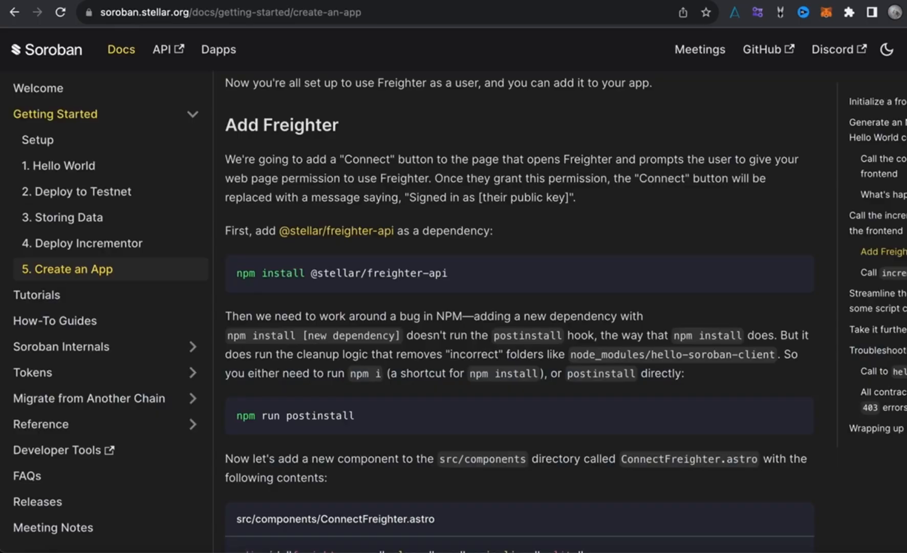
# Review the npm install and postinstall commands, checking the code editor in between
pyautogui.scroll(-3)
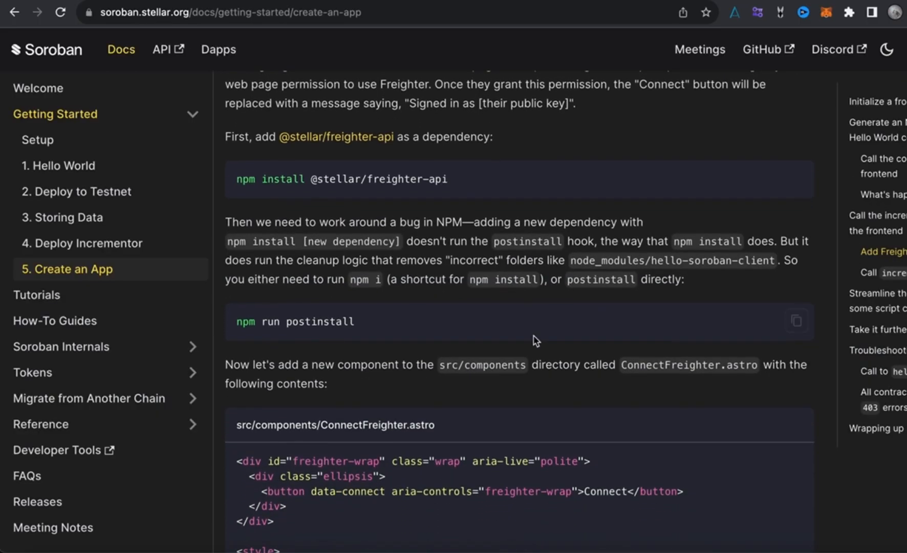
pyautogui.moveTo(781, 184)
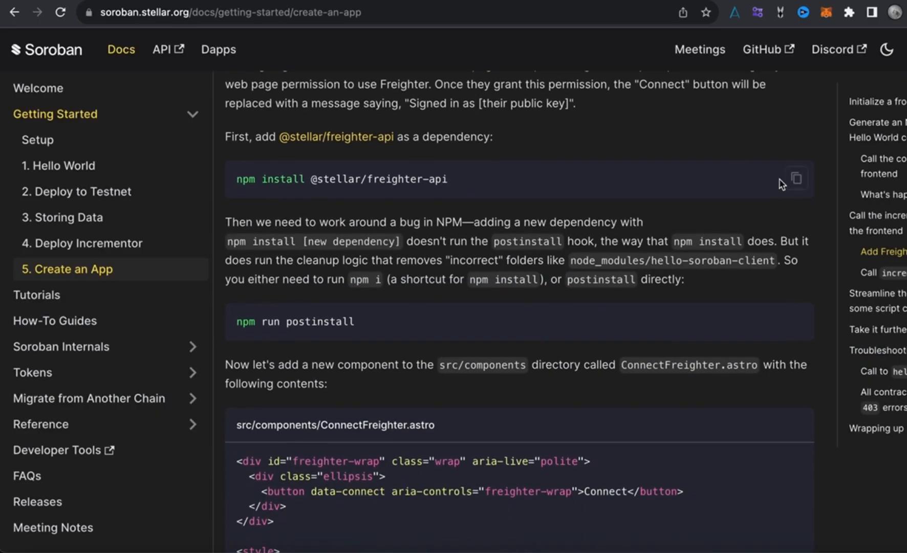
pyautogui.moveTo(796, 178)
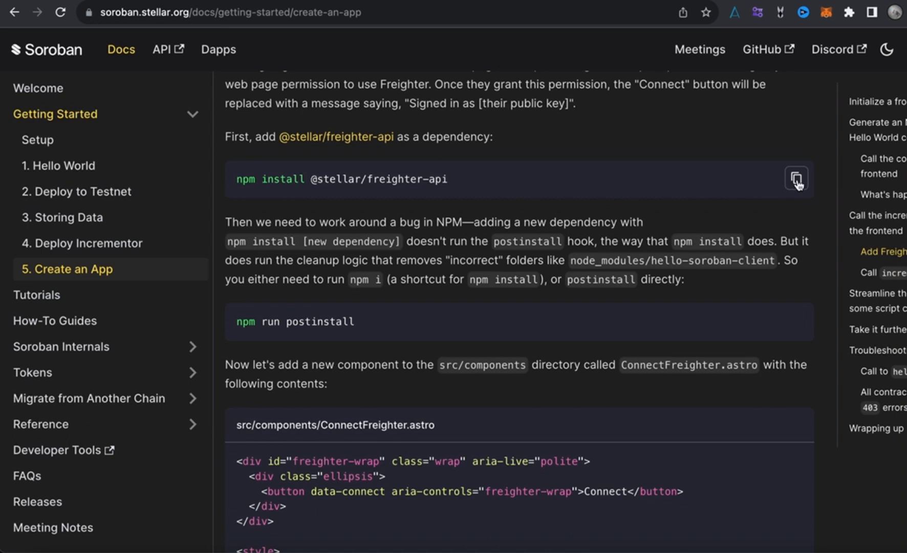
pyautogui.moveTo(796, 179)
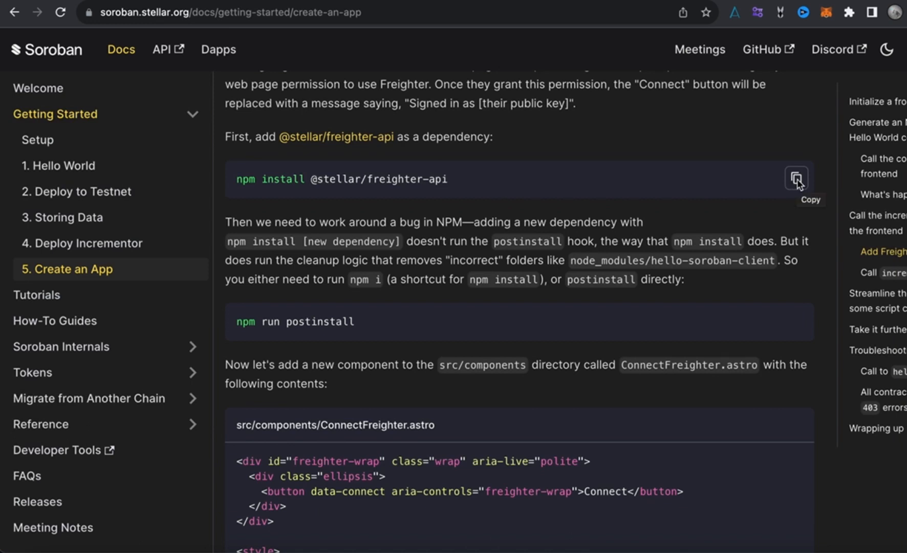
pyautogui.moveTo(501, 550)
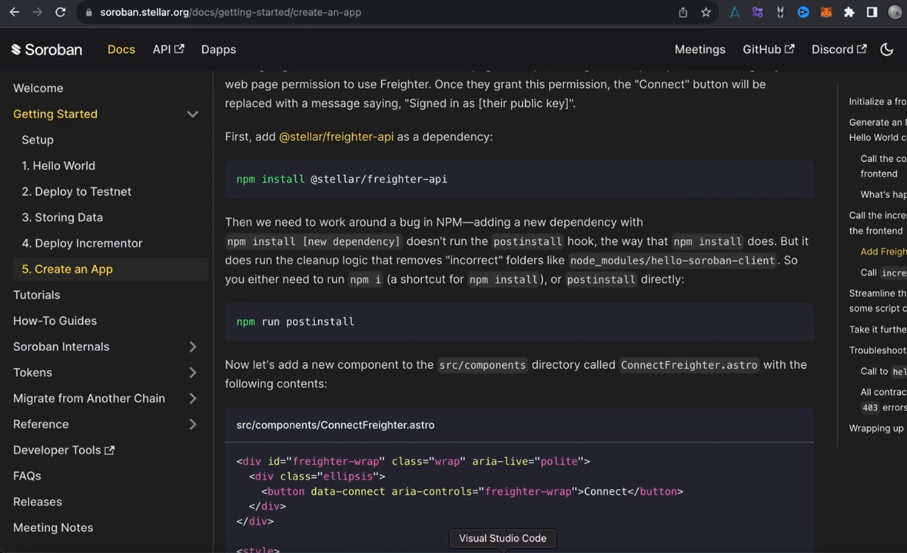
pyautogui.click(501, 538)
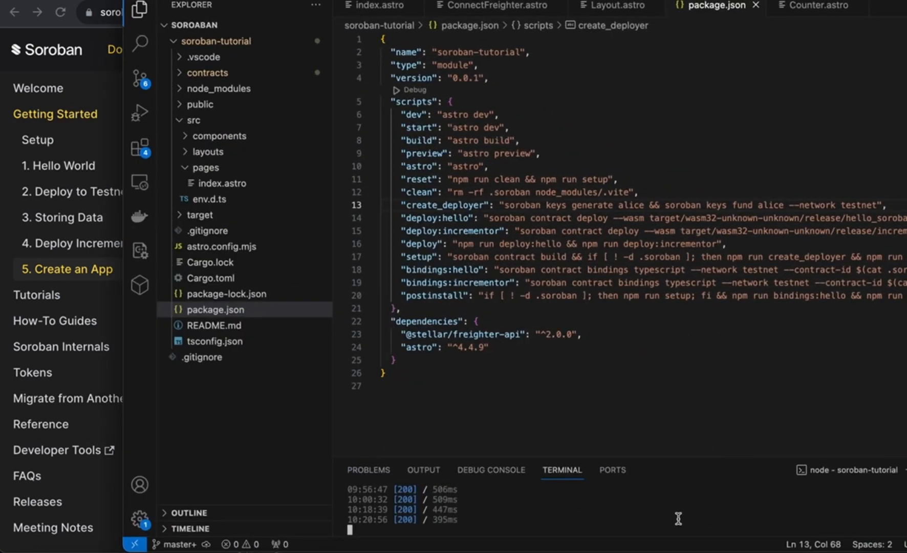
pyautogui.moveTo(679, 519)
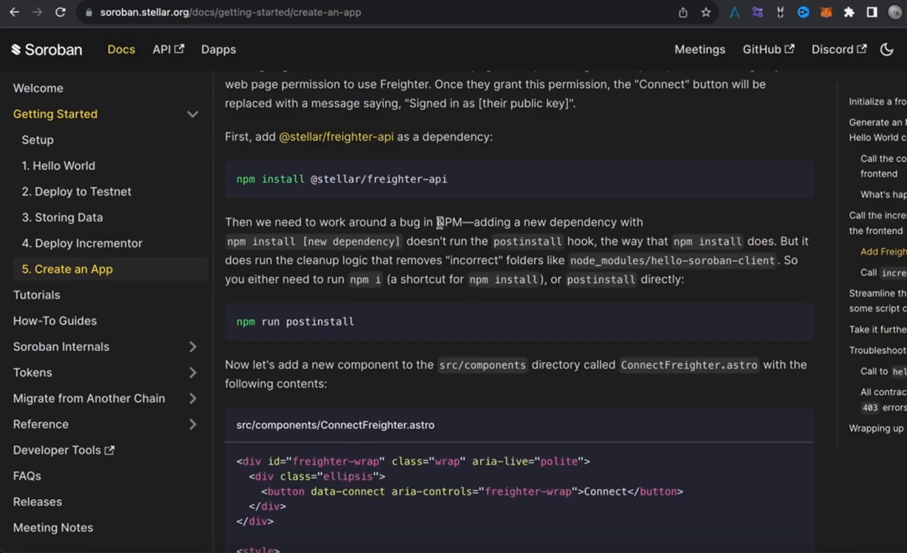
pyautogui.moveTo(516, 227)
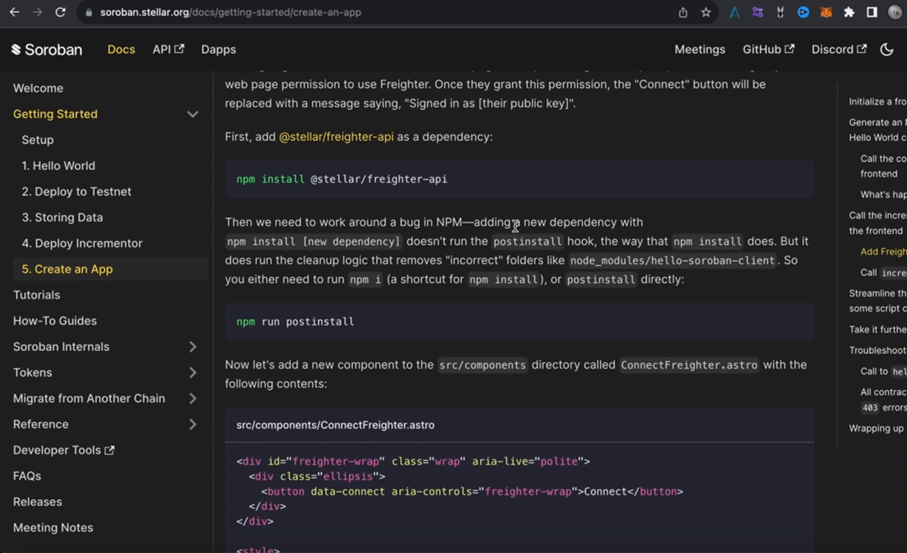
pyautogui.moveTo(266, 255)
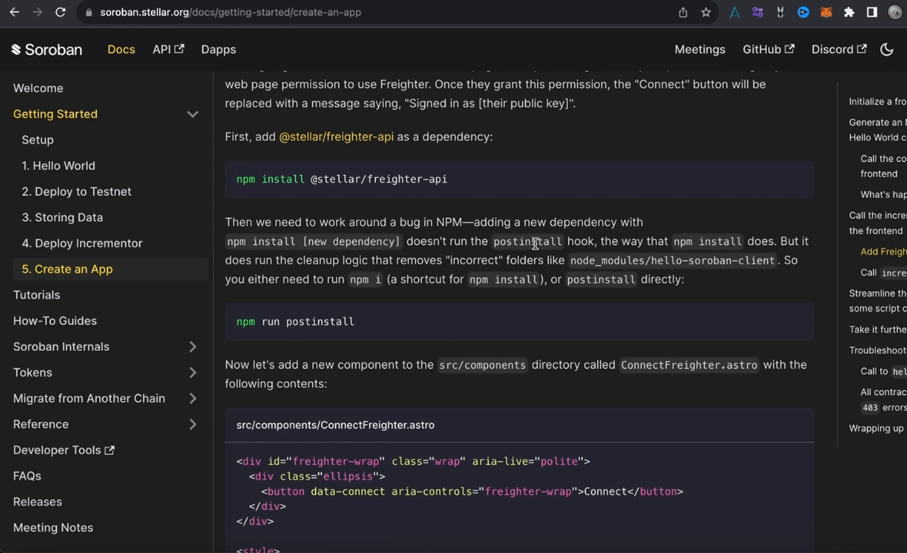
pyautogui.moveTo(587, 248)
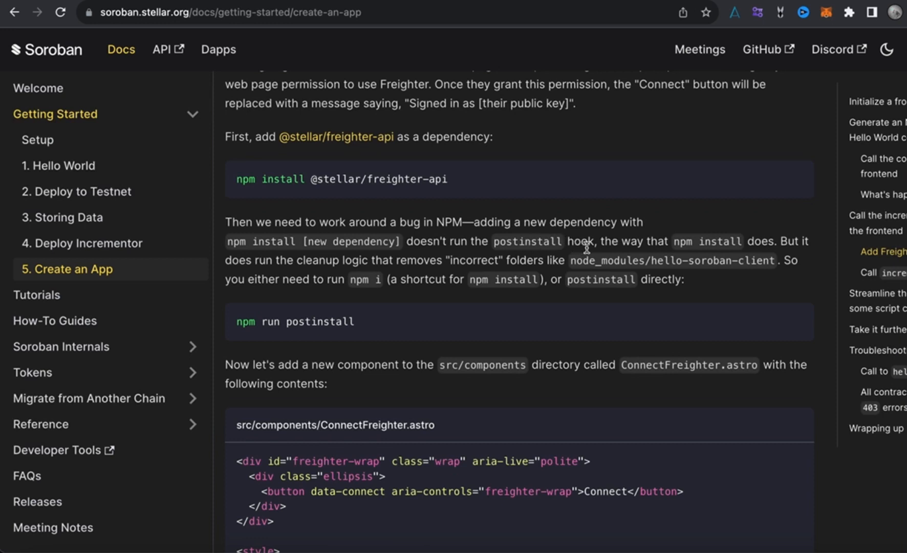
pyautogui.moveTo(719, 242)
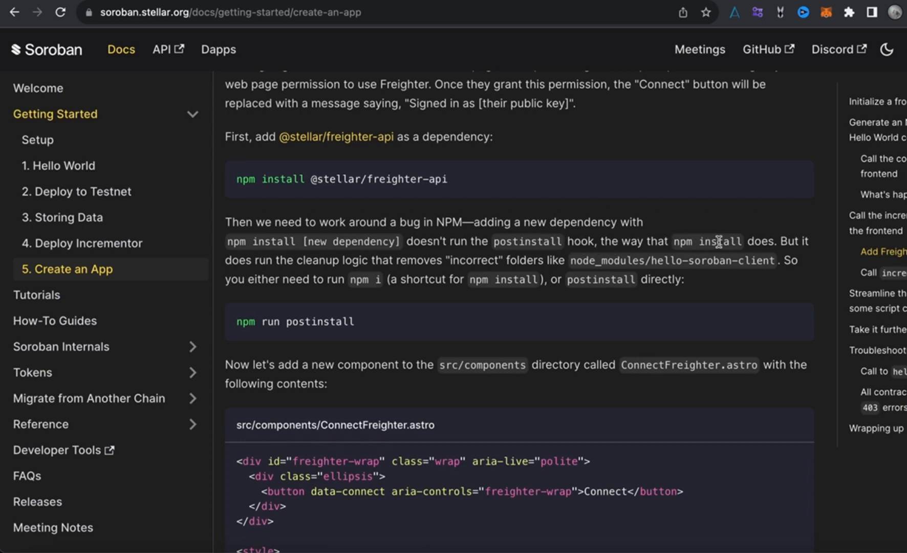
pyautogui.moveTo(258, 267)
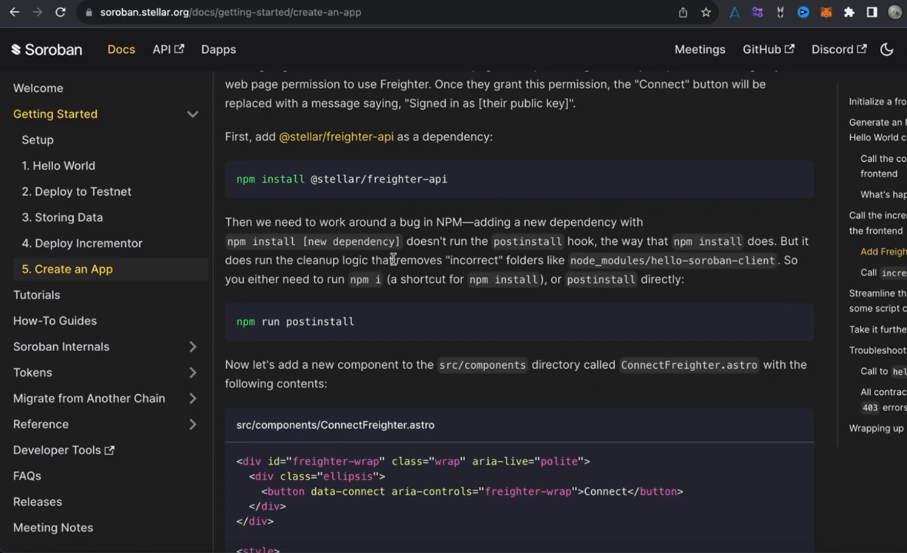
pyautogui.moveTo(538, 331)
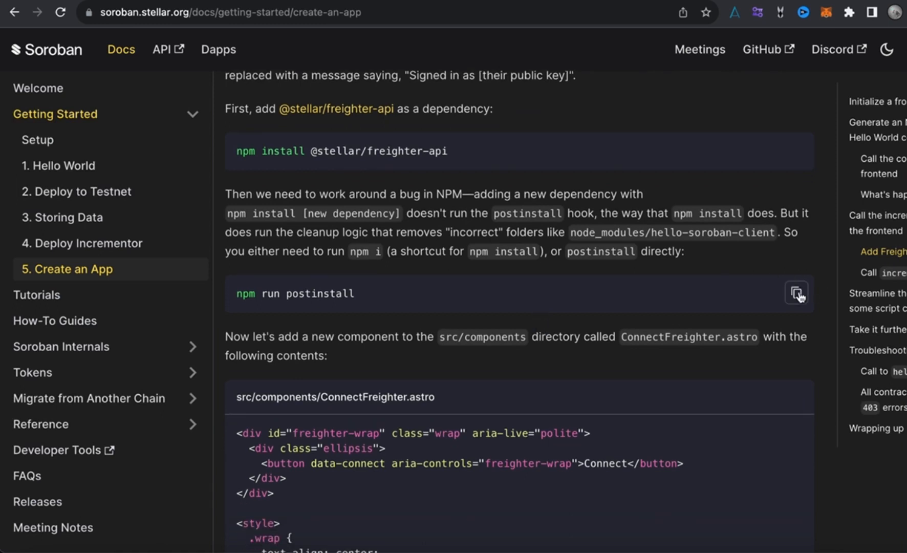
pyautogui.moveTo(515, 295)
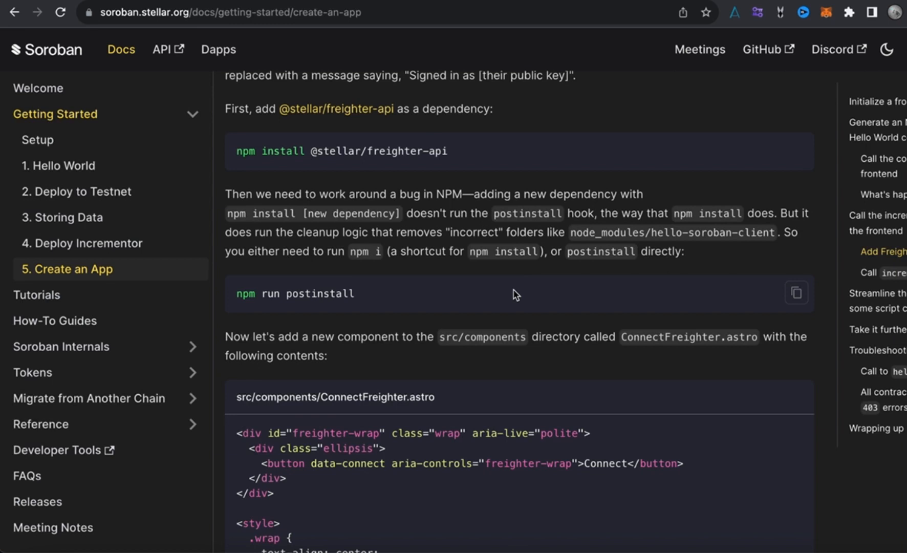
pyautogui.moveTo(606, 265)
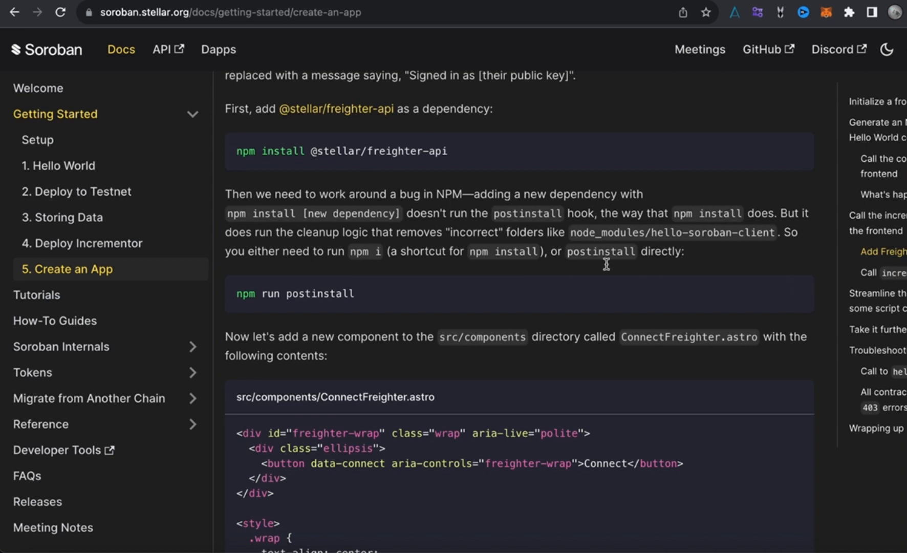
pyautogui.scroll(-3)
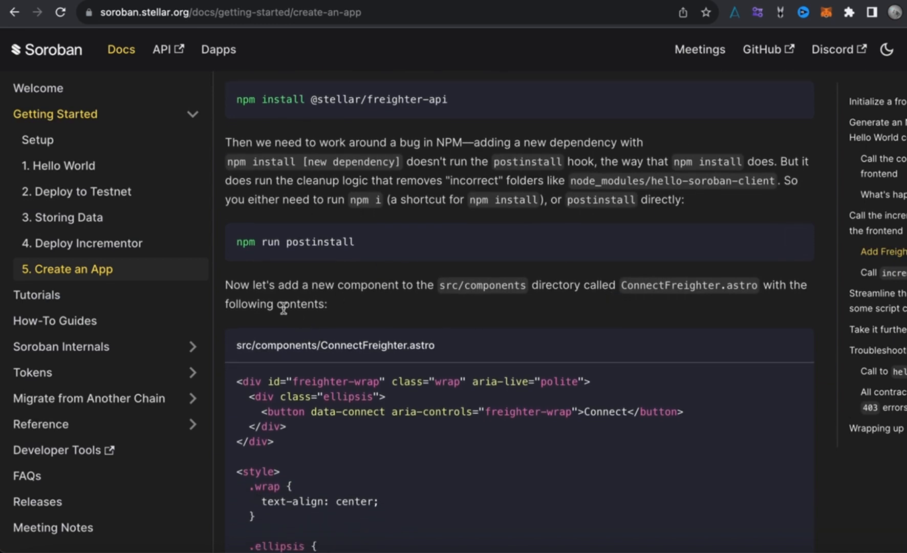
pyautogui.moveTo(518, 293)
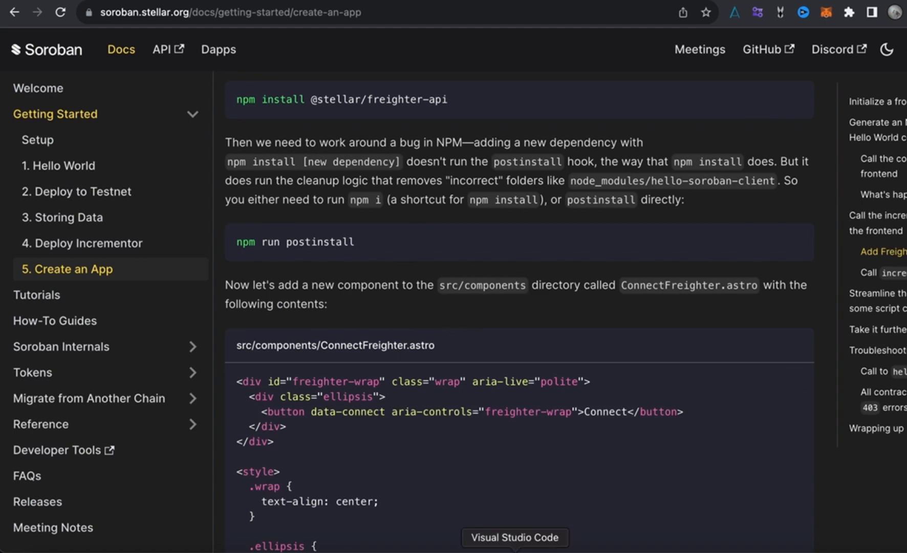
# Collapse the src folder in the editor and return to the tutorial at ConnectFreighter.astro
pyautogui.click(514, 538)
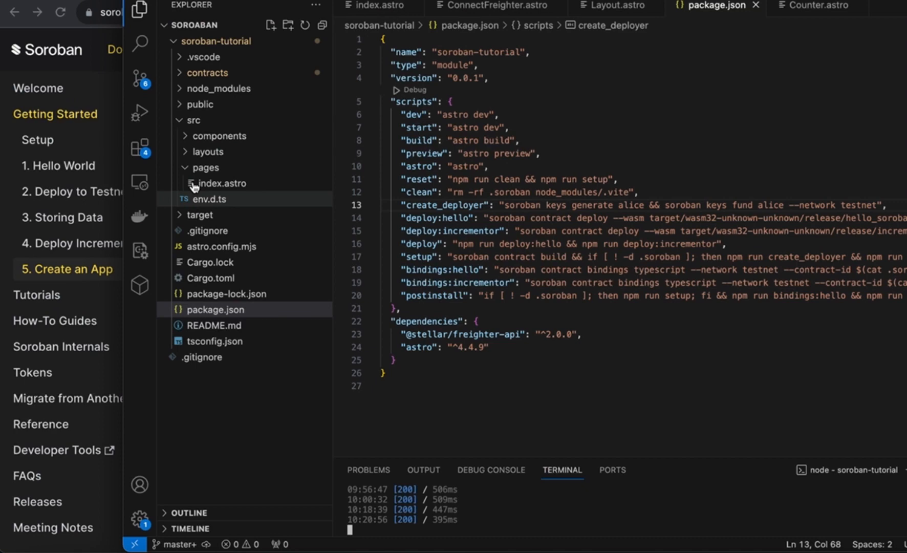
pyautogui.click(193, 120)
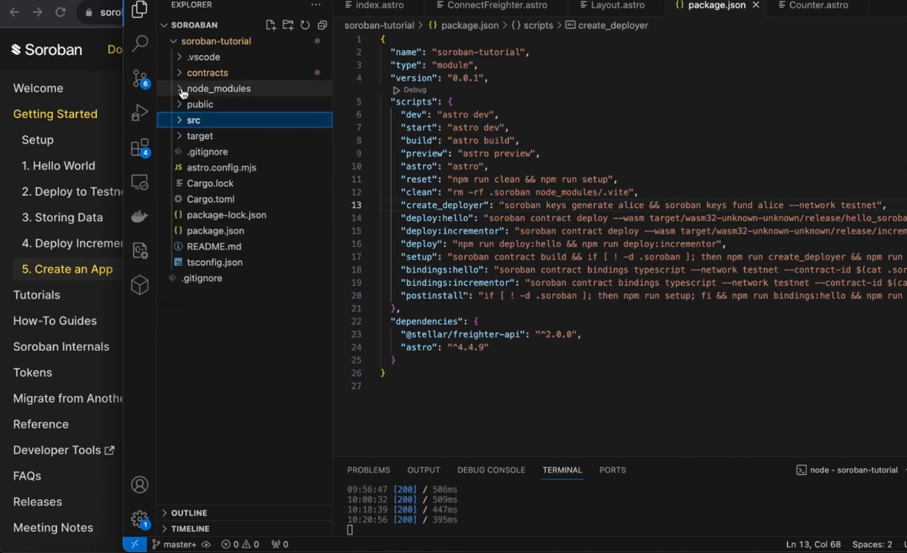
pyautogui.click(218, 88)
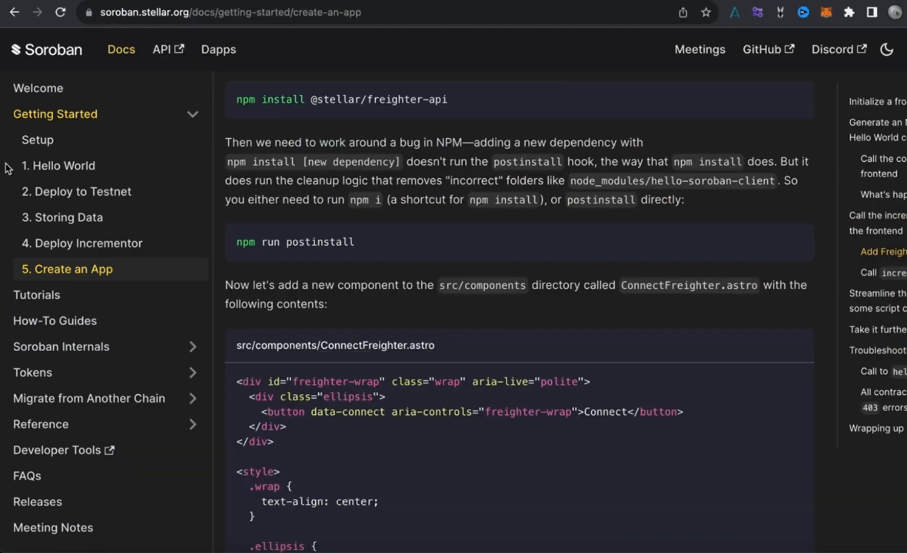
pyautogui.moveTo(466, 309)
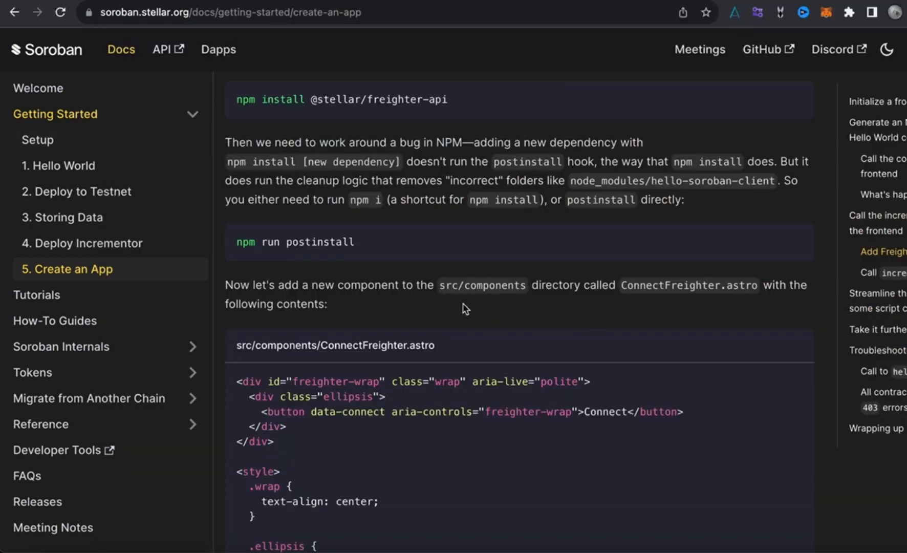
pyautogui.moveTo(292, 301)
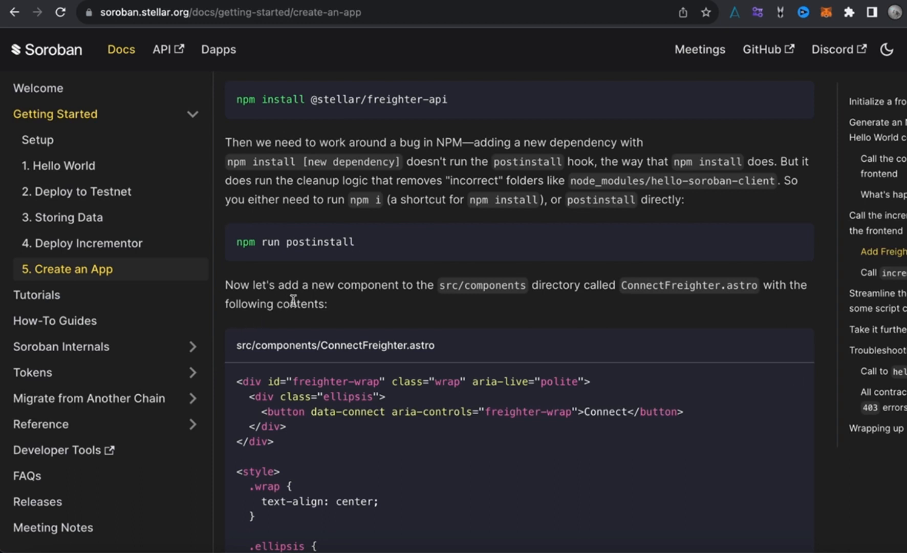
pyautogui.moveTo(598, 331)
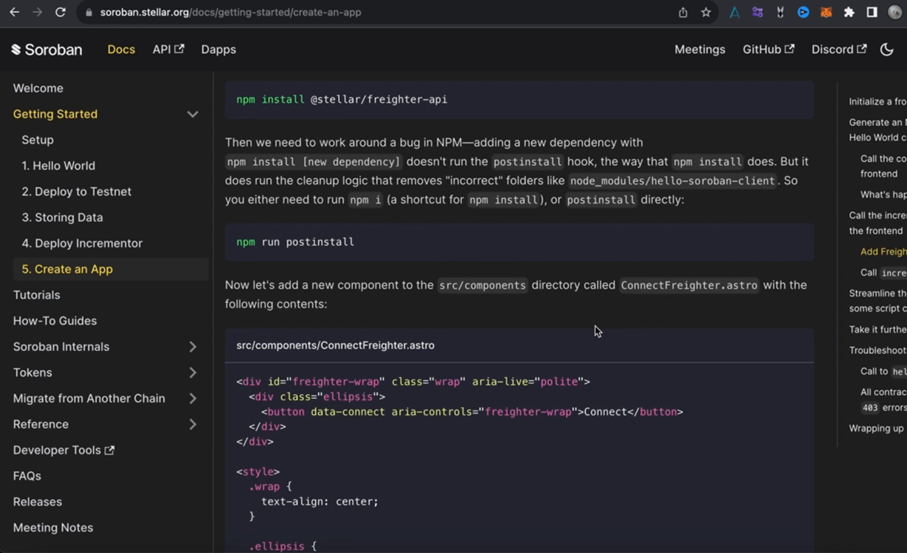
pyautogui.moveTo(752, 286)
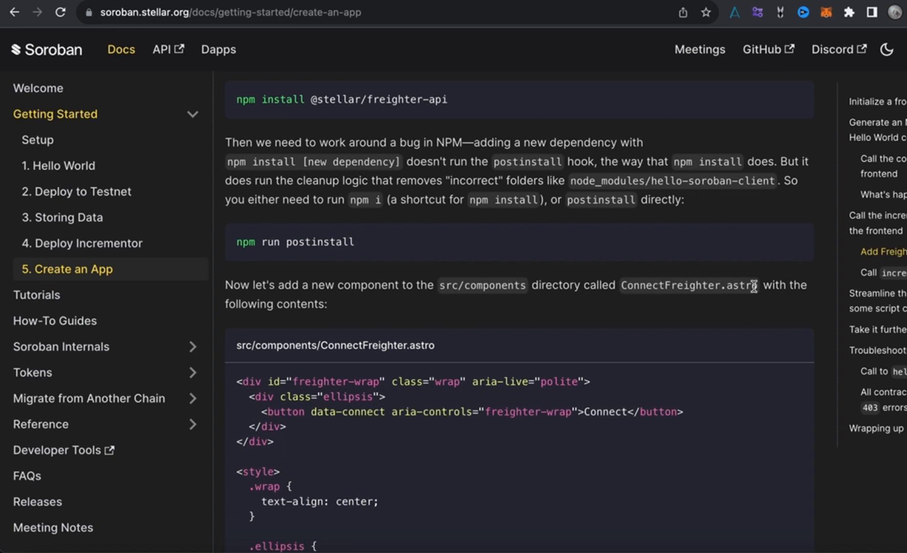
# Open src/components/ConnectFreighter.astro from the Explorer
pyautogui.doubleClick(689, 285)
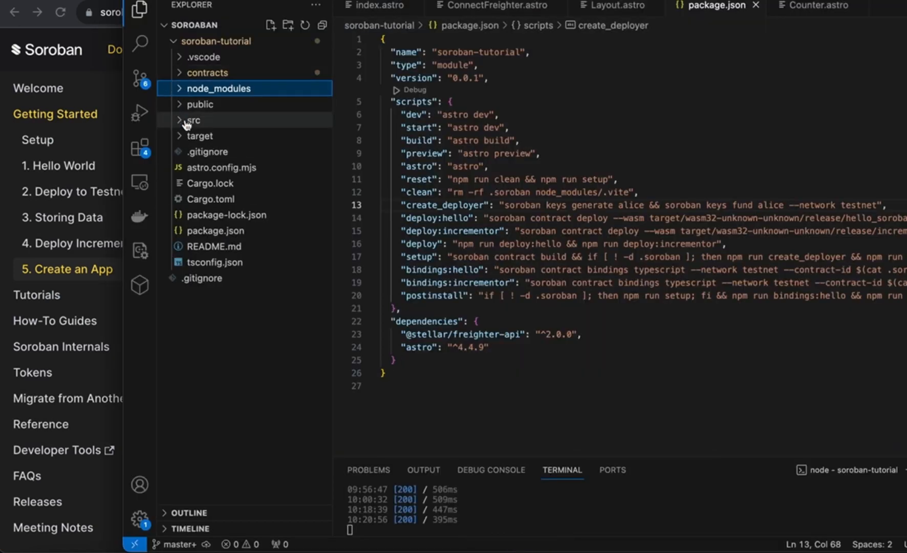
pyautogui.moveTo(206, 73)
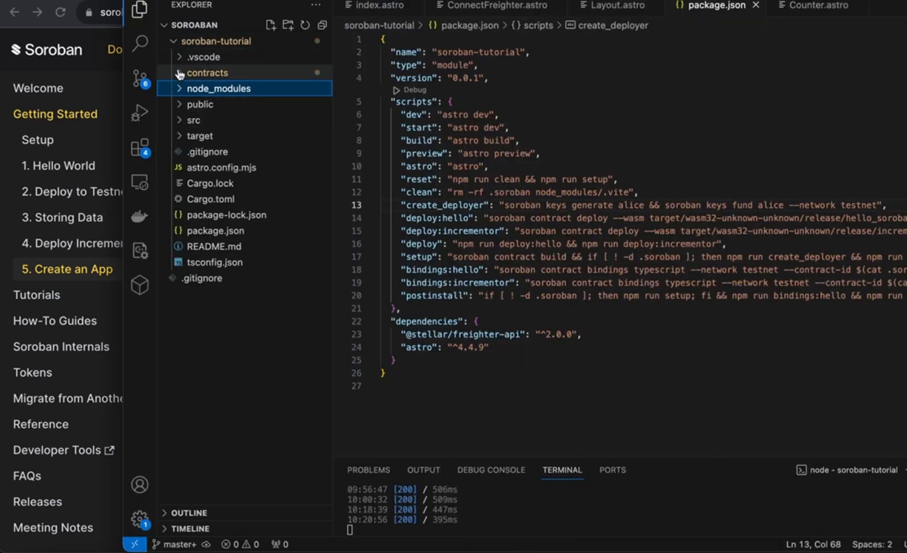
pyautogui.click(193, 119)
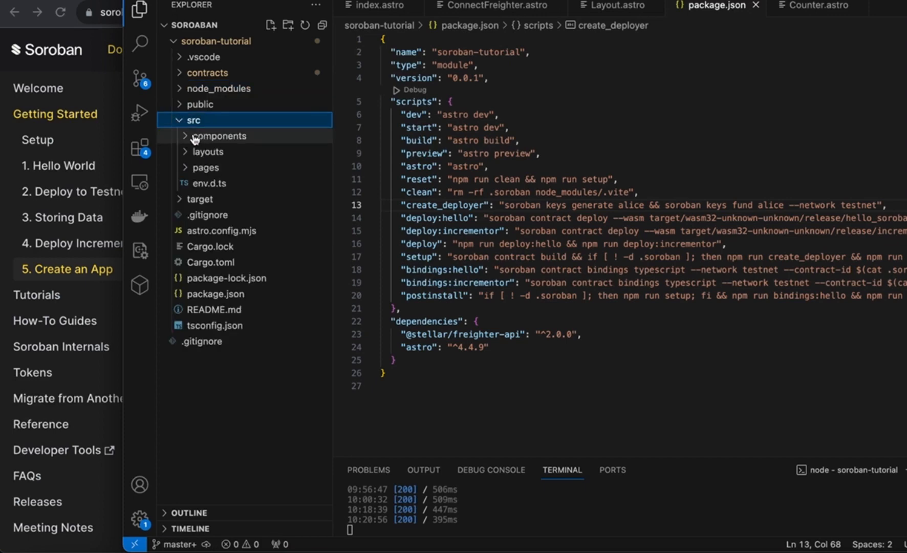
pyautogui.click(221, 135)
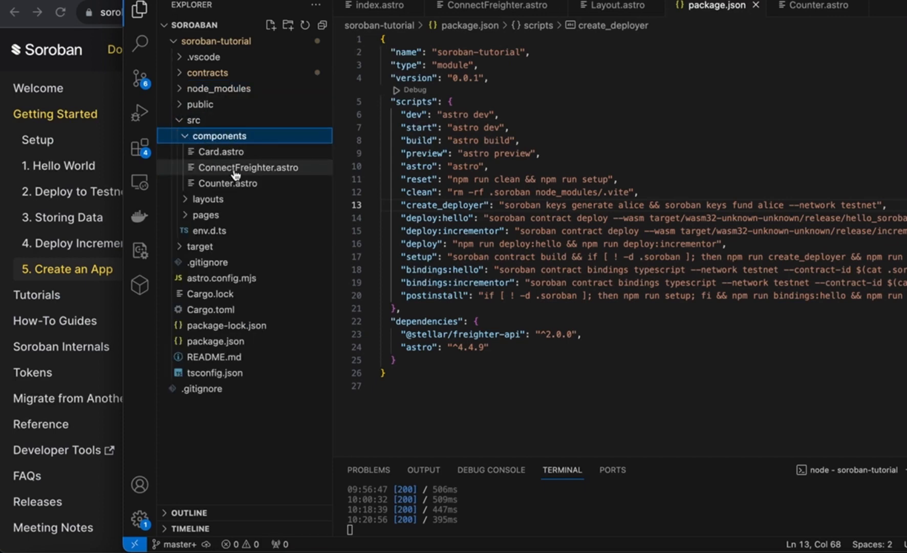
pyautogui.click(250, 168)
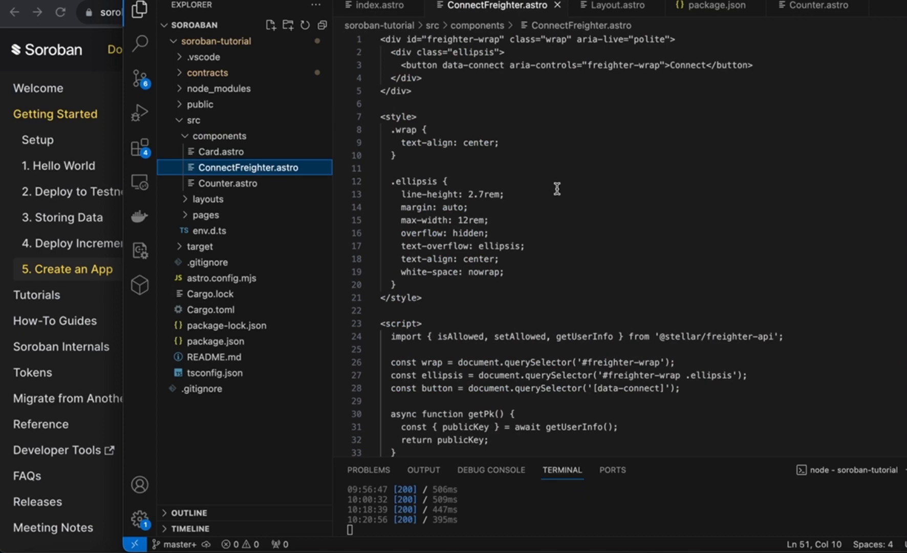
# Scroll through ConnectFreighter.astro to compare it with the tutorial's listing
pyautogui.scroll(-3)
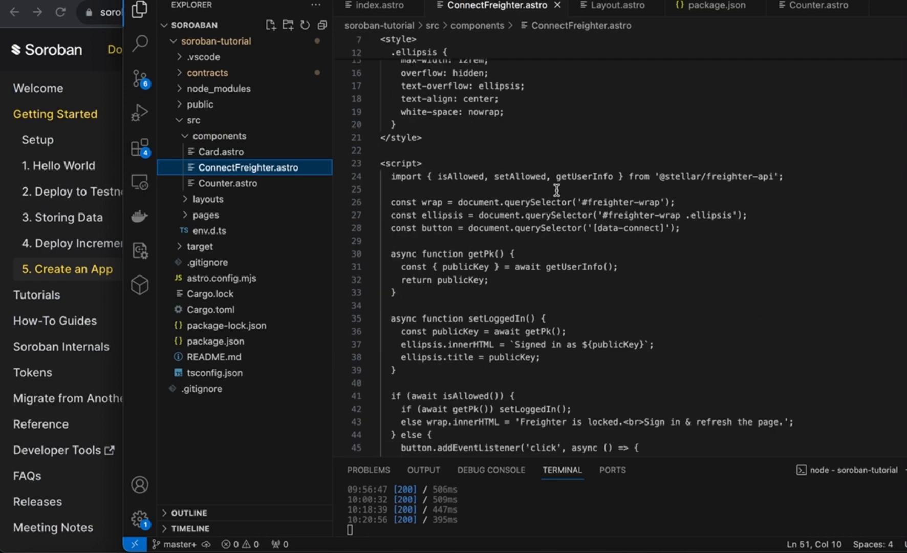
pyautogui.scroll(3)
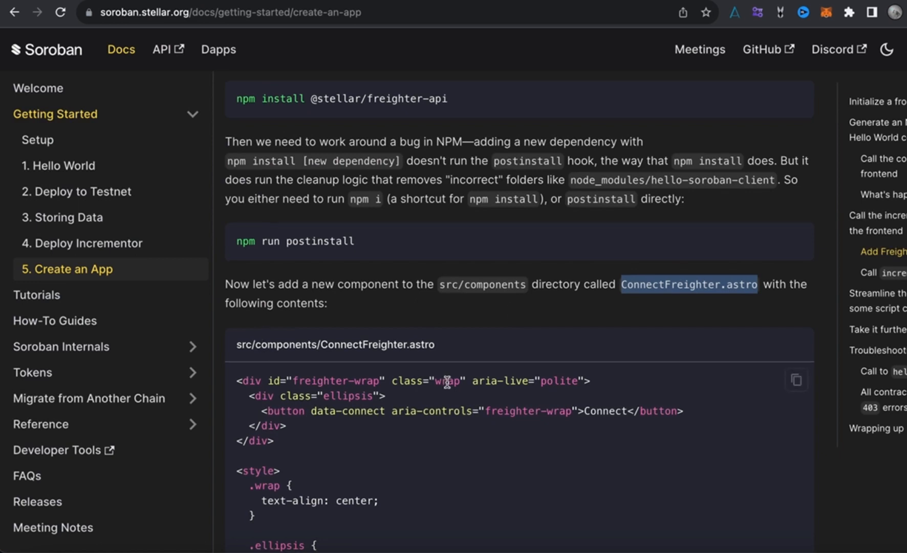
pyautogui.scroll(-3)
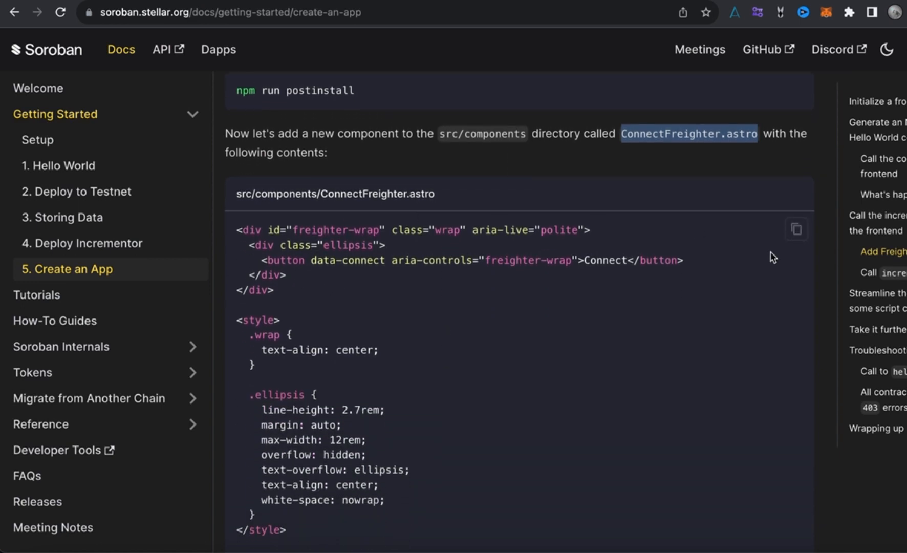
pyautogui.moveTo(426, 323)
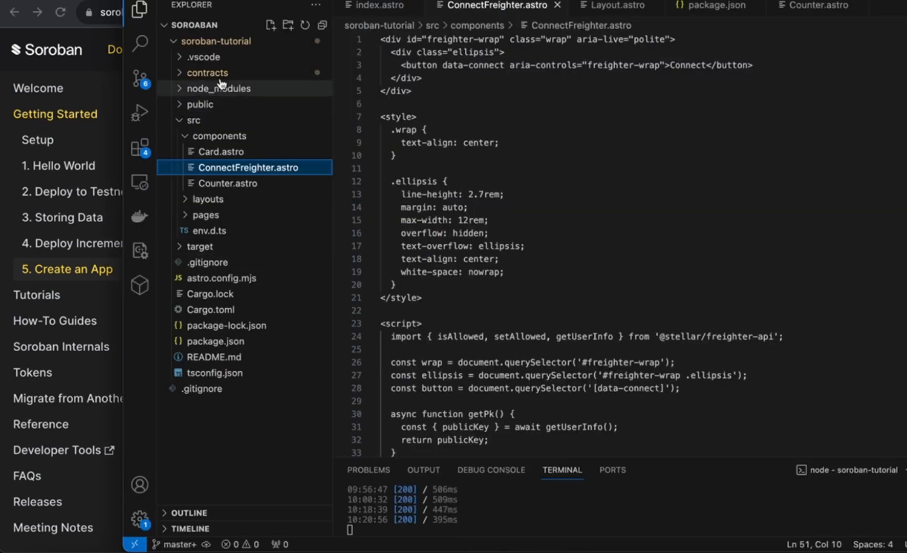
pyautogui.moveTo(227, 183)
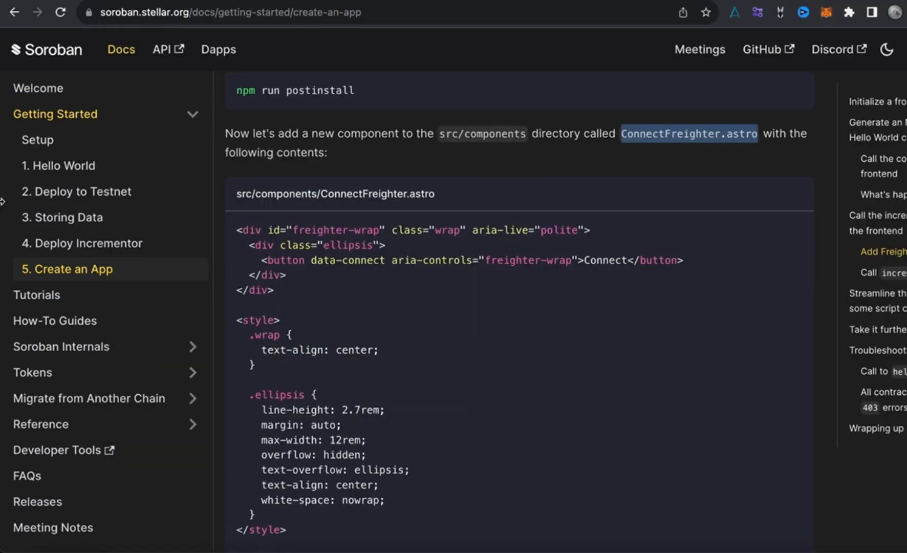
# Glance at ConnectFreighter.astro in the editor, then scroll the docs past its listing to the explanation
pyautogui.scroll(-3)
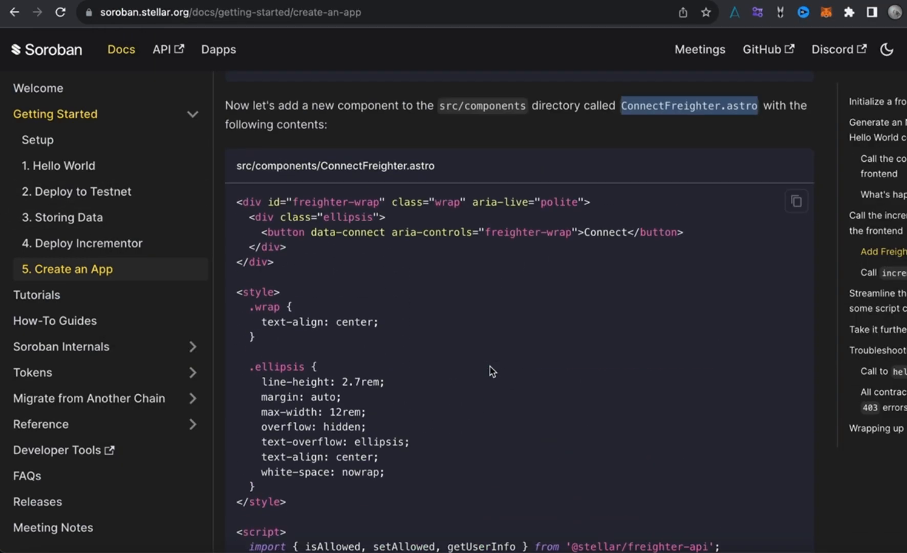
pyautogui.click(797, 201)
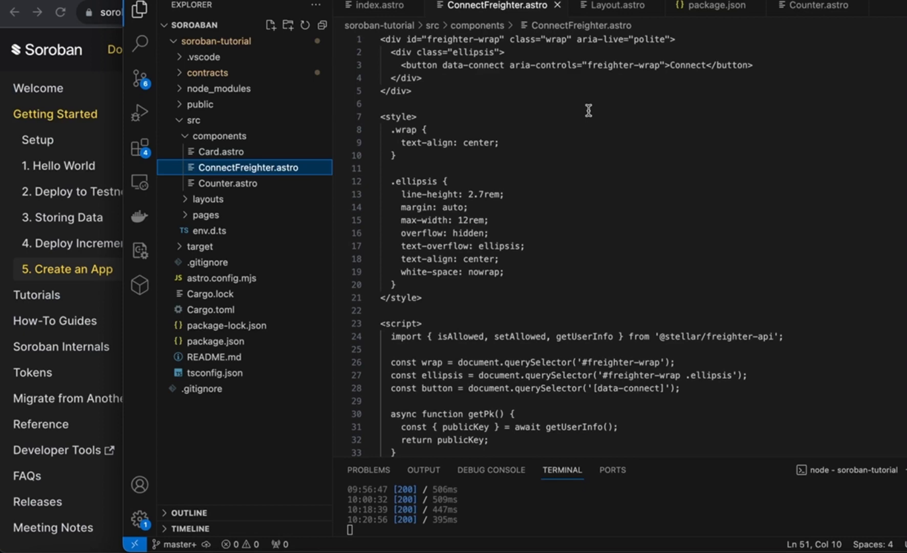
pyautogui.click(369, 103)
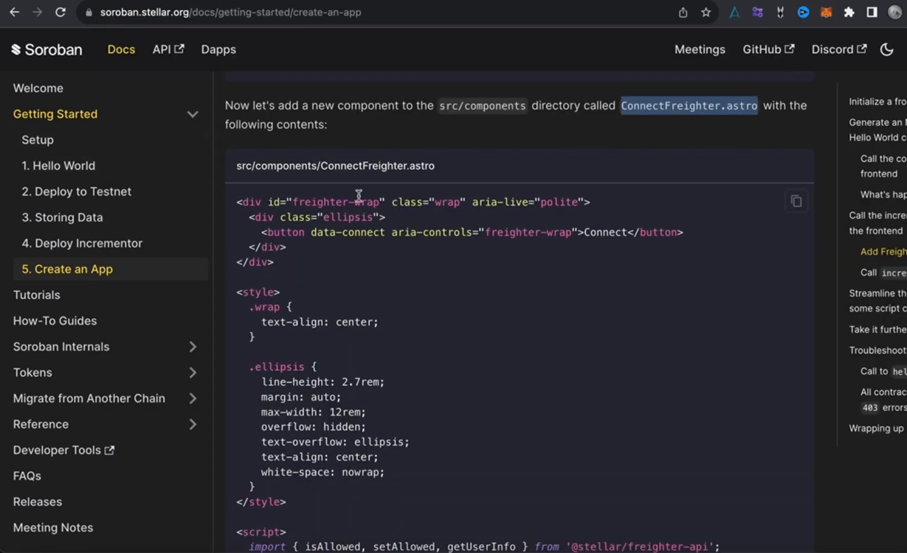
pyautogui.scroll(-3)
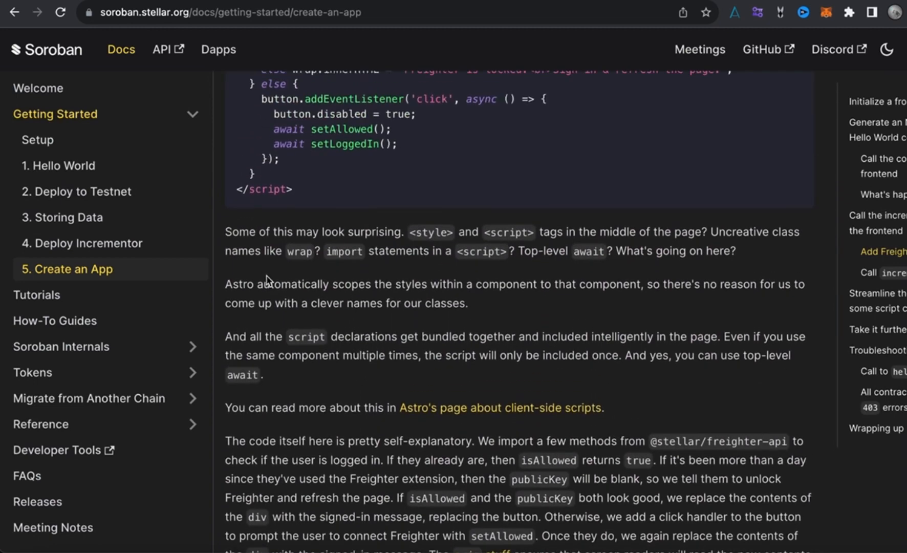
pyautogui.moveTo(340, 263)
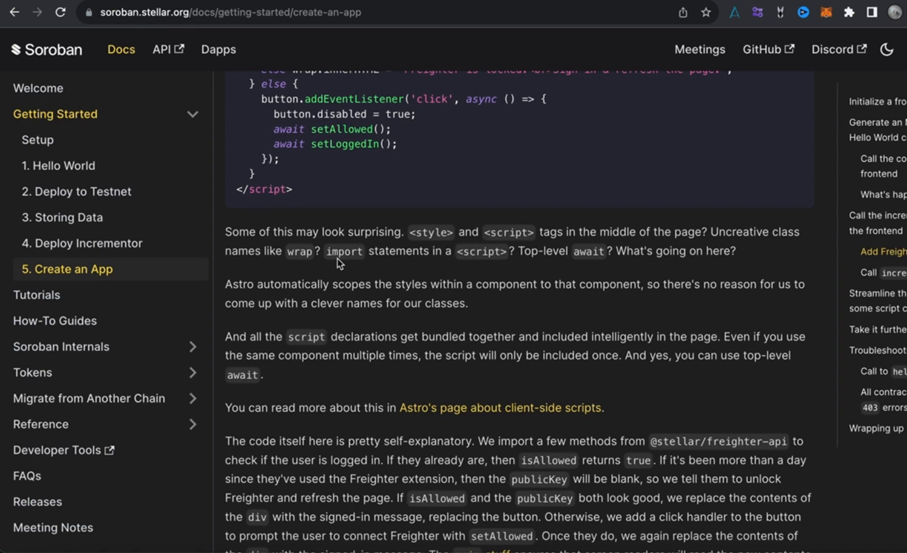
# Read the component explanation down to the button styles block for layouts/Layout.astro
pyautogui.scroll(-3)
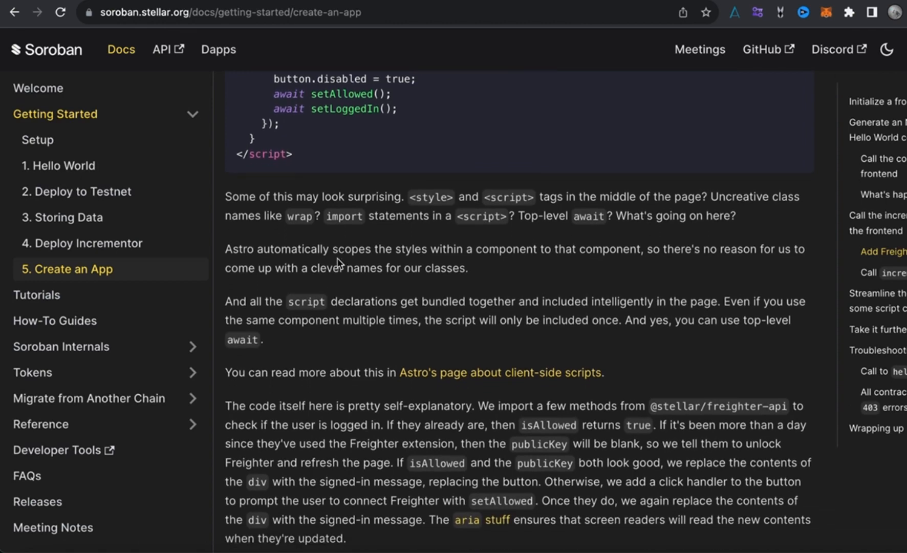
pyautogui.scroll(-3)
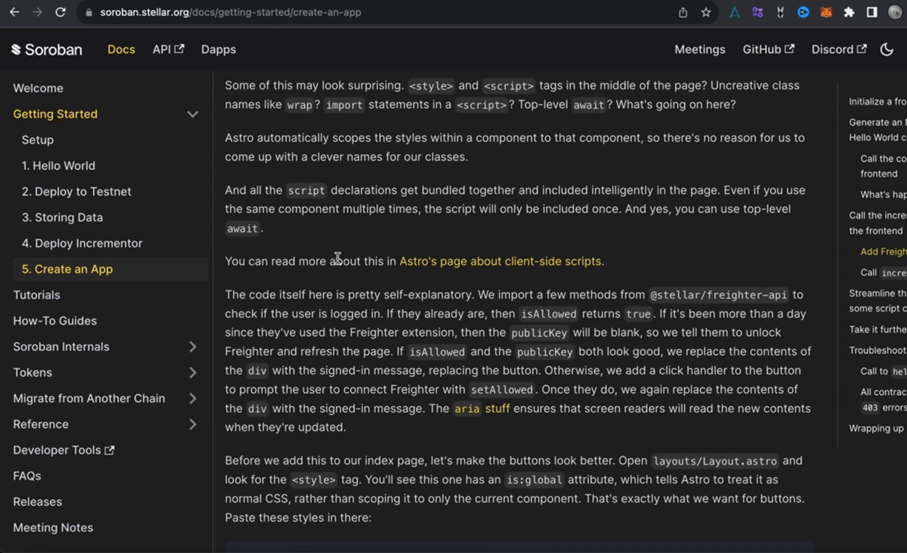
pyautogui.scroll(-3)
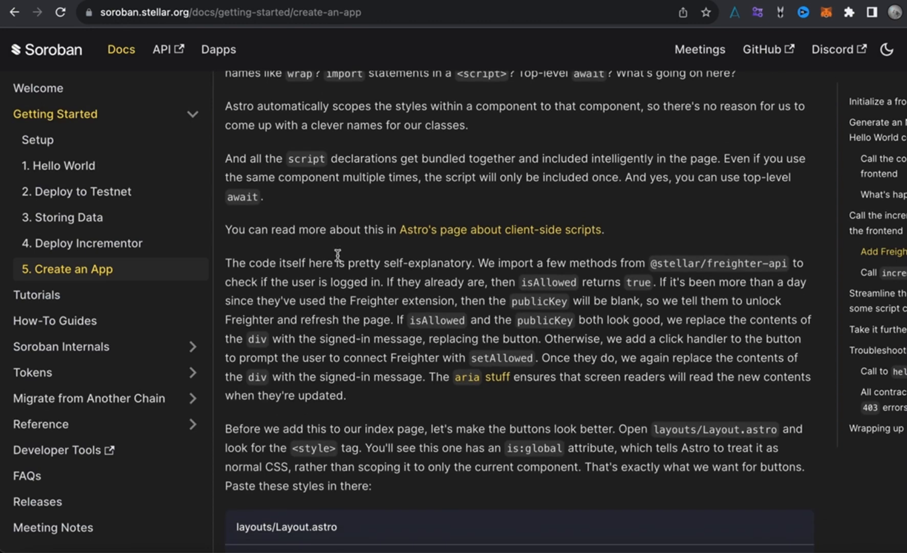
pyautogui.scroll(-3)
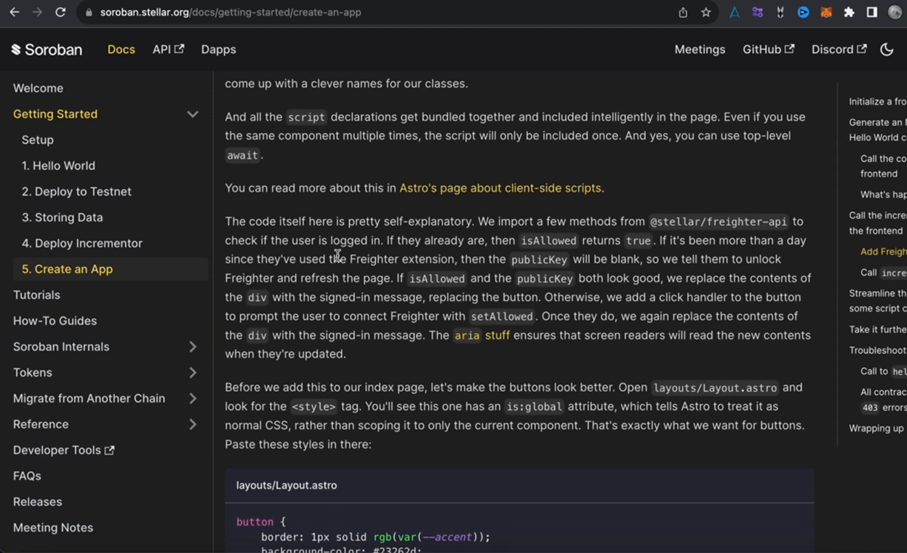
pyautogui.moveTo(459, 185)
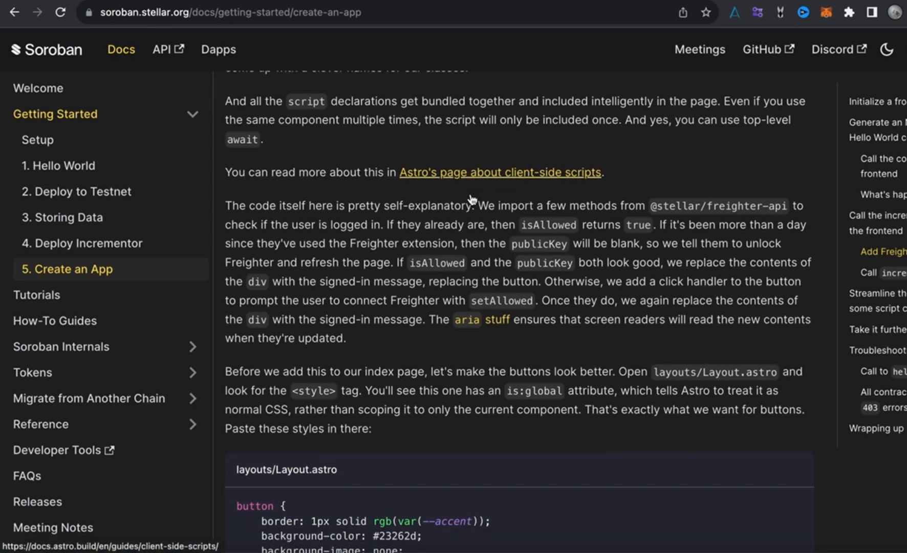
pyautogui.scroll(-3)
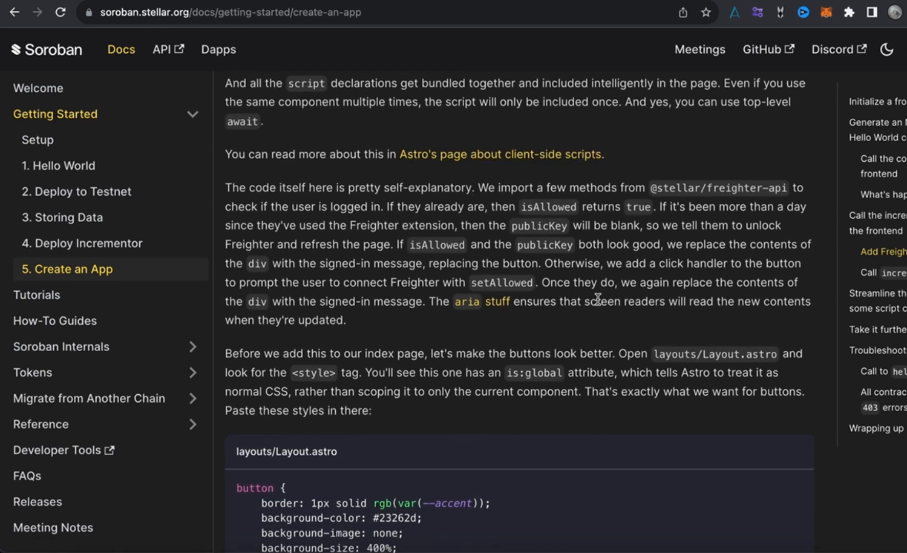
pyautogui.moveTo(414, 257)
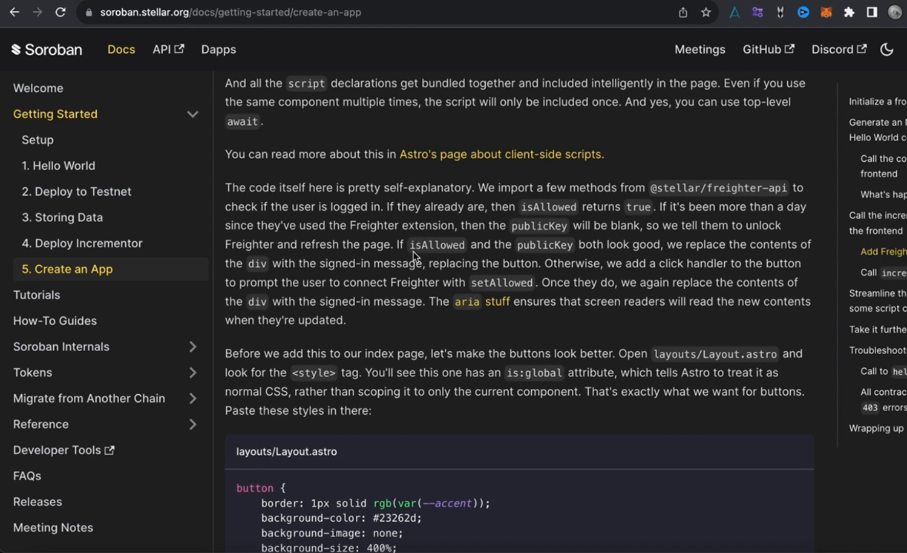
pyautogui.scroll(-3)
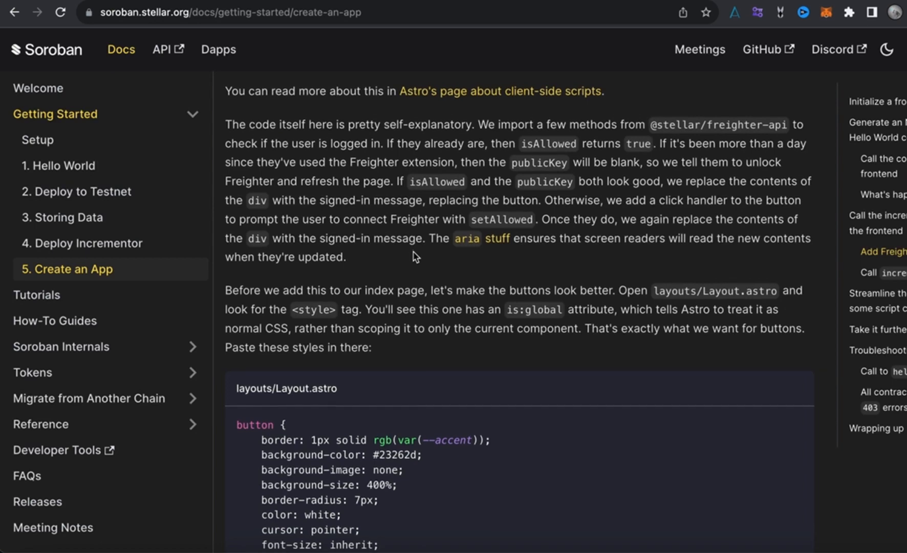
pyautogui.scroll(-3)
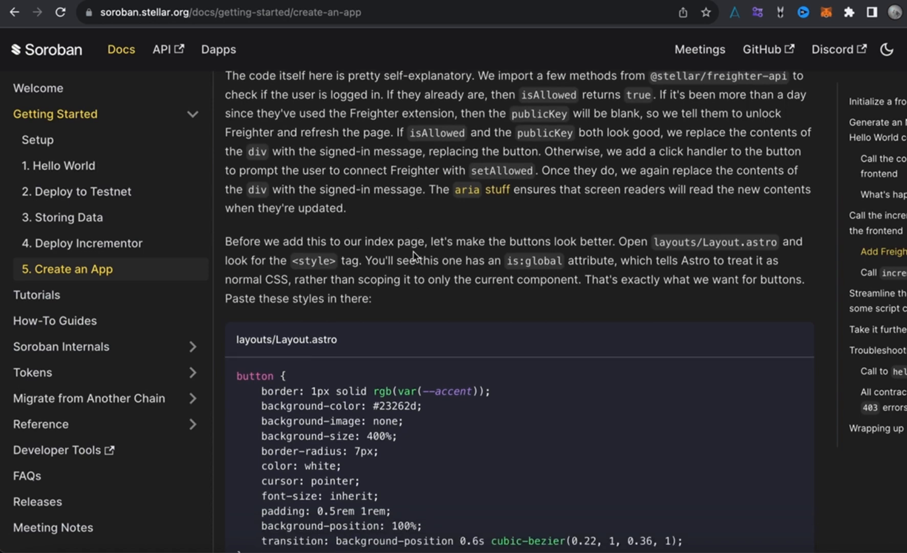
pyautogui.scroll(-3)
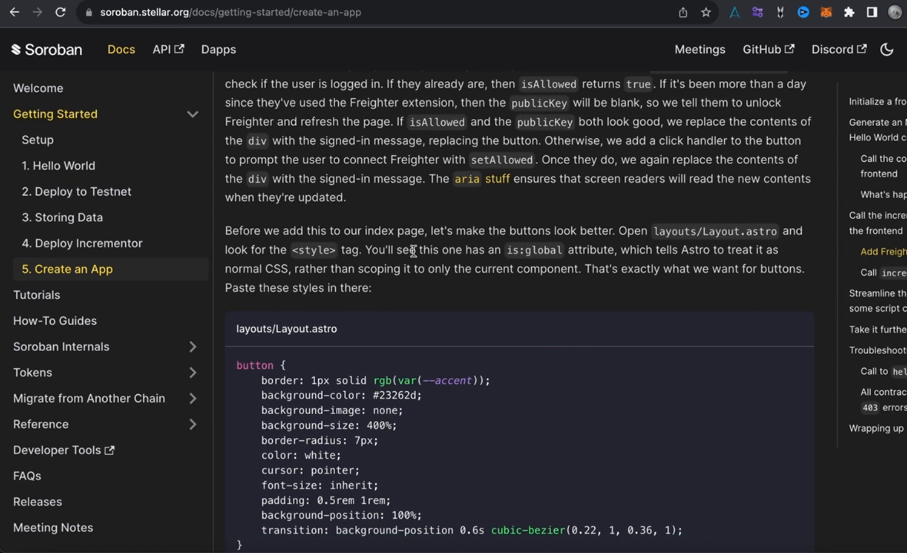
pyautogui.scroll(-3)
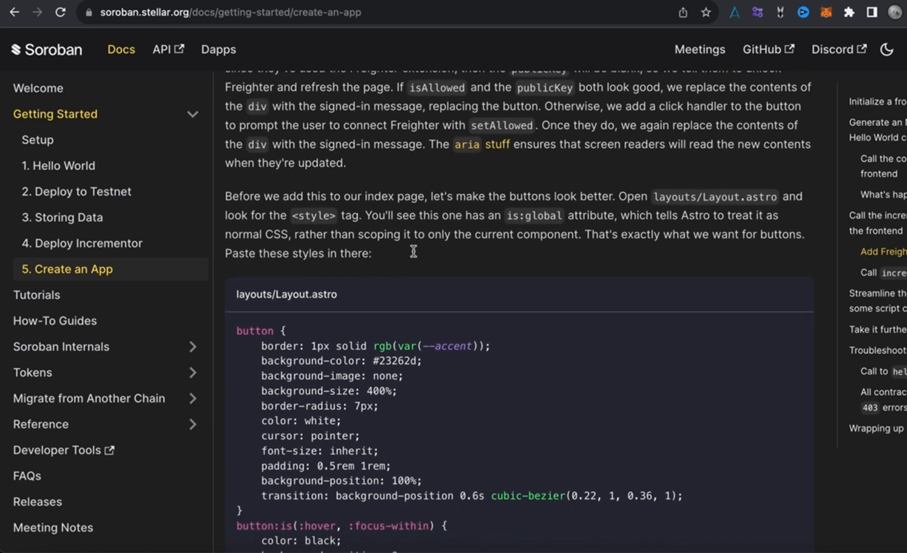
pyautogui.scroll(-3)
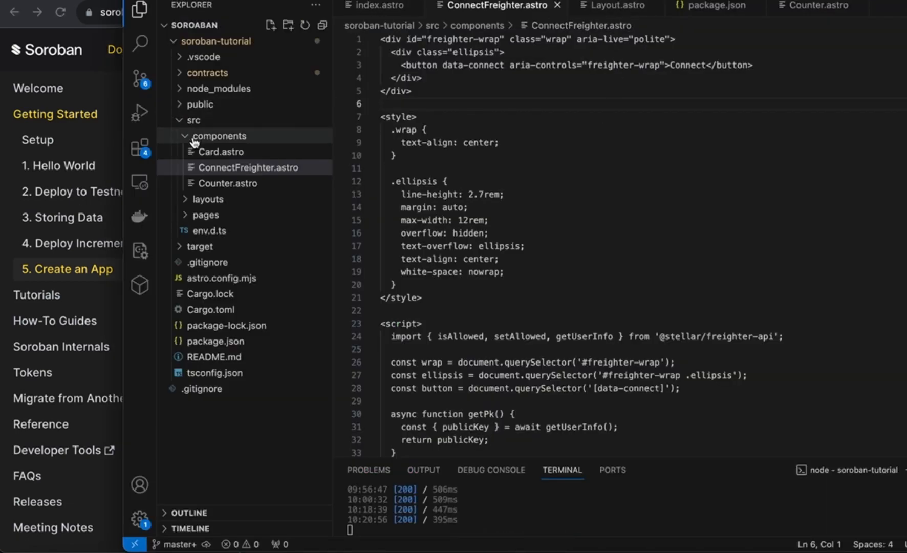
# Collapse components and open pages/index.astro in the Explorer
pyautogui.click(225, 135)
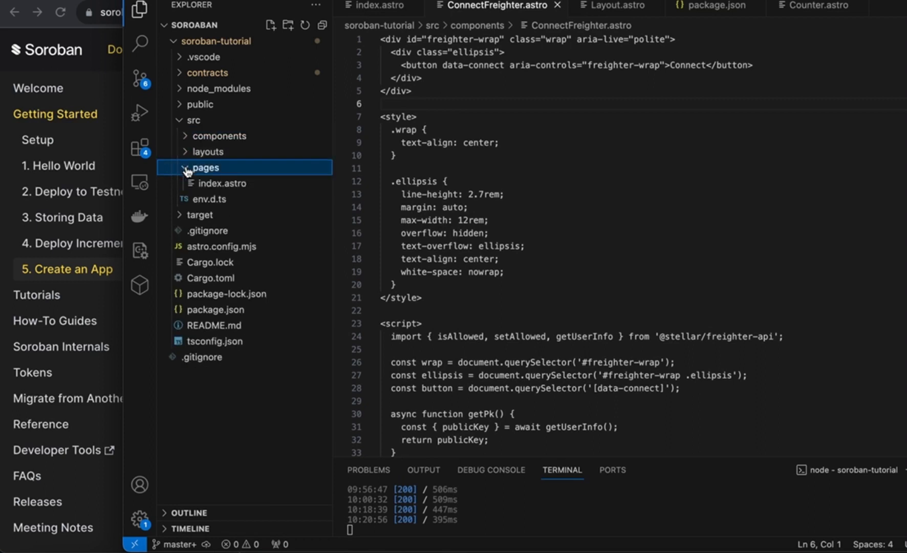
pyautogui.click(207, 167)
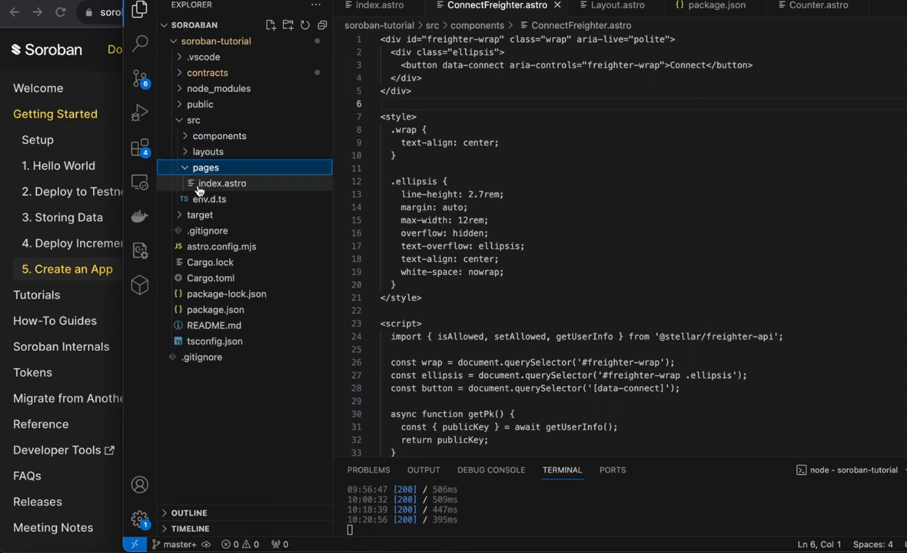
pyautogui.click(222, 183)
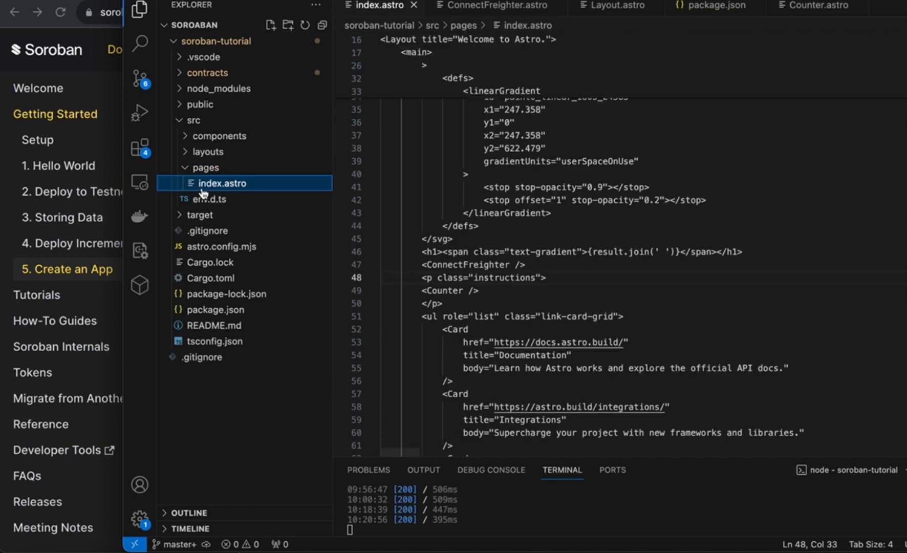
# Review index.astro from its imports down to the style block
pyautogui.scroll(3)
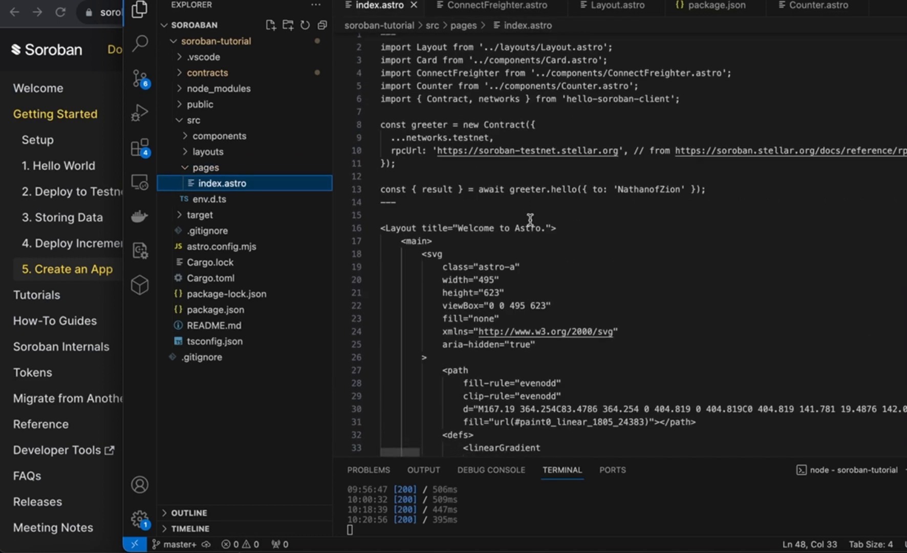
pyautogui.scroll(-3)
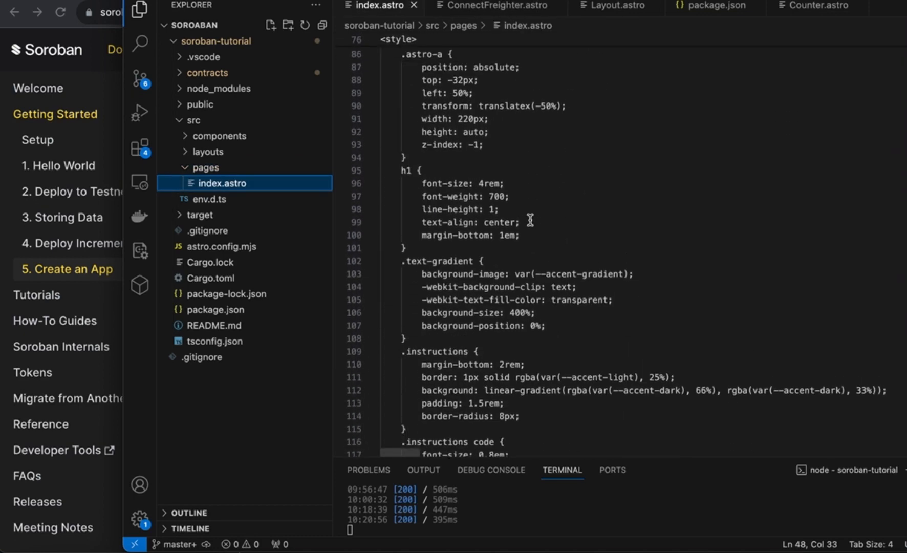
pyautogui.scroll(-3)
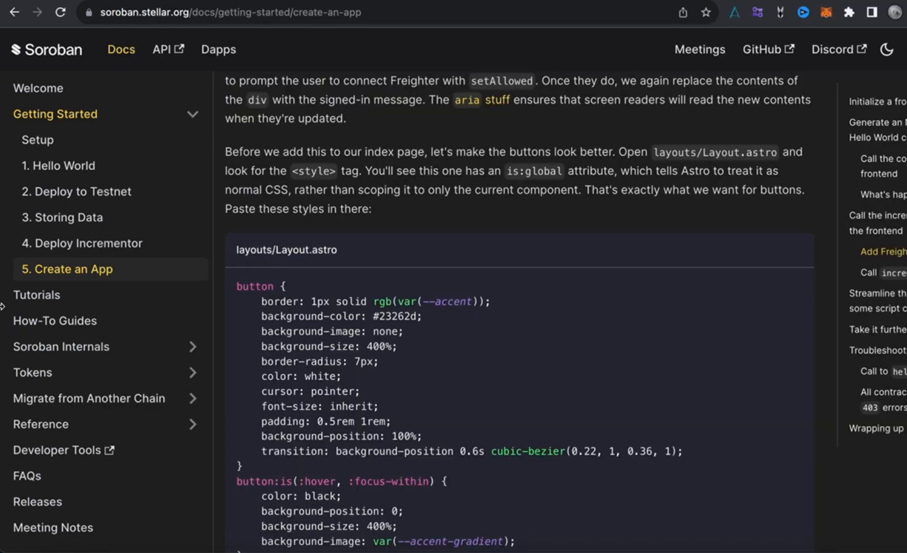
# Read the full Layout.astro button CSS listing, then return to the code editor
pyautogui.scroll(-3)
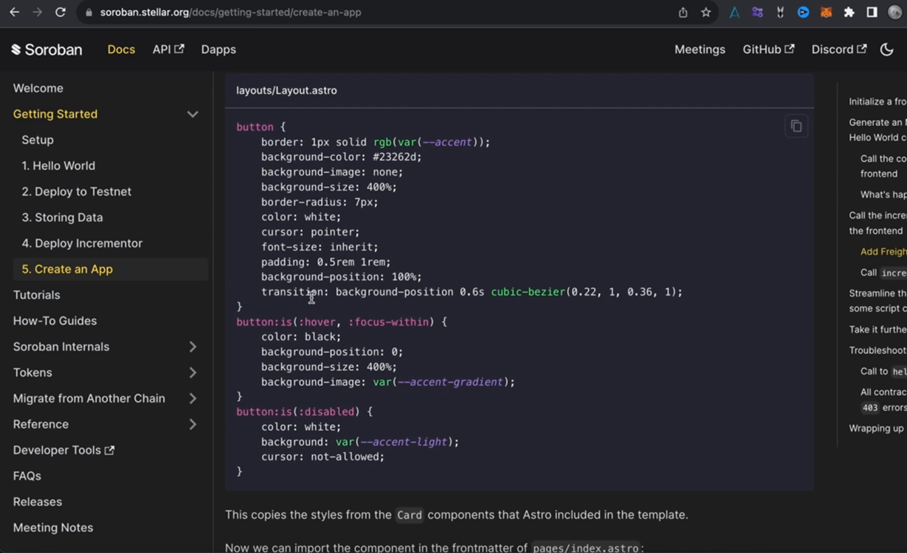
pyautogui.scroll(-3)
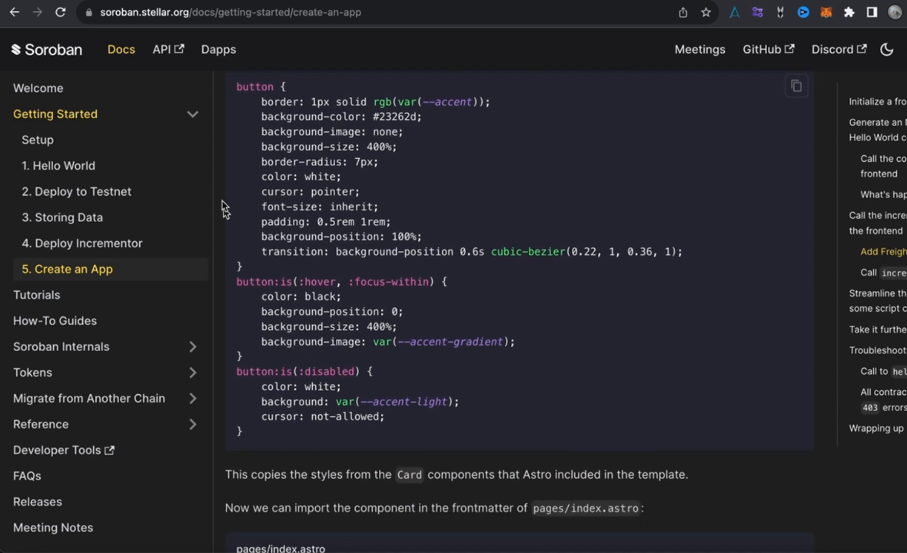
pyautogui.moveTo(735, 200)
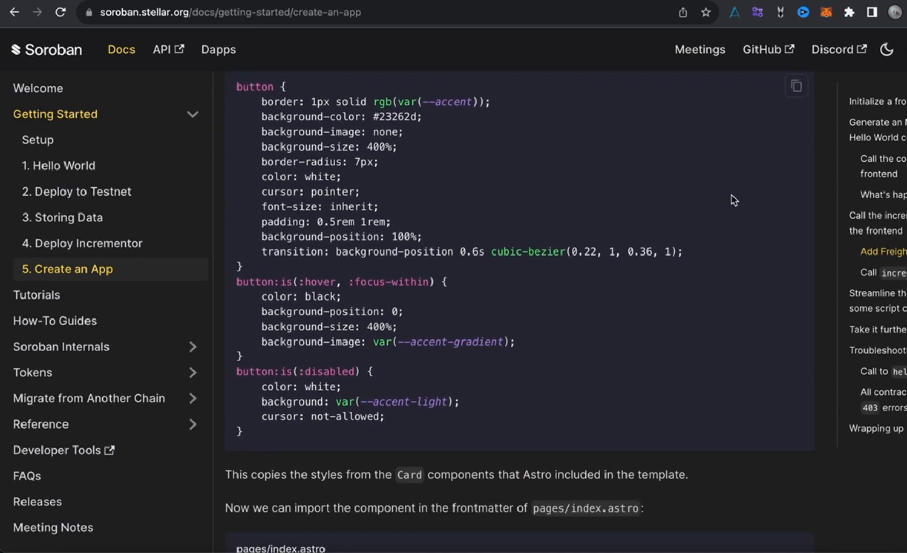
pyautogui.scroll(3)
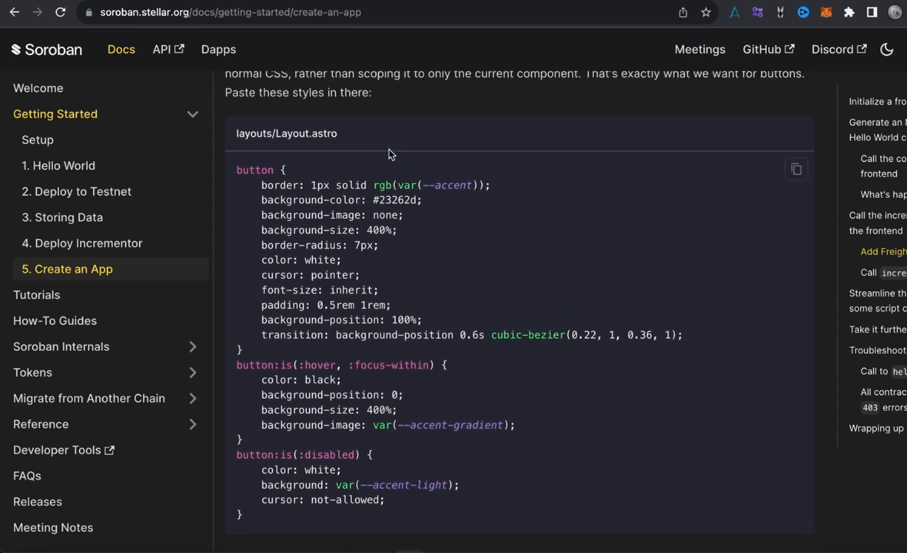
pyautogui.moveTo(286, 138)
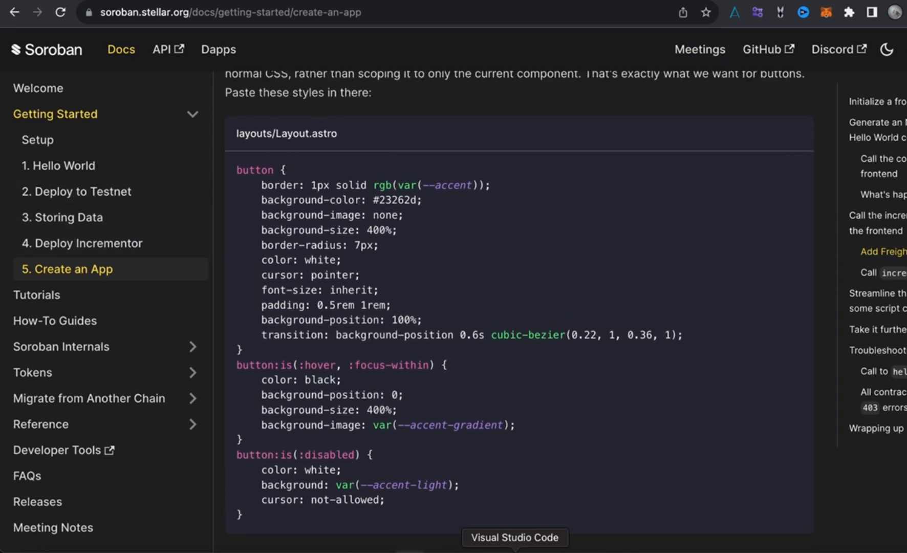
pyautogui.click(514, 537)
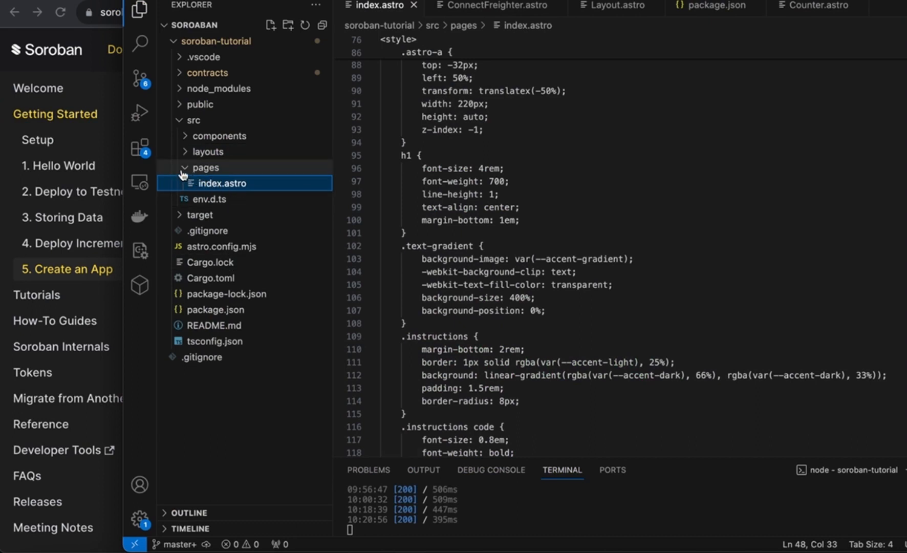
# Collapse pages and open layouts/Layout.astro in the Explorer
pyautogui.click(206, 170)
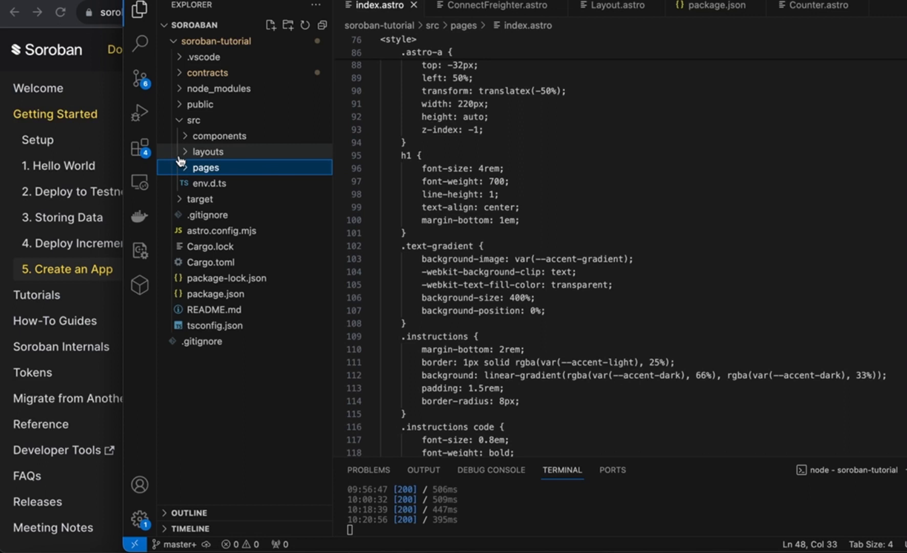
pyautogui.click(206, 151)
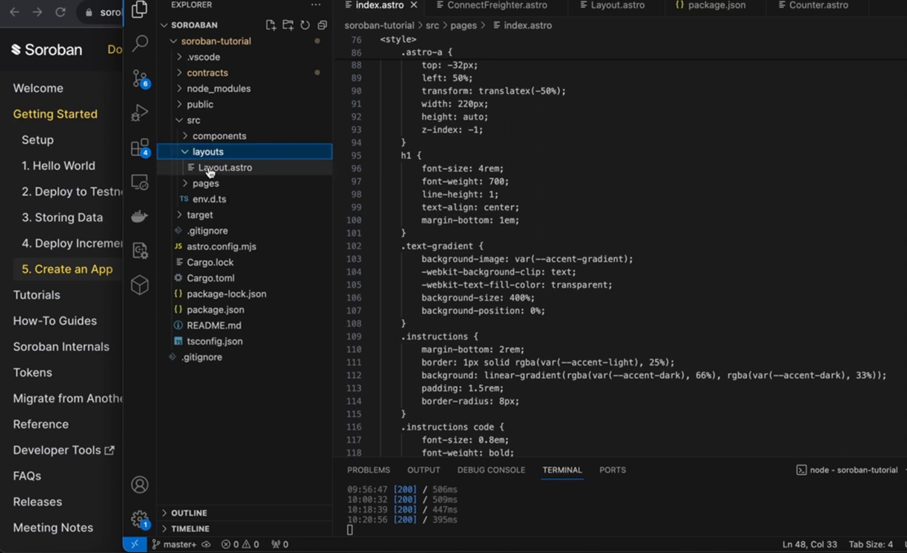
pyautogui.click(227, 170)
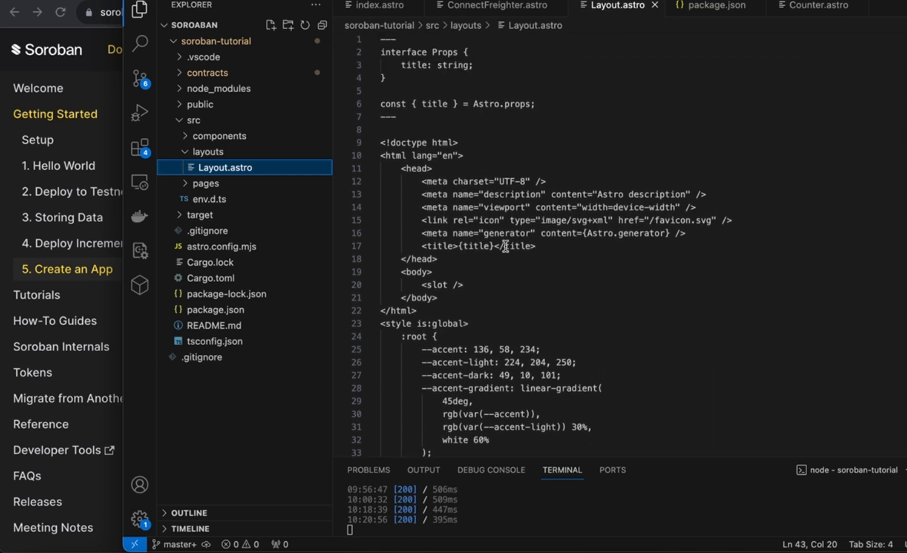
# Scroll to the button, hover and disabled rules inside <style is:global>
pyautogui.scroll(-3)
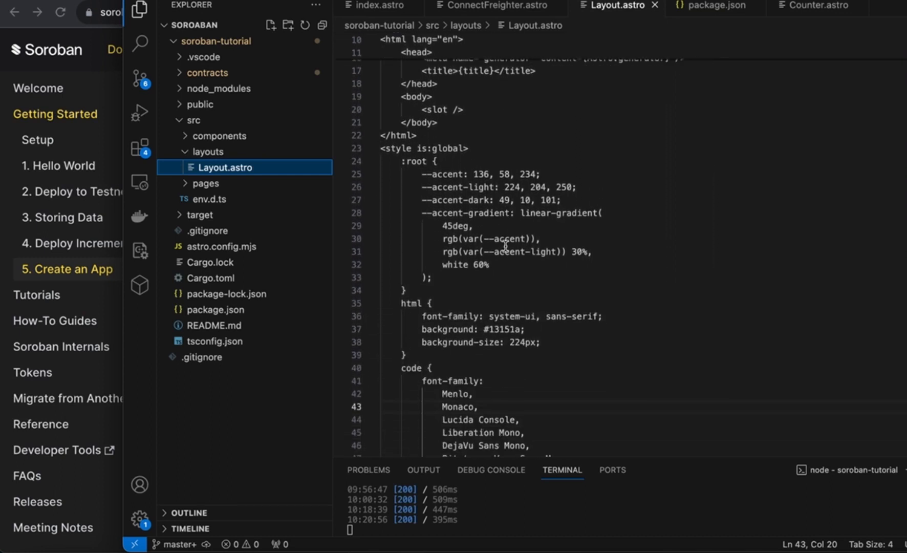
pyautogui.scroll(-3)
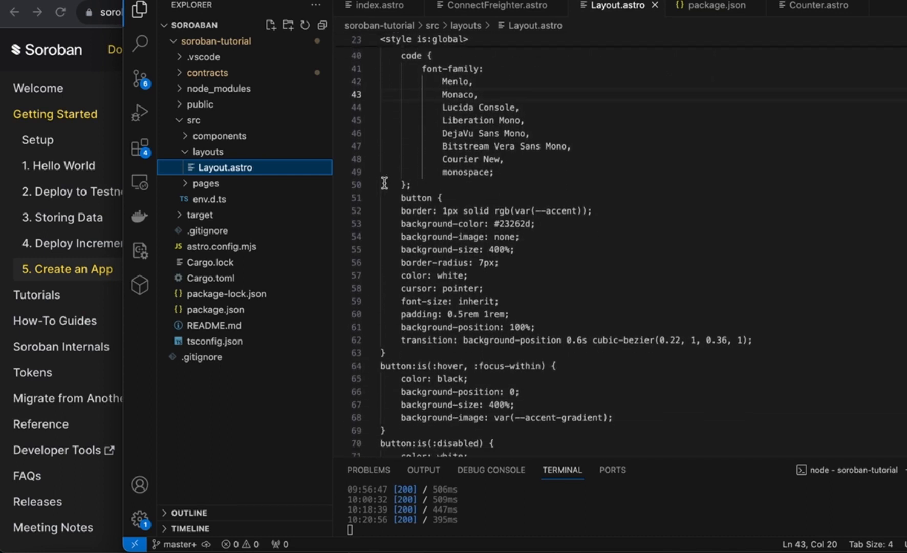
pyautogui.moveTo(408, 200)
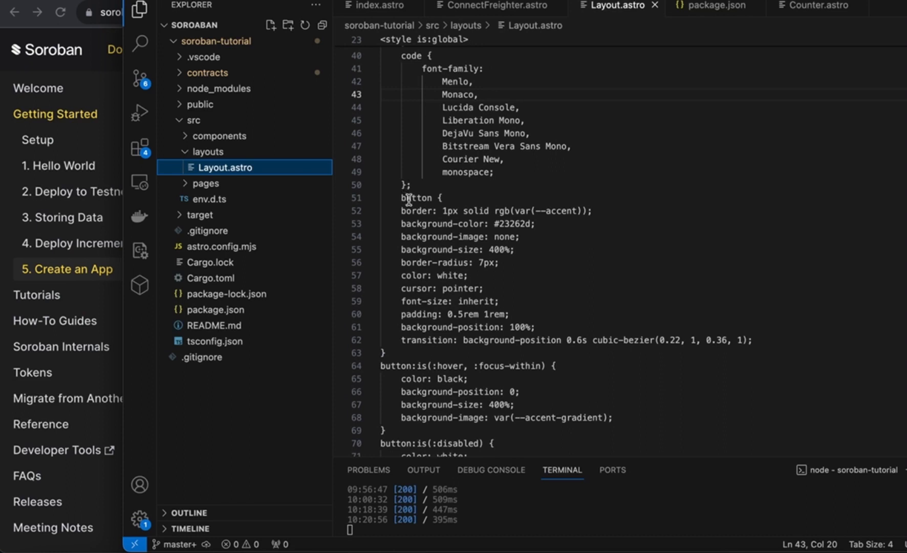
pyautogui.moveTo(447, 288)
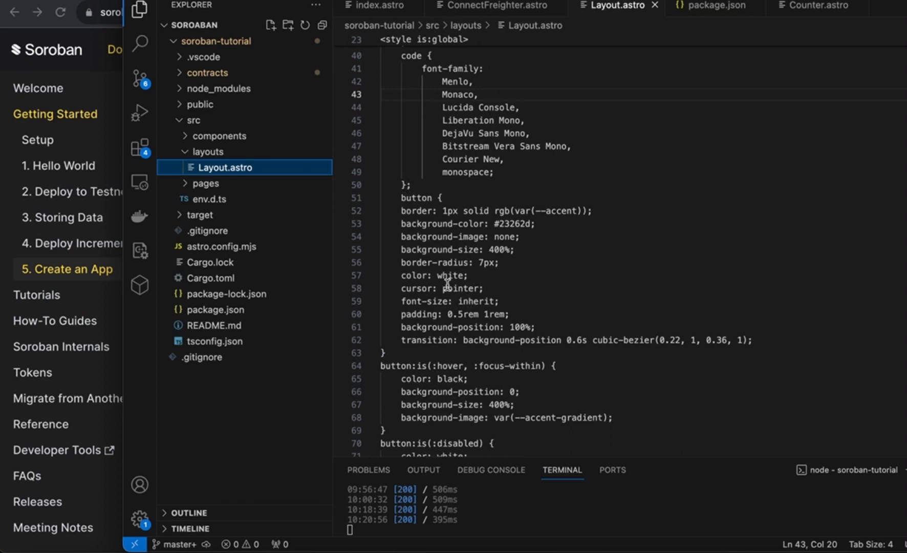
pyautogui.scroll(-3)
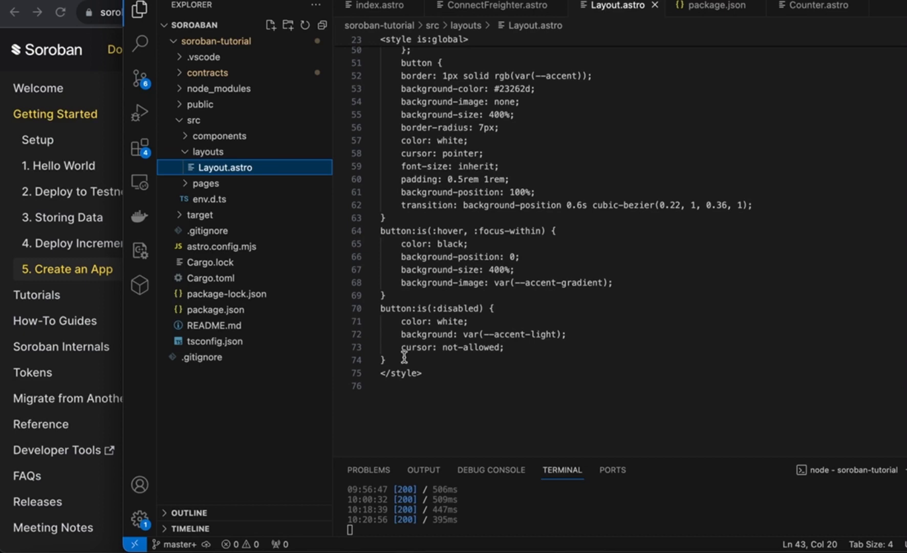
pyautogui.moveTo(81, 331)
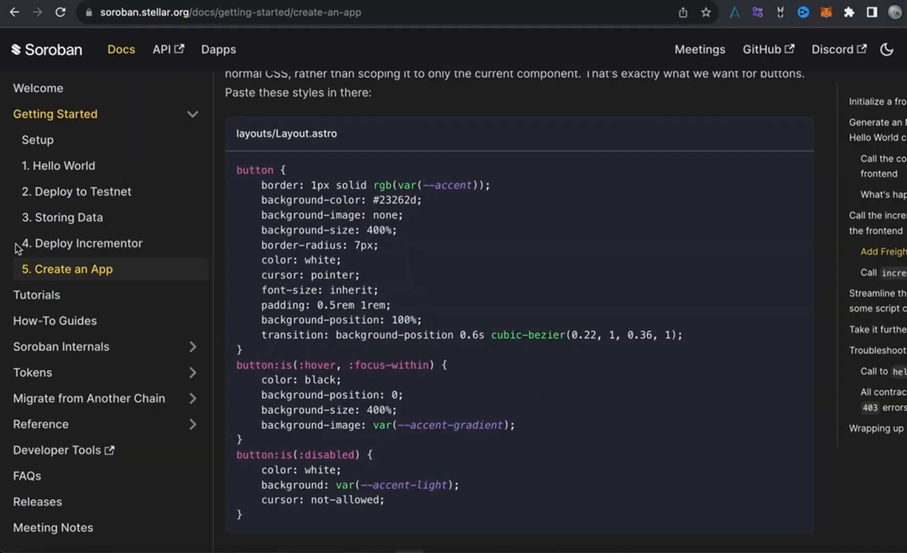
# Read the pages/index.astro import snippet and confirm index.astro already imports ConnectFreighter
pyautogui.scroll(-3)
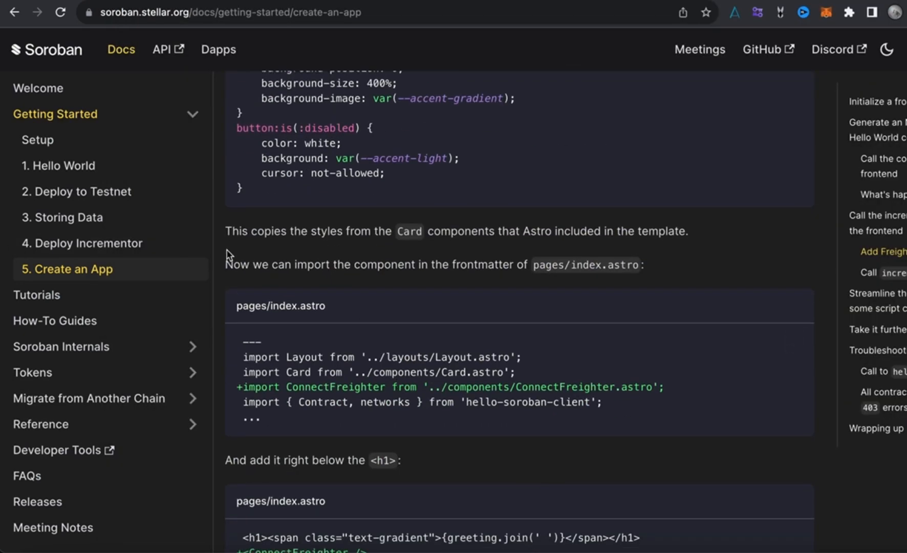
pyautogui.moveTo(424, 237)
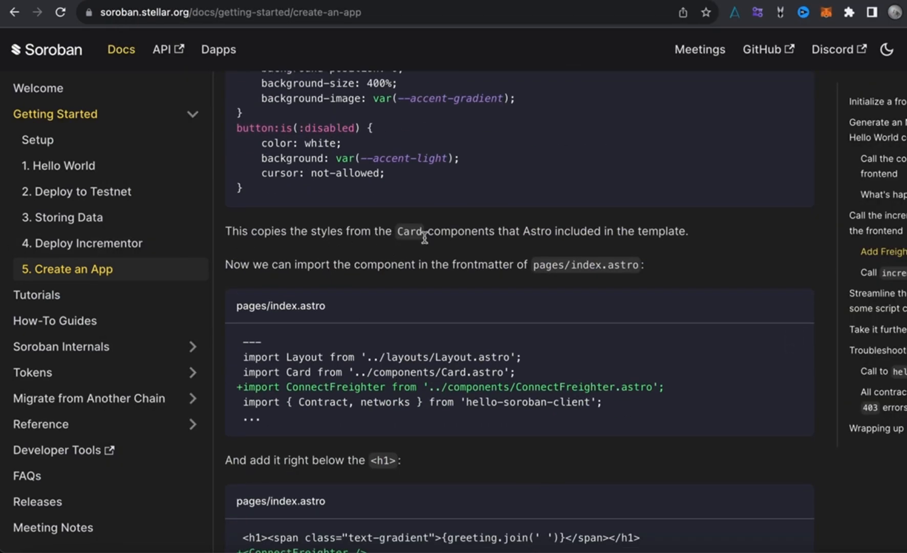
pyautogui.moveTo(334, 316)
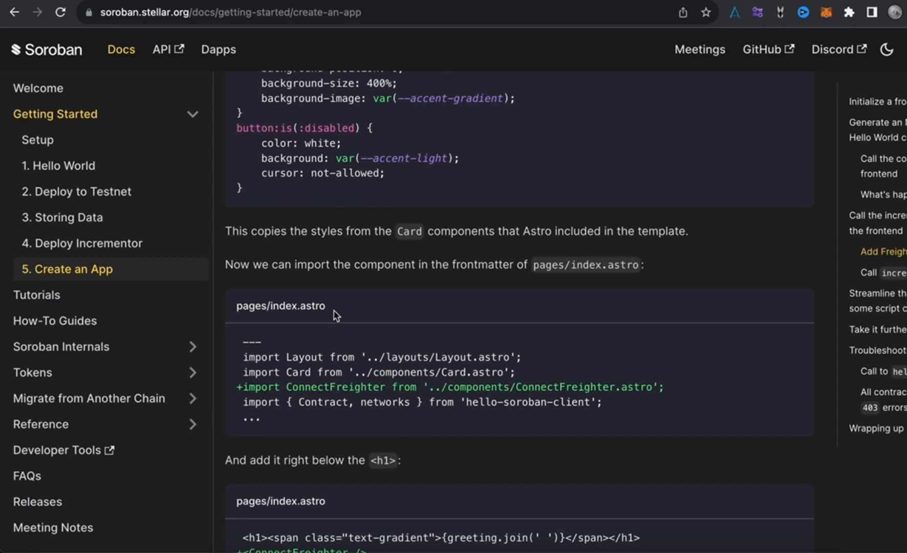
pyautogui.moveTo(375, 267)
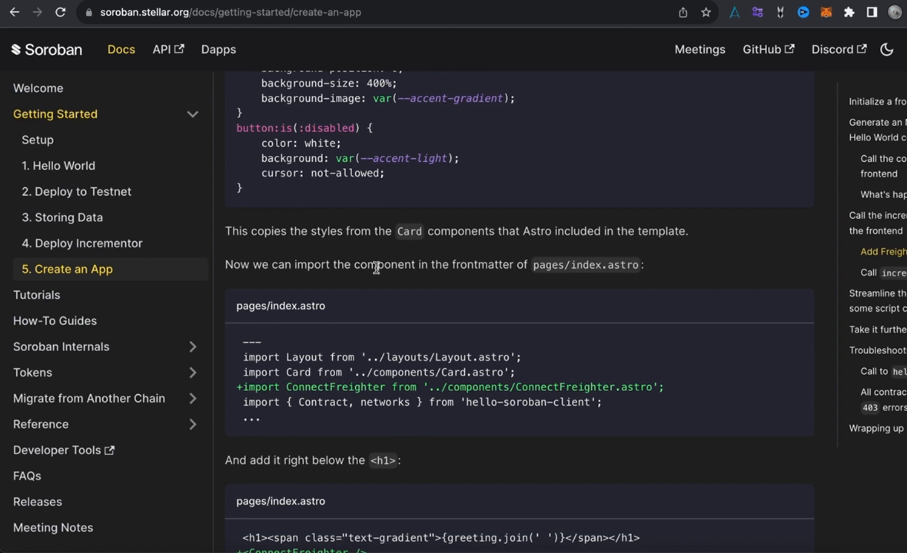
pyautogui.moveTo(486, 278)
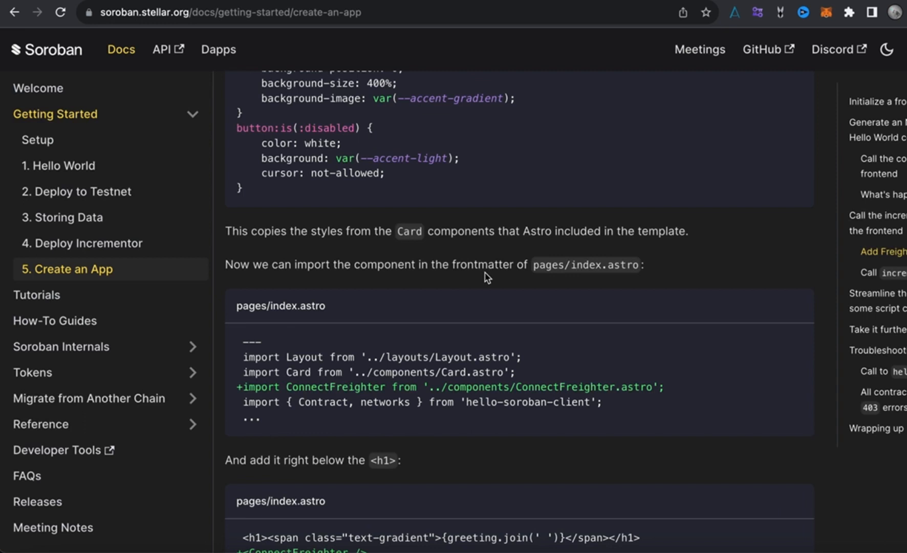
pyautogui.moveTo(276, 390)
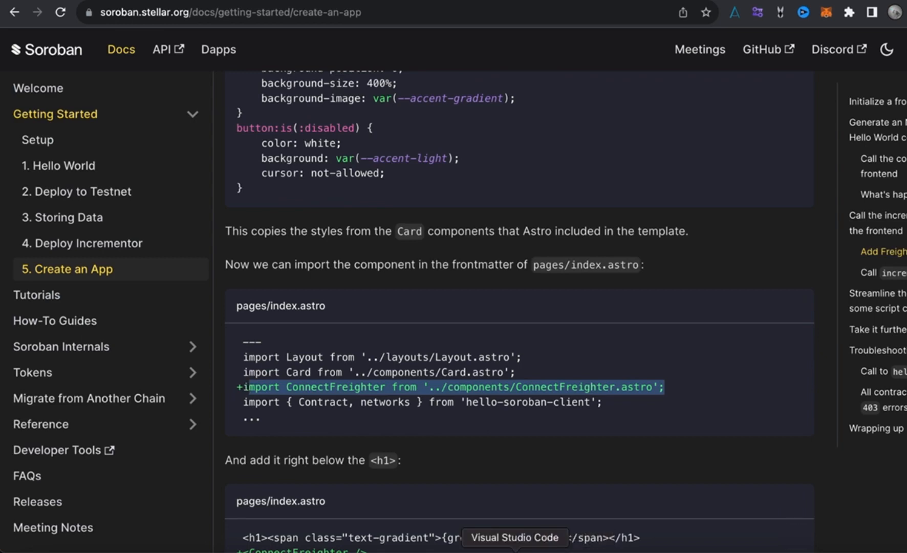
pyautogui.click(515, 537)
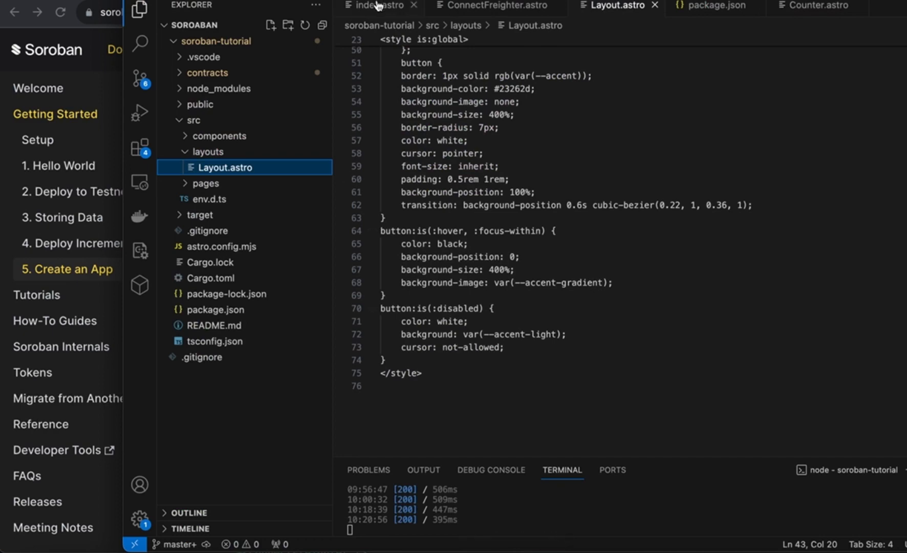
pyautogui.click(375, 5)
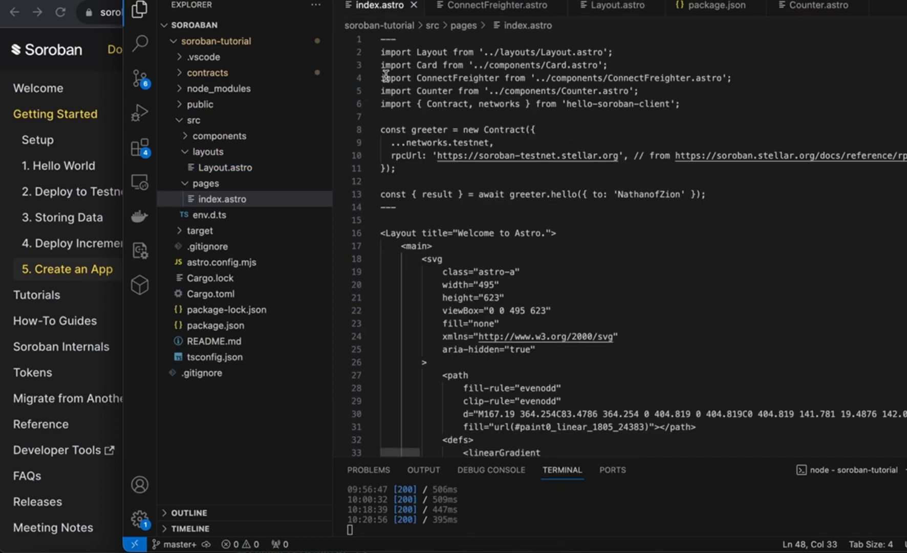
pyautogui.moveTo(725, 74)
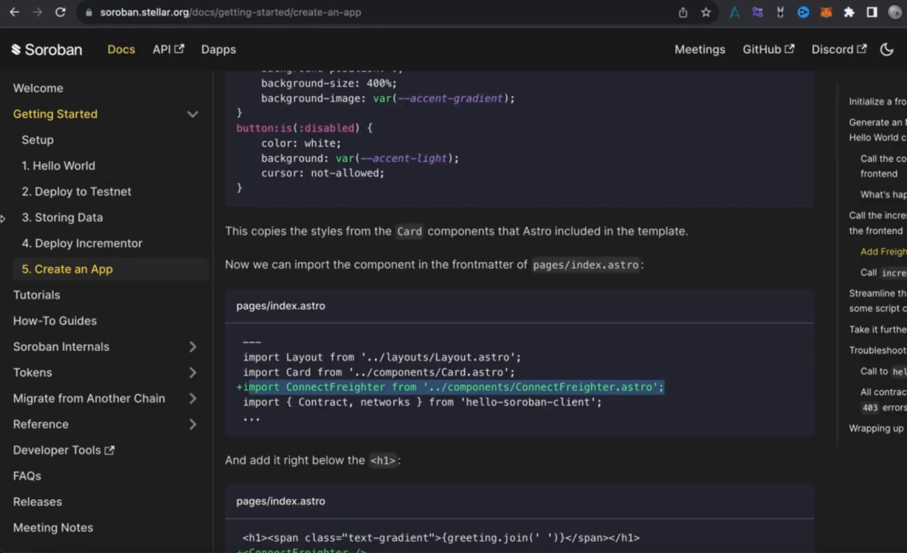
# Finish the docs step on placing ConnectFreighter below the h1 and bring VS Code with index.astro forward
pyautogui.scroll(-3)
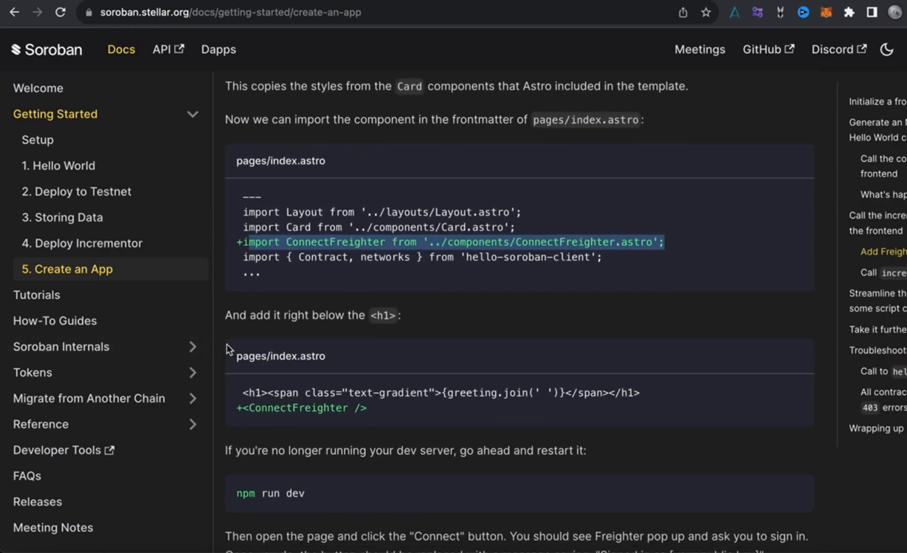
pyautogui.moveTo(354, 308)
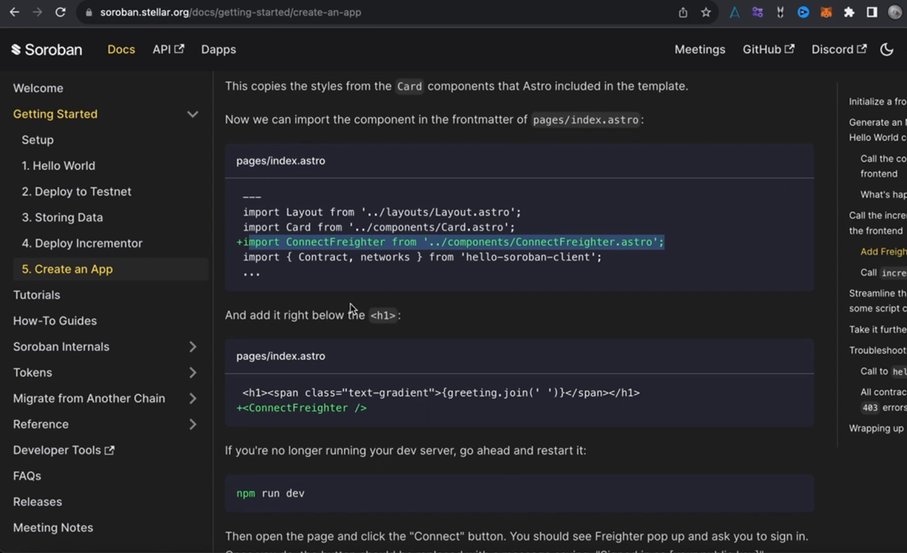
pyautogui.moveTo(236, 321)
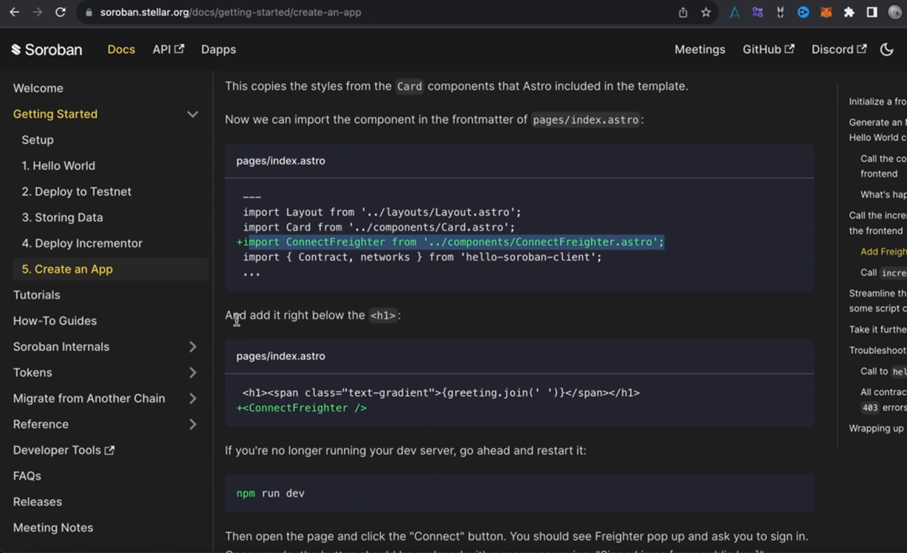
pyautogui.moveTo(267, 338)
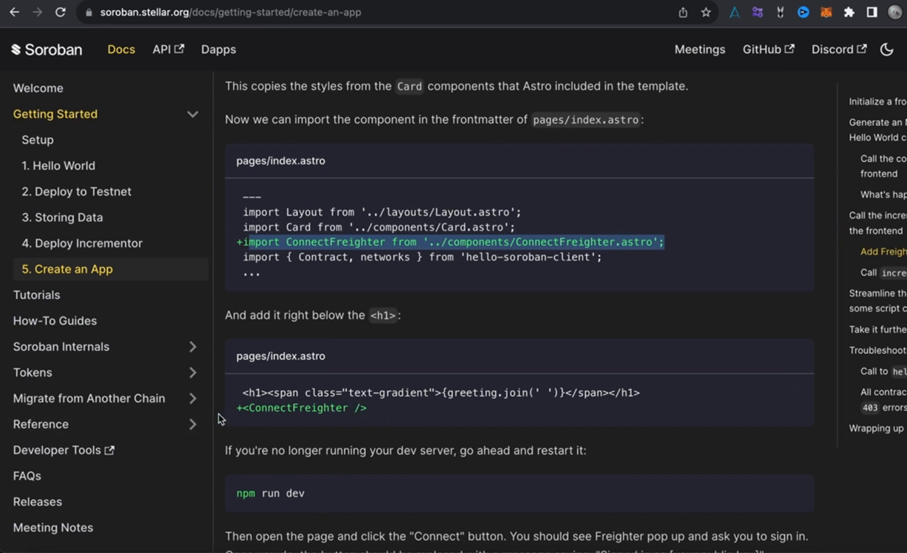
pyautogui.moveTo(397, 403)
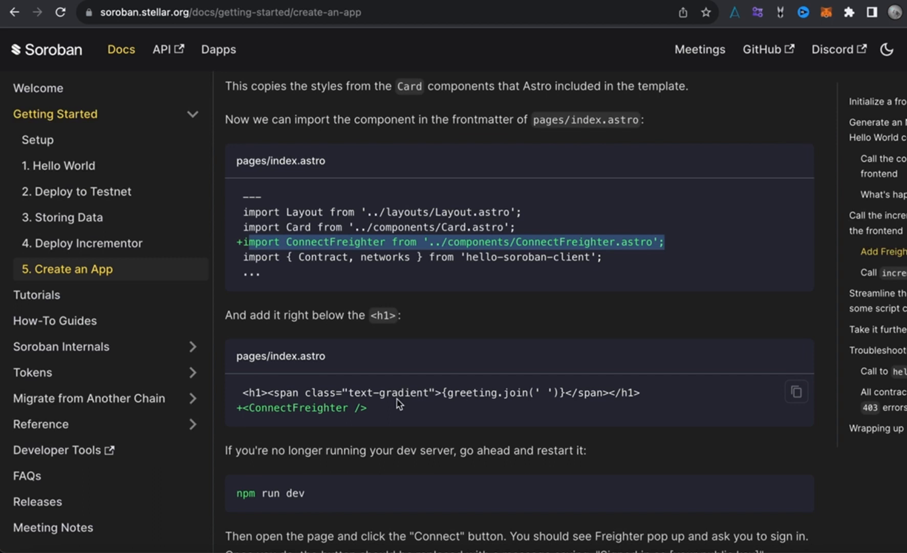
pyautogui.moveTo(308, 383)
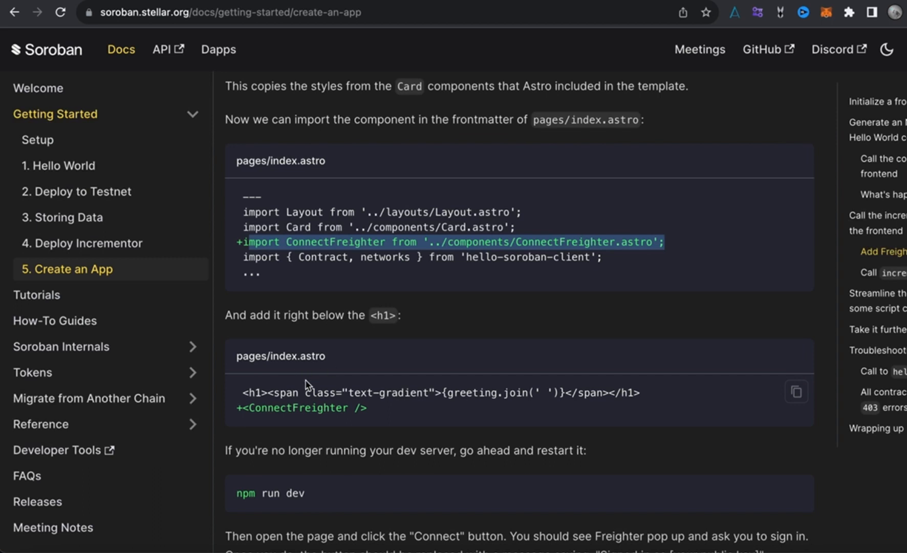
pyautogui.moveTo(520, 533)
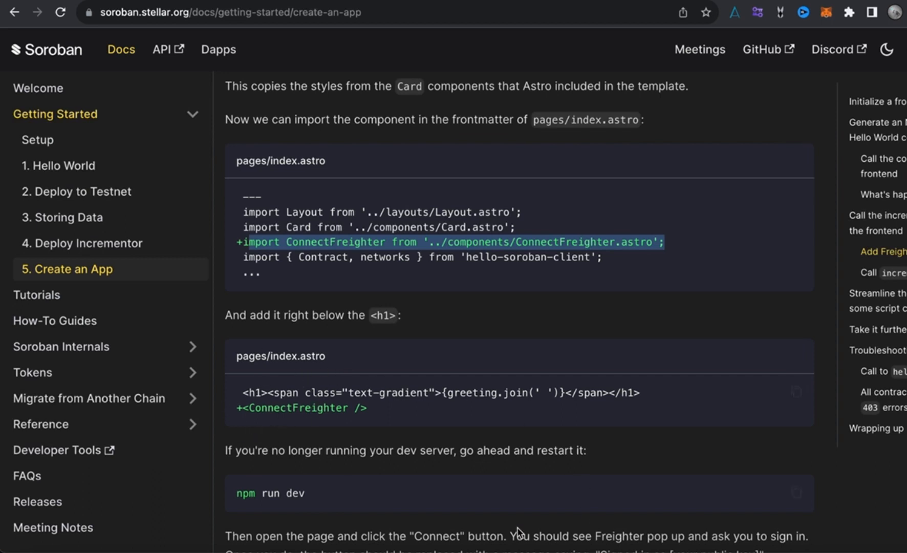
pyautogui.moveTo(516, 535)
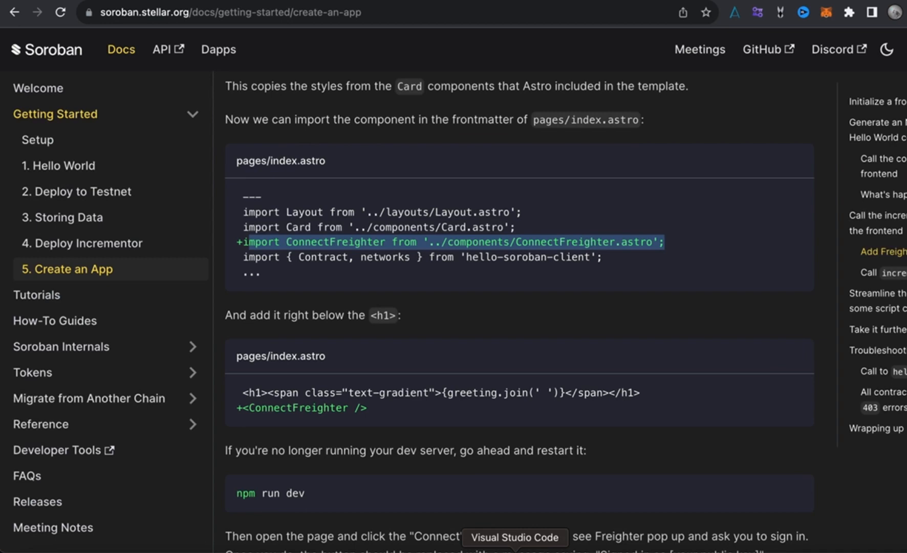
pyautogui.click(513, 537)
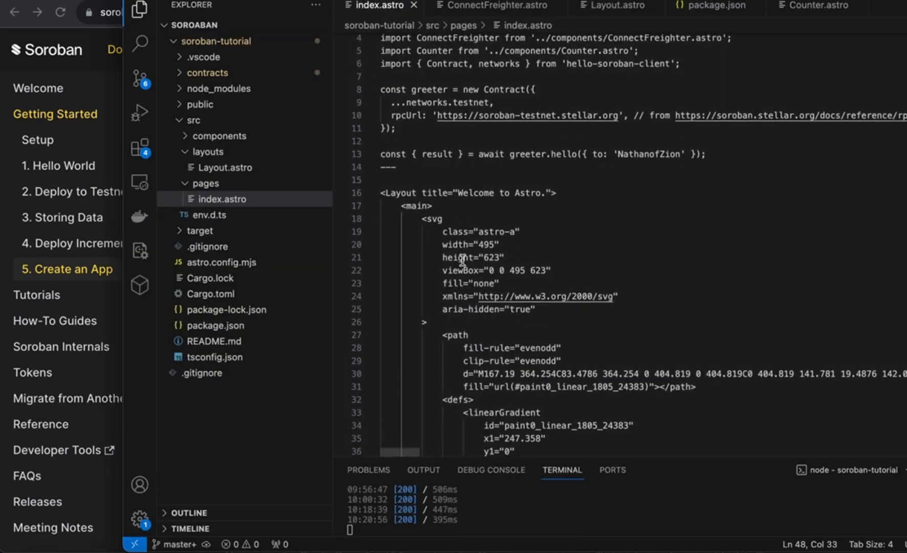
# Scroll index.astro to the <h1> area and confirm <ConnectFreighter /> and <Counter /> sit right below it
pyautogui.scroll(-3)
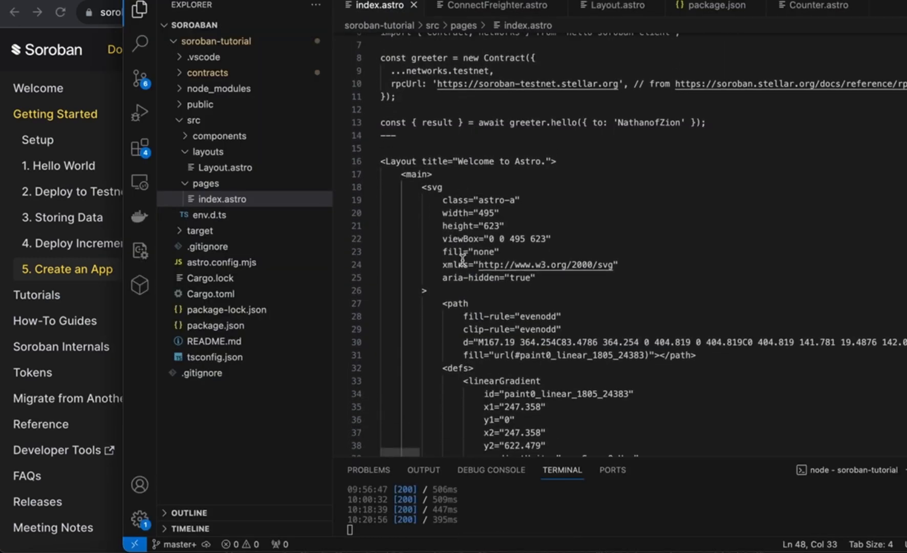
pyautogui.scroll(-3)
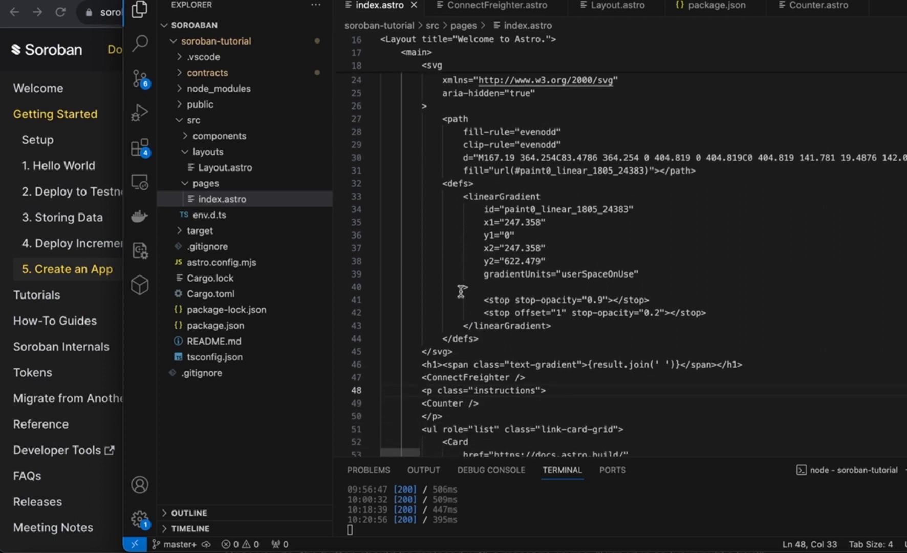
pyautogui.moveTo(445, 200)
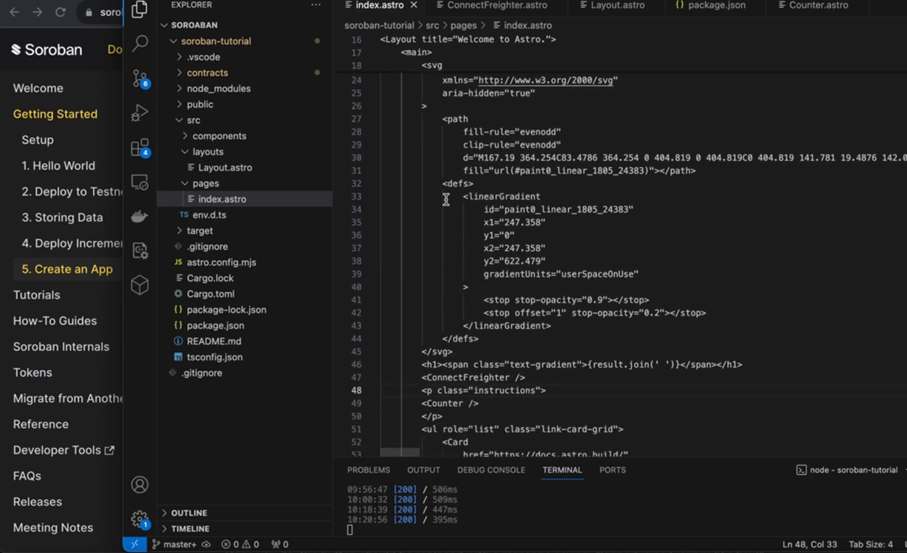
pyautogui.moveTo(456, 183)
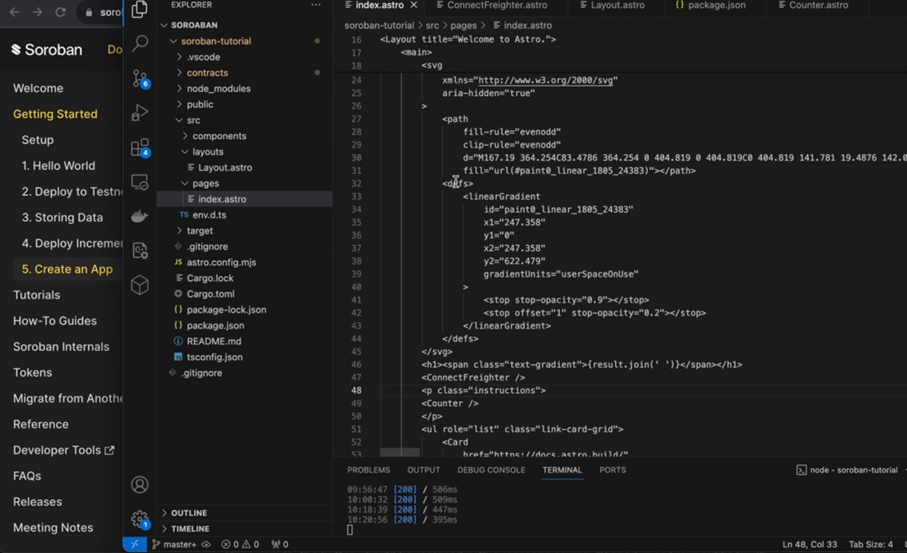
pyautogui.scroll(-3)
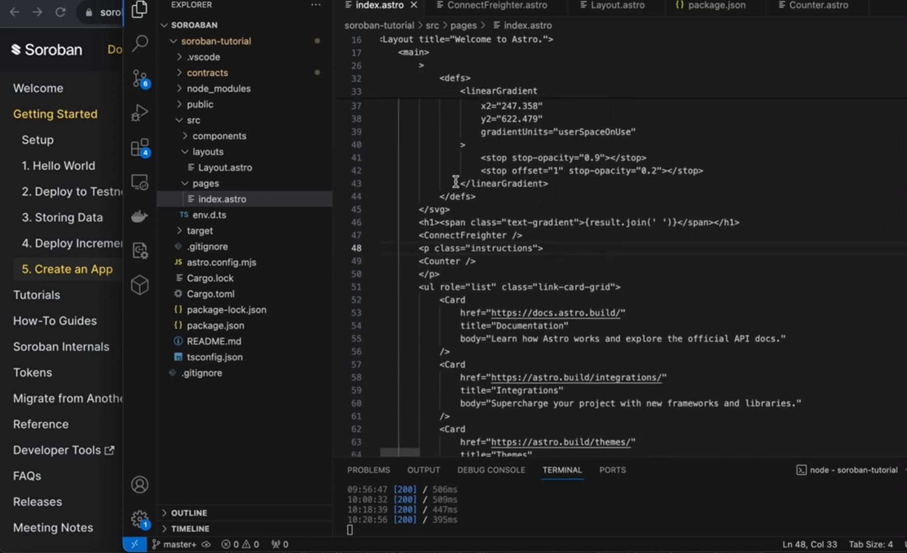
pyautogui.scroll(3)
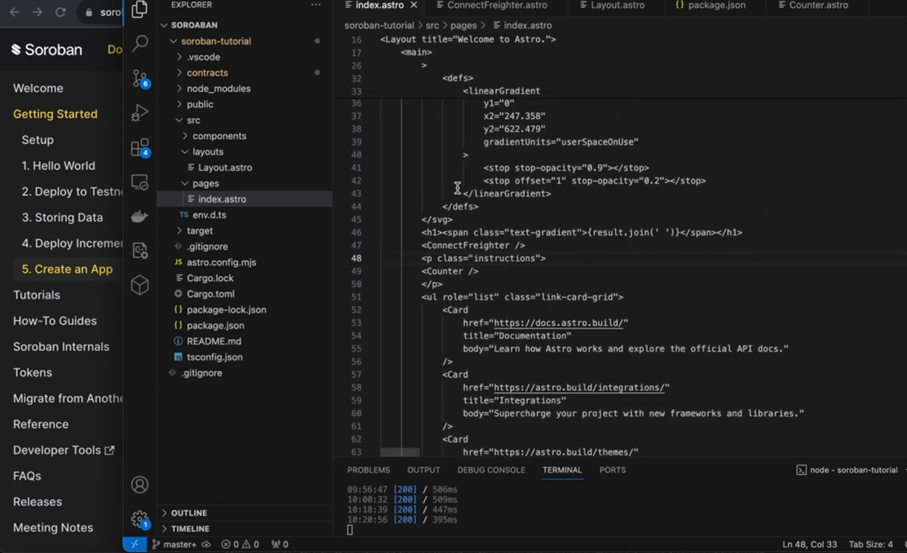
pyautogui.scroll(3)
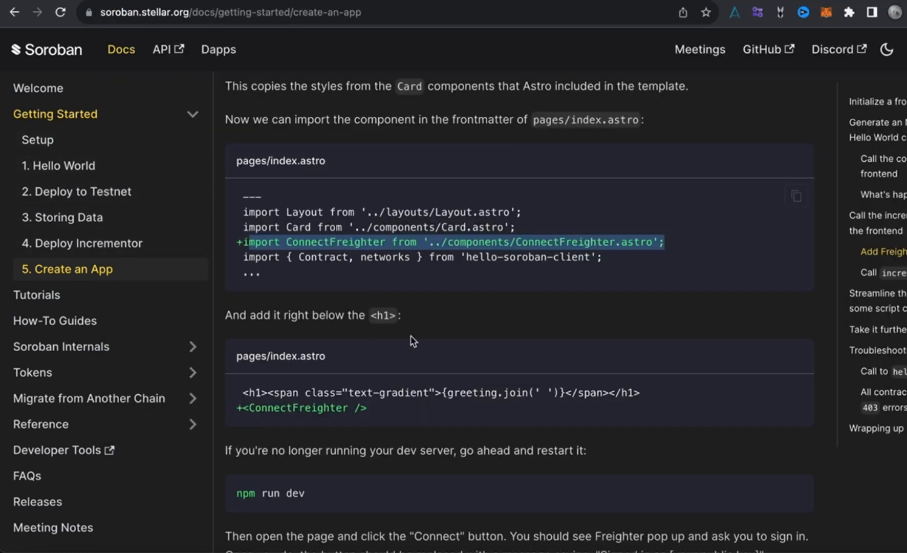
# Scroll the docs past the h1 step to the dev server restart and Connect sign-in instructions
pyautogui.scroll(-3)
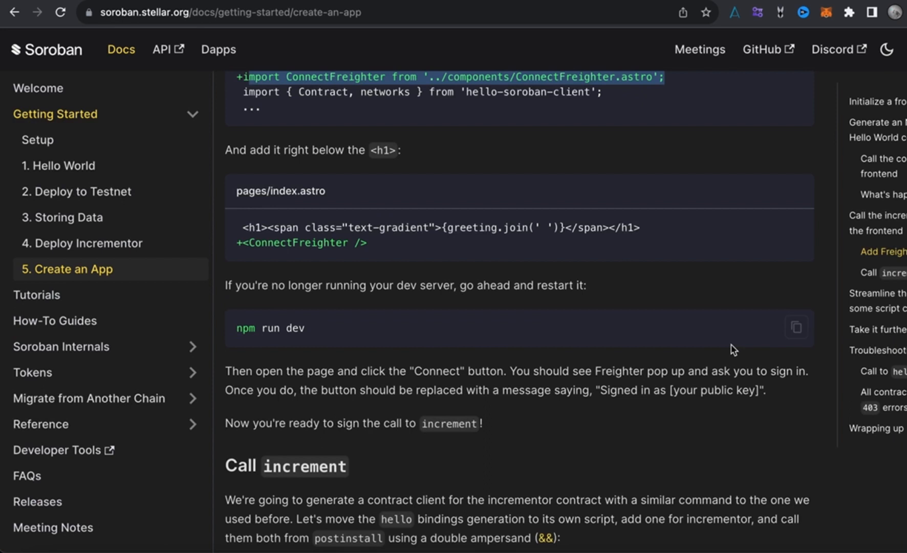
pyautogui.moveTo(222, 297)
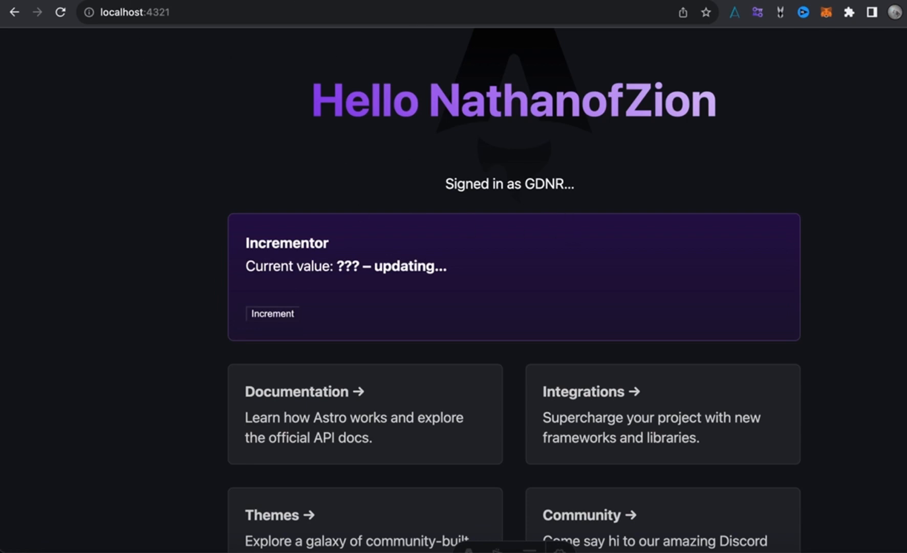
pyautogui.moveTo(245, 114)
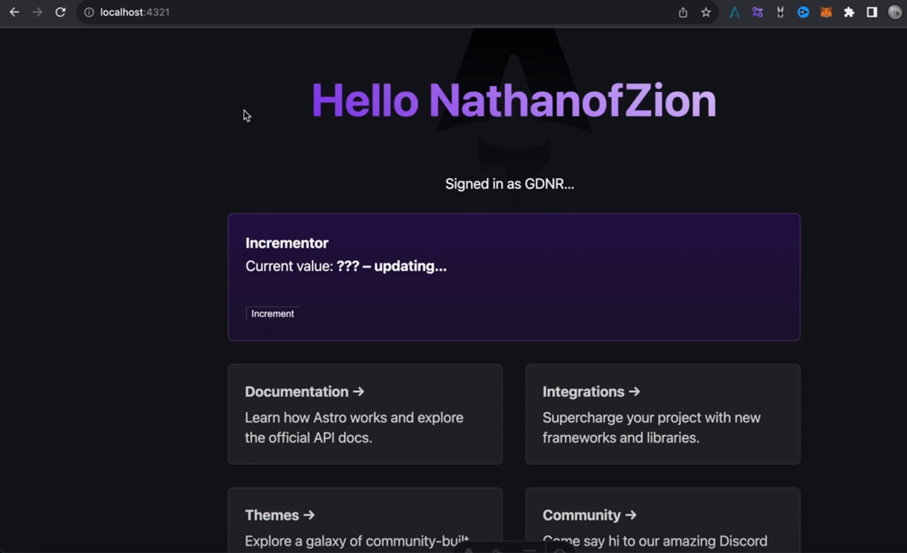
pyautogui.moveTo(240, 12)
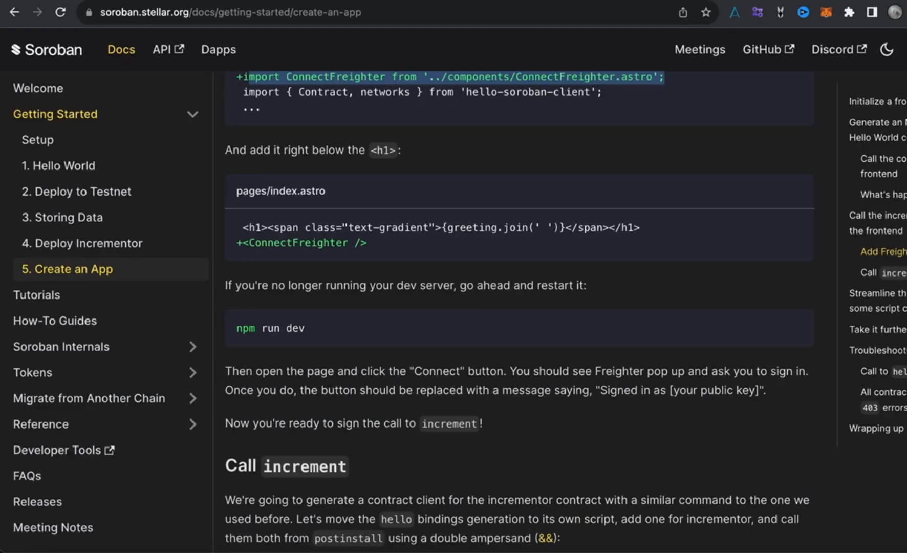
pyautogui.moveTo(418, 342)
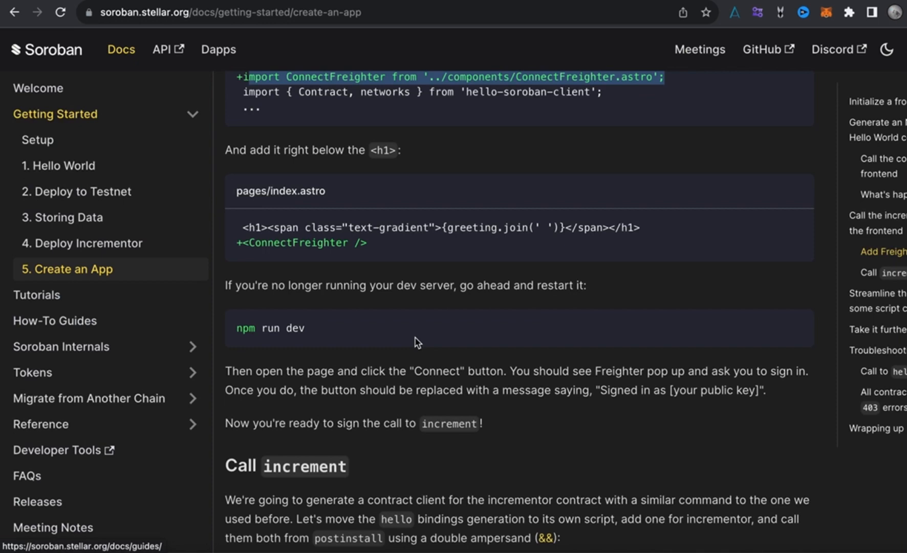
# Scroll the docs to the Call increment section showing the package.json bindings and postinstall scripts
pyautogui.scroll(-3)
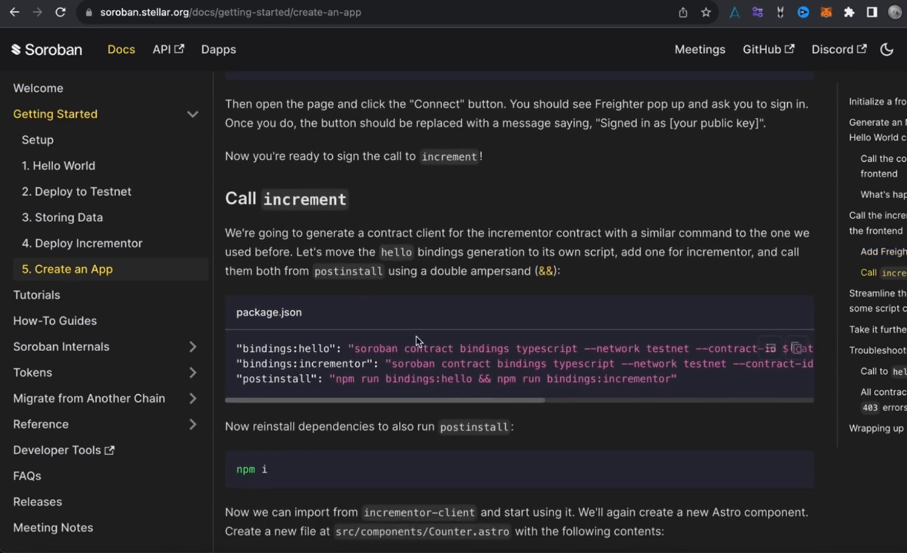
pyautogui.scroll(-3)
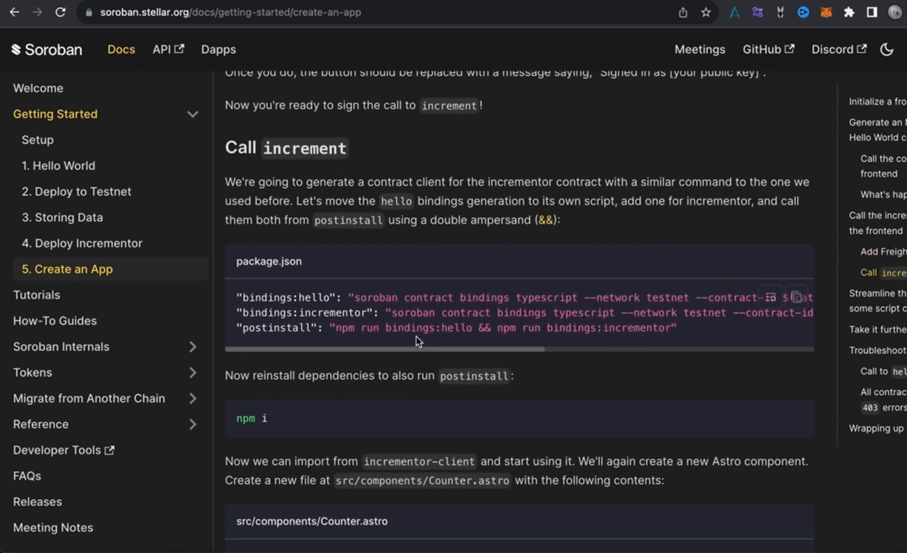
pyautogui.scroll(3)
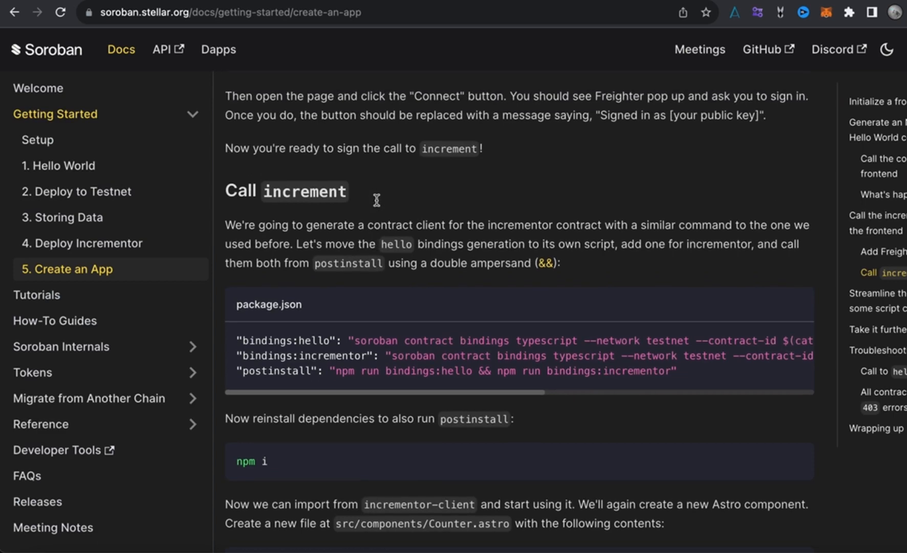
pyautogui.scroll(3)
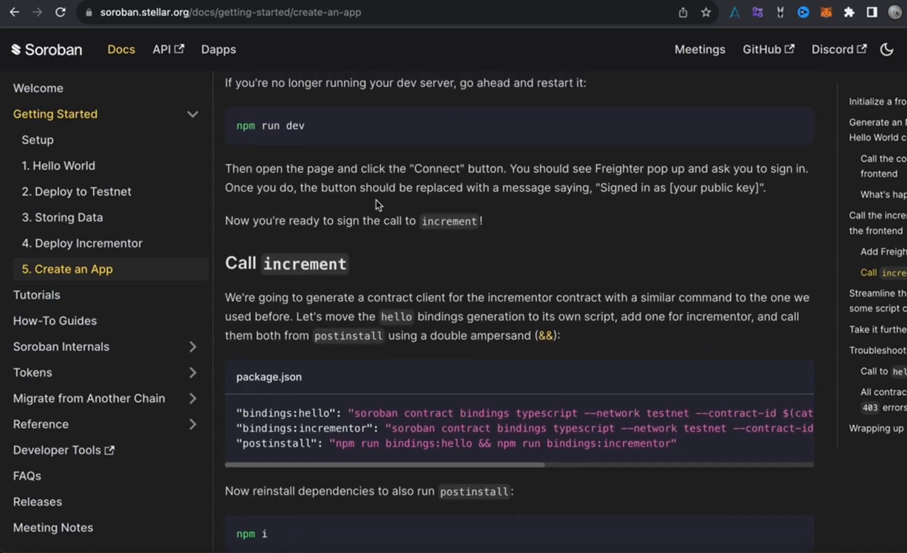
pyautogui.scroll(-3)
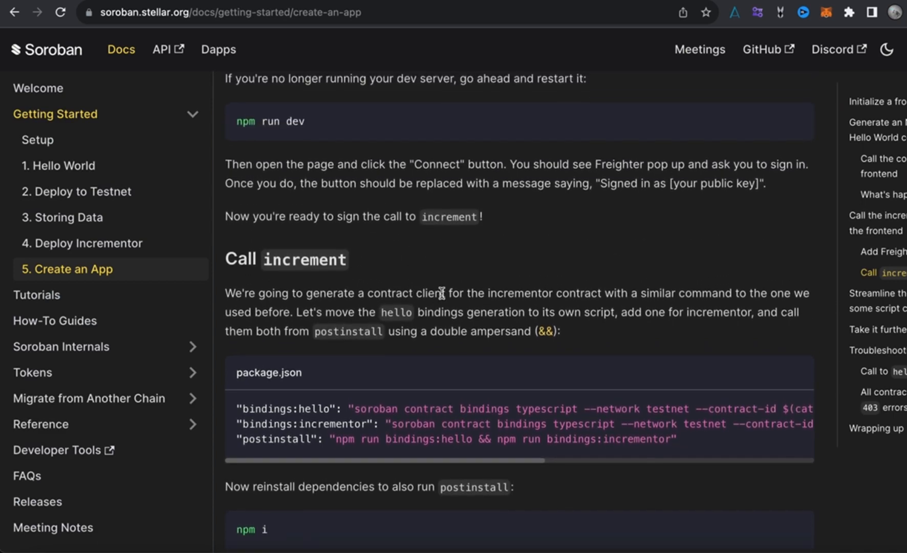
pyautogui.scroll(-3)
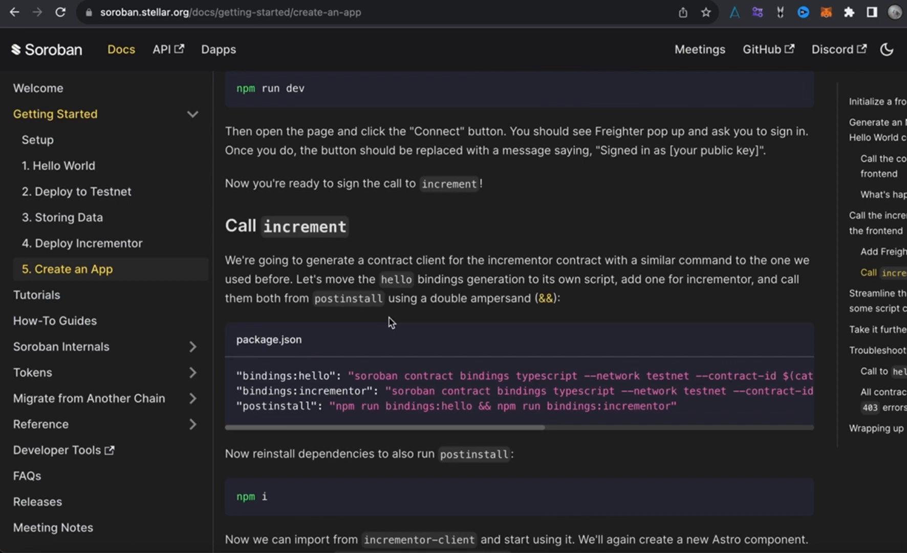
pyautogui.moveTo(497, 318)
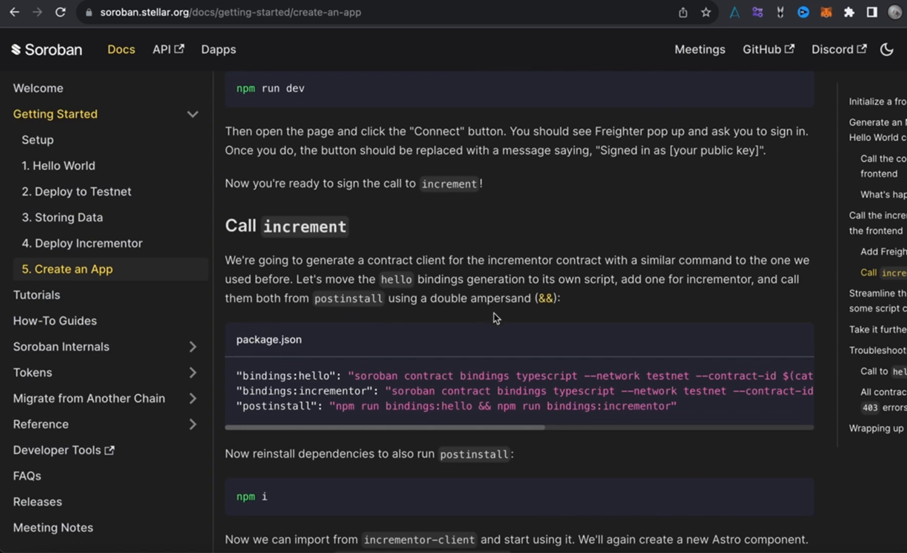
pyautogui.moveTo(513, 318)
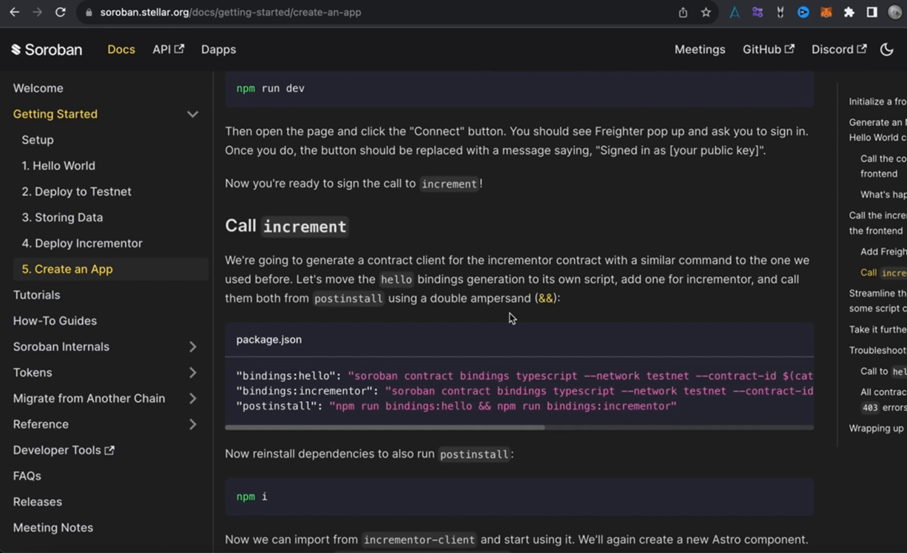
pyautogui.moveTo(421, 335)
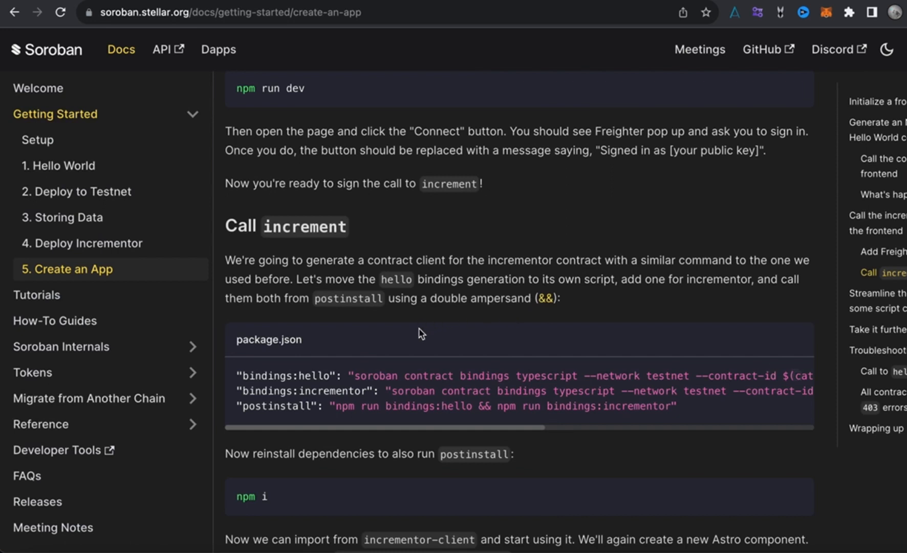
pyautogui.moveTo(704, 342)
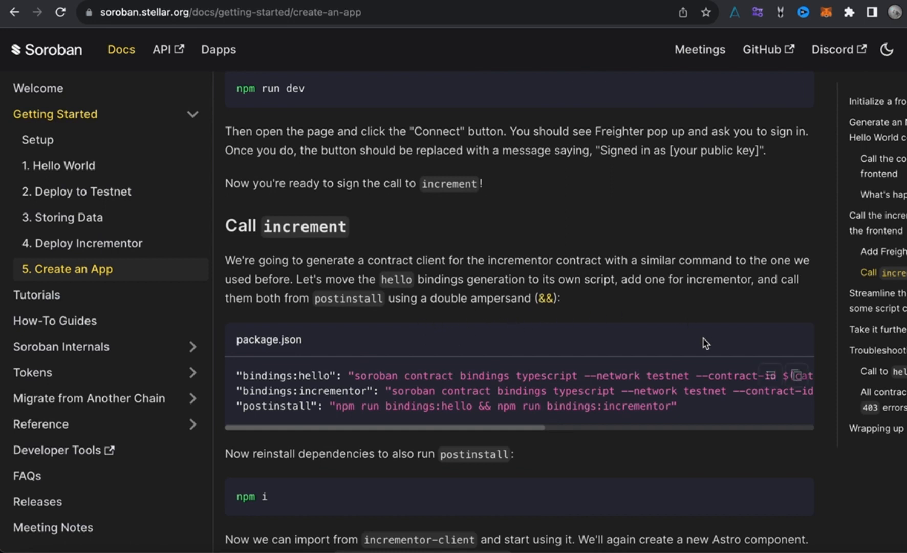
pyautogui.moveTo(696, 347)
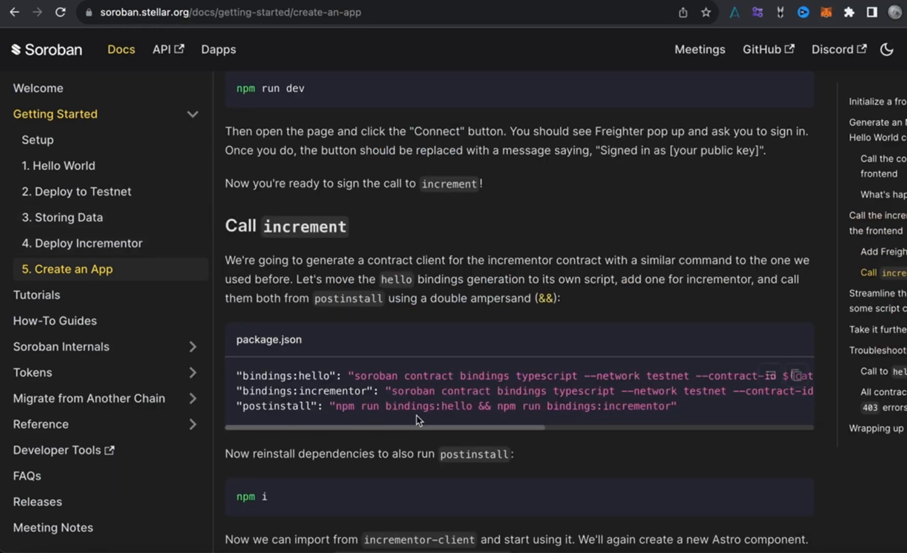
pyautogui.moveTo(564, 399)
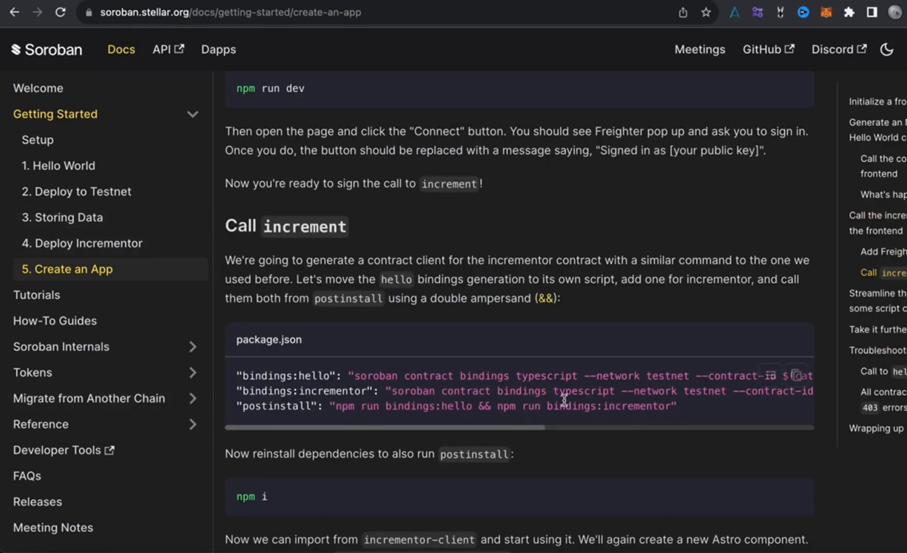
pyautogui.moveTo(683, 405)
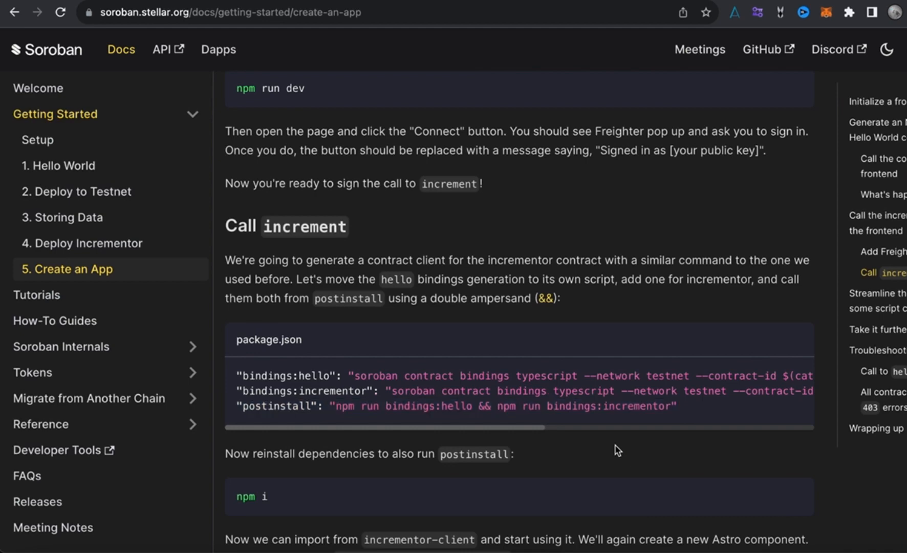
# Read down to the src/components/Counter.astro creation step and select the Counter.astro file name
pyautogui.scroll(-3)
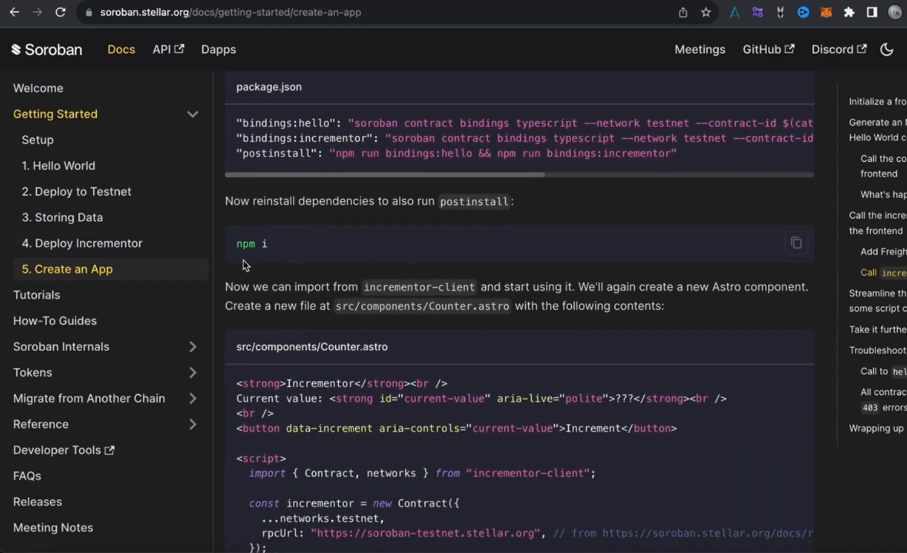
pyautogui.scroll(-3)
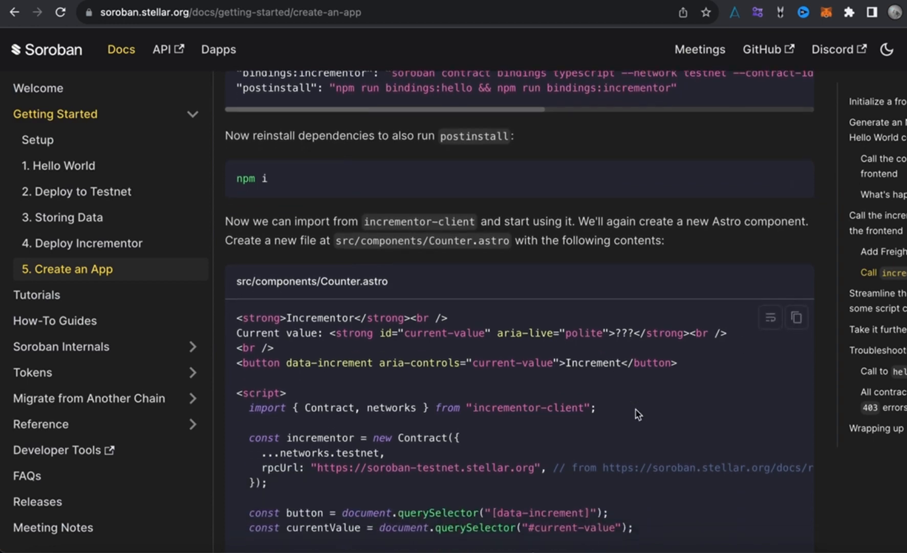
pyautogui.scroll(-3)
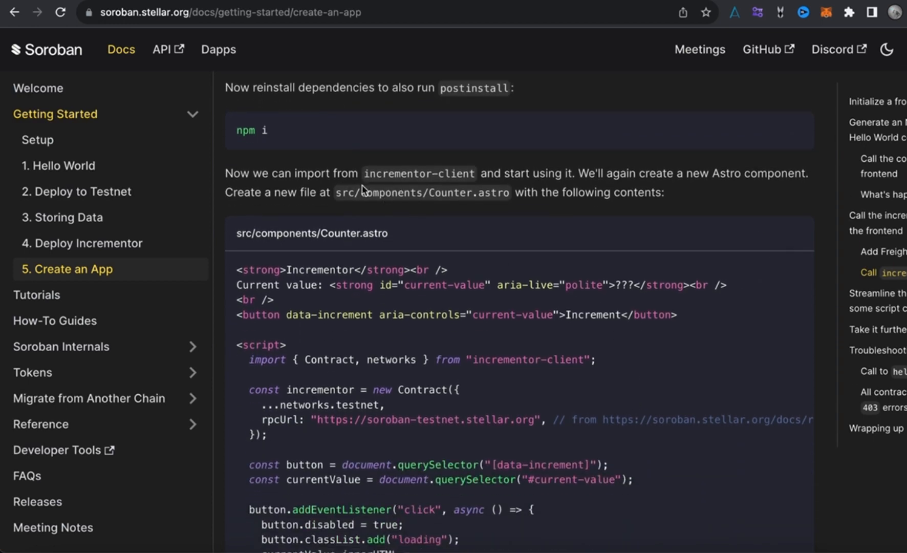
pyautogui.moveTo(421, 205)
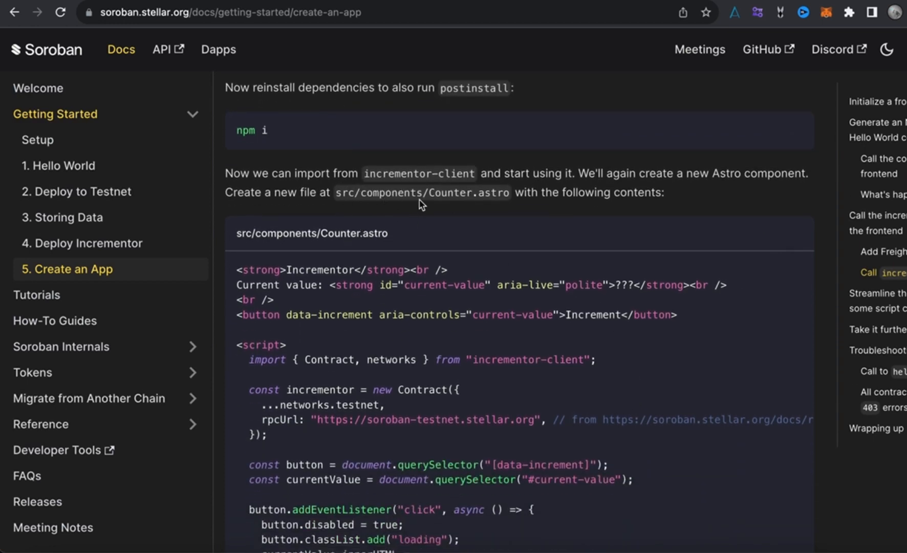
pyautogui.moveTo(421, 227)
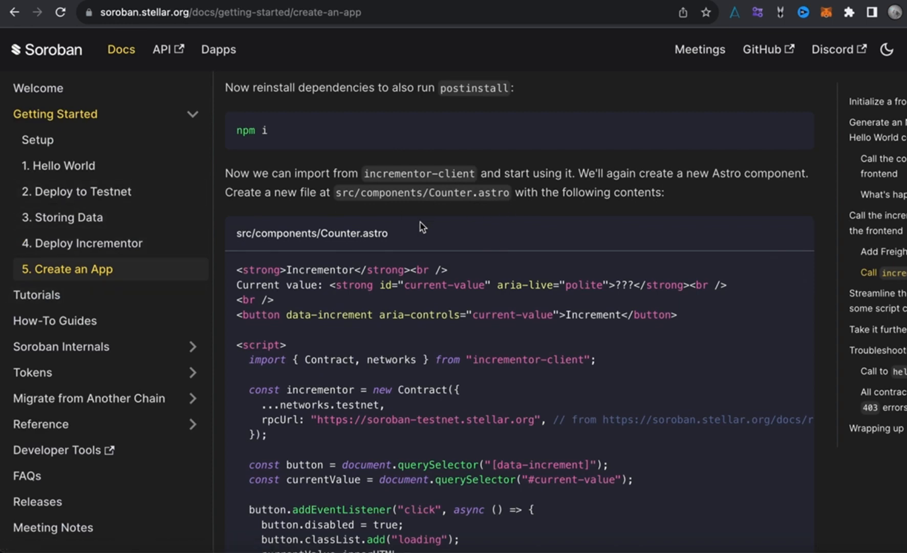
pyautogui.moveTo(508, 194)
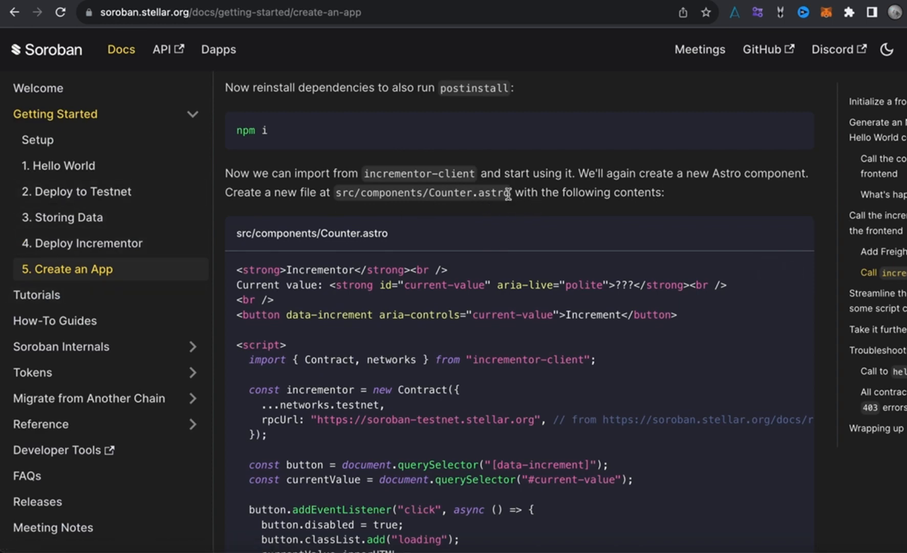
pyautogui.doubleClick(466, 193)
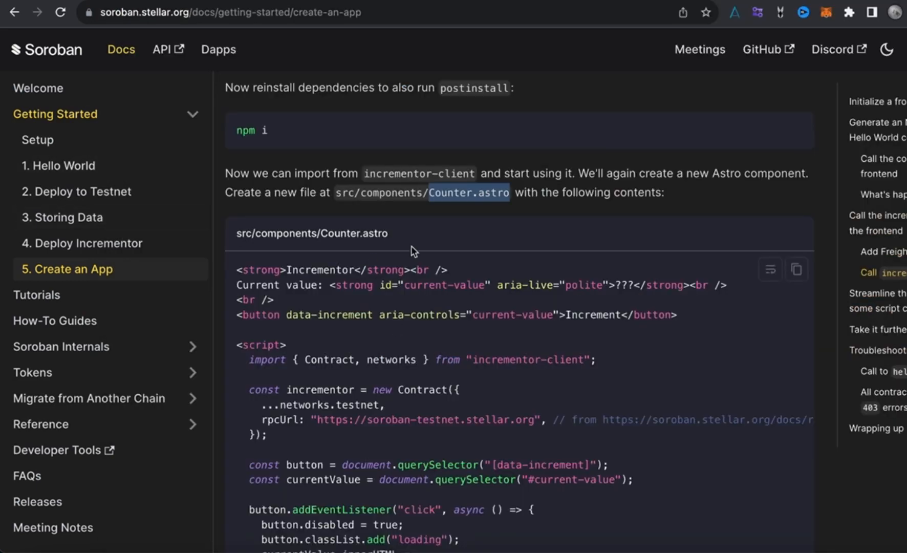
pyautogui.moveTo(9, 210)
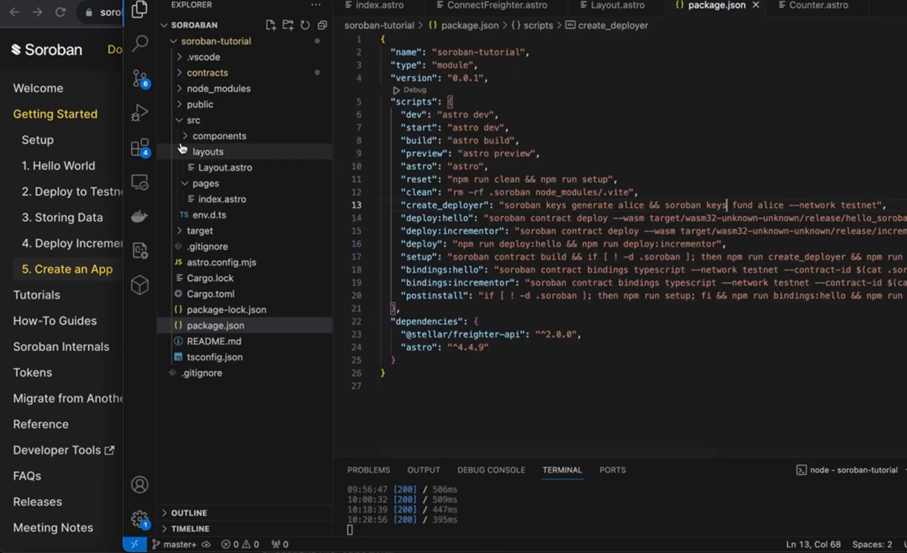
# Collapse layouts and expand src/components to reveal Counter.astro beside Card.astro and ConnectFreighter.astro
pyautogui.click(206, 152)
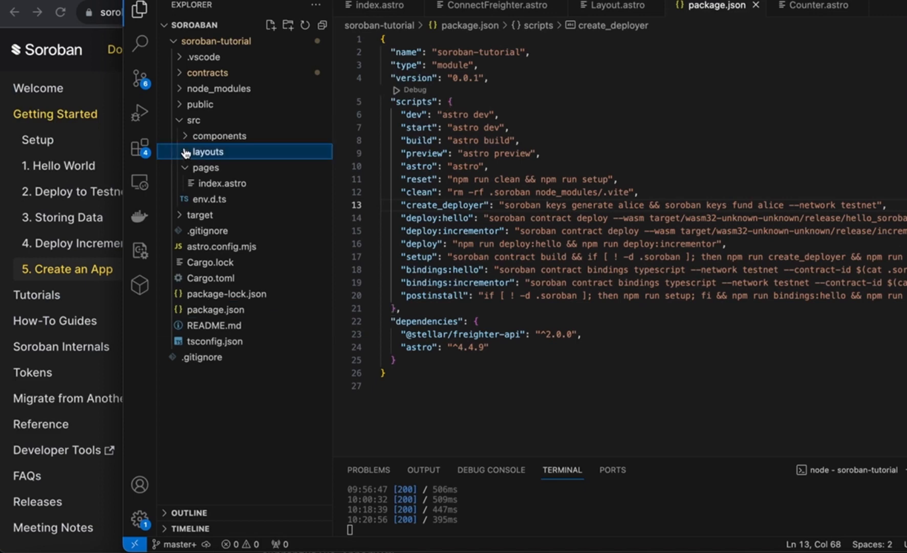
pyautogui.click(219, 135)
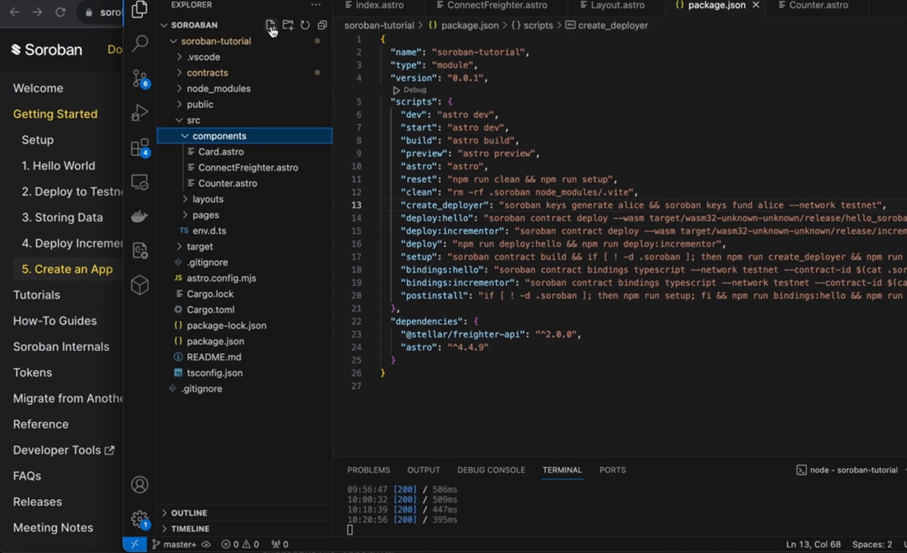
pyautogui.moveTo(227, 183)
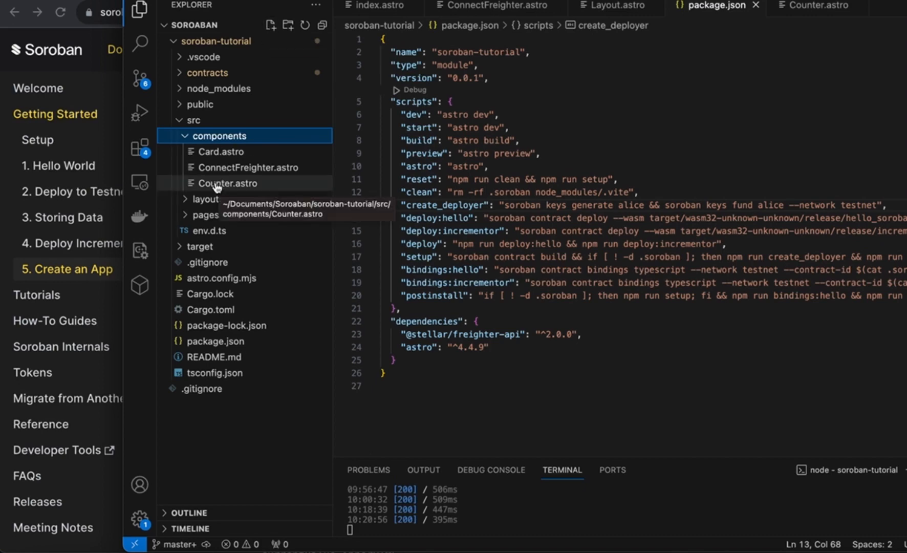
pyautogui.moveTo(232, 181)
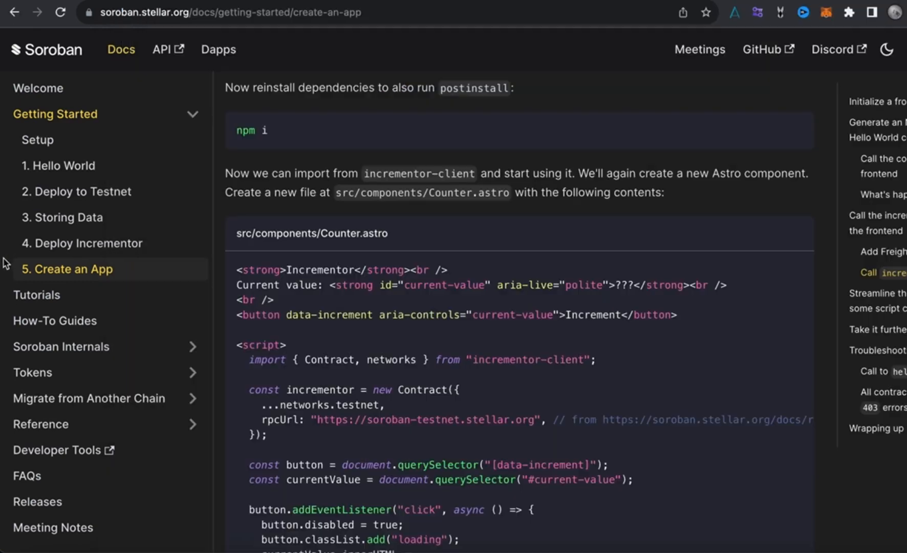
pyautogui.moveTo(316, 335)
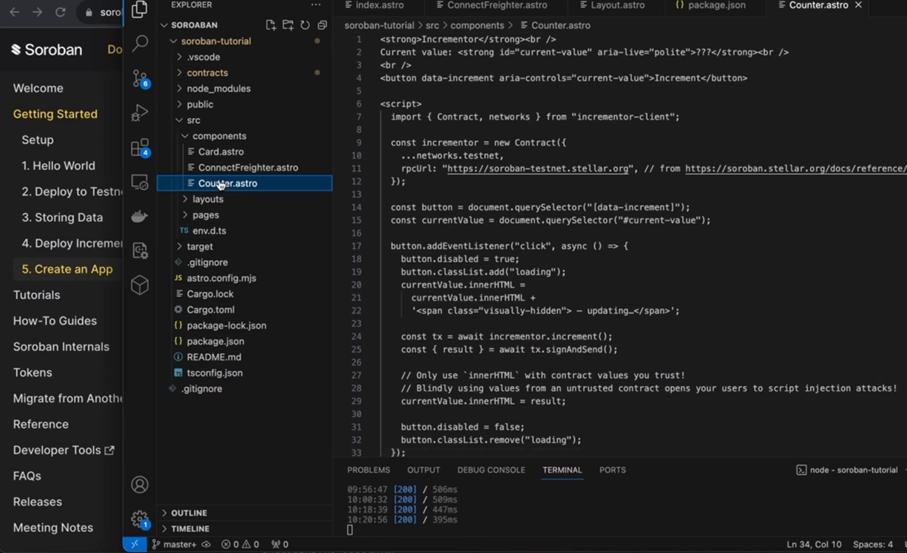
pyautogui.moveTo(494, 110)
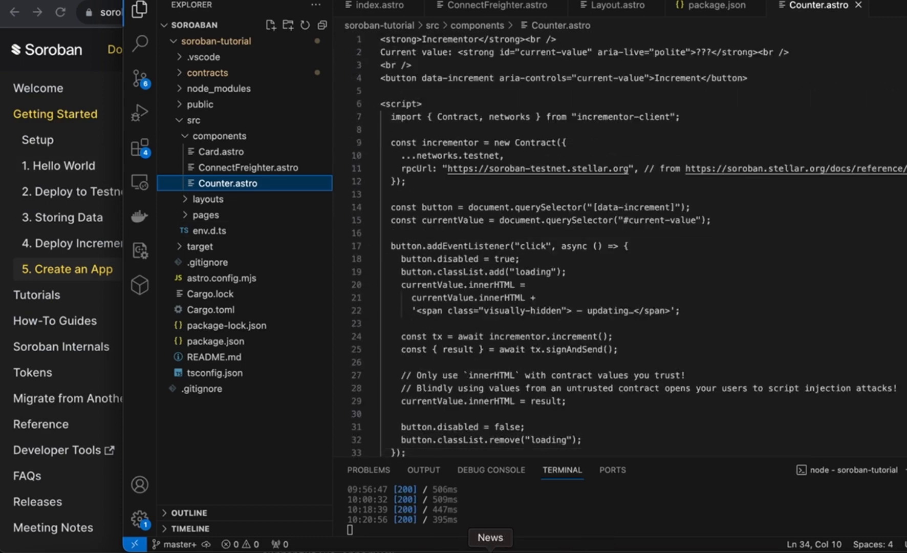
pyautogui.moveTo(3, 200)
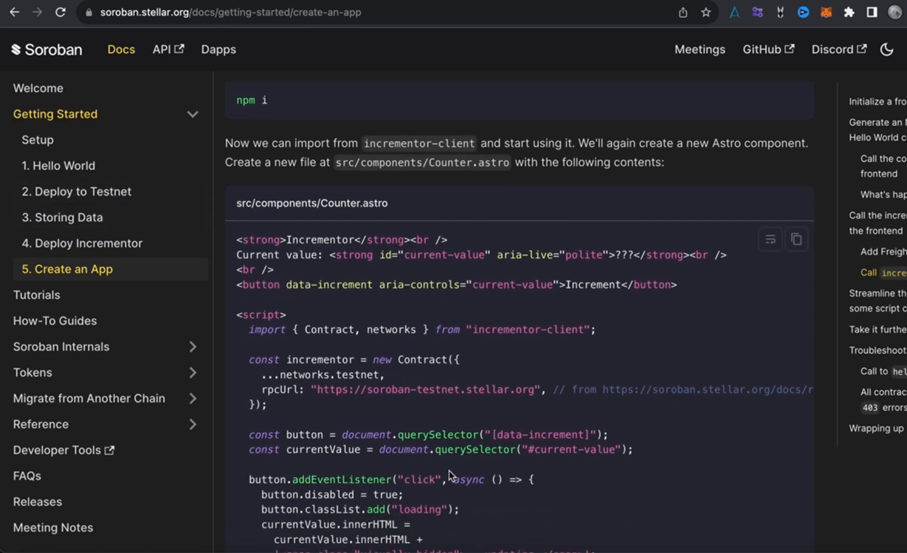
# Read past the Counter.astro script explanation to the visually-hidden and loading styles for Layout.astro
pyautogui.scroll(3)
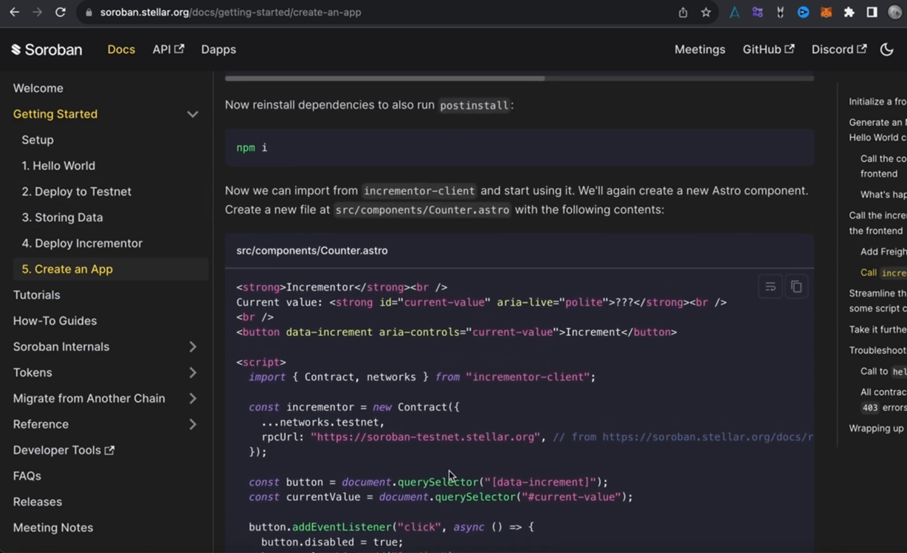
pyautogui.scroll(-3)
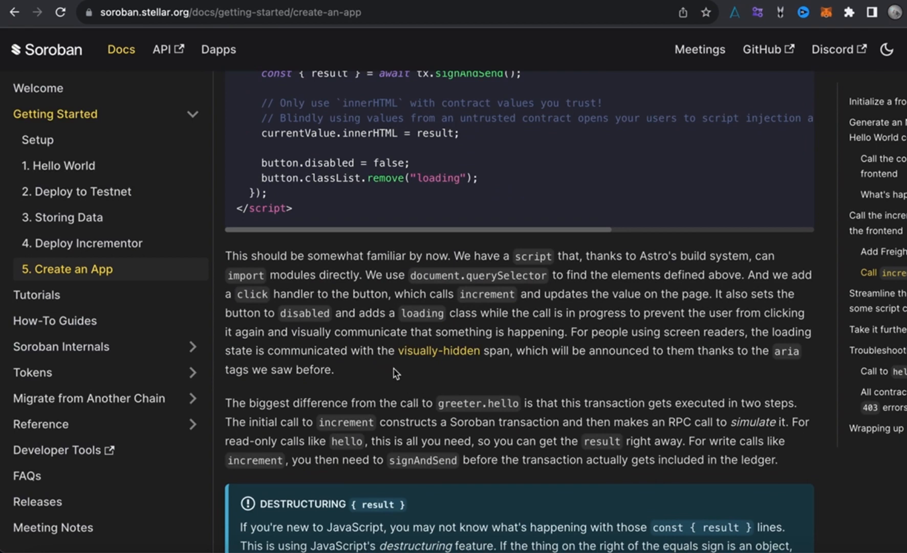
pyautogui.scroll(-3)
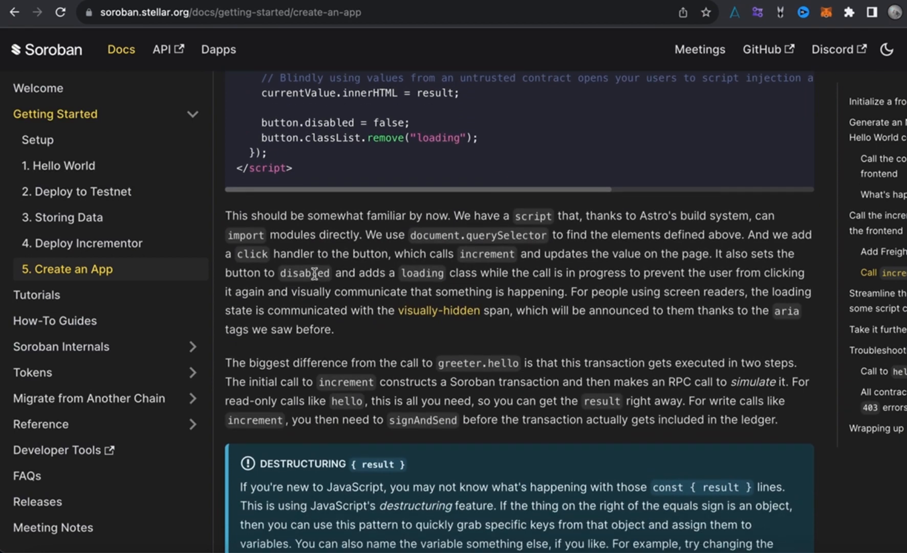
pyautogui.scroll(-3)
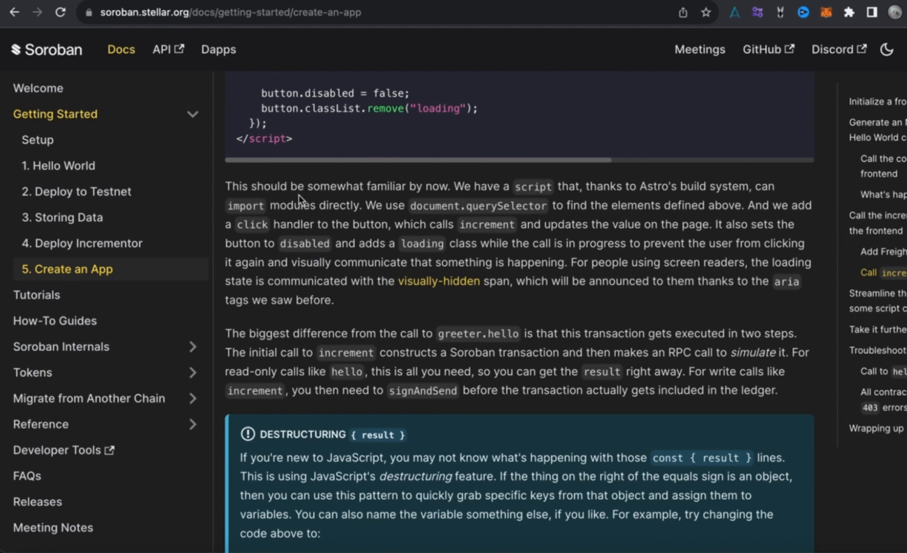
pyautogui.moveTo(477, 254)
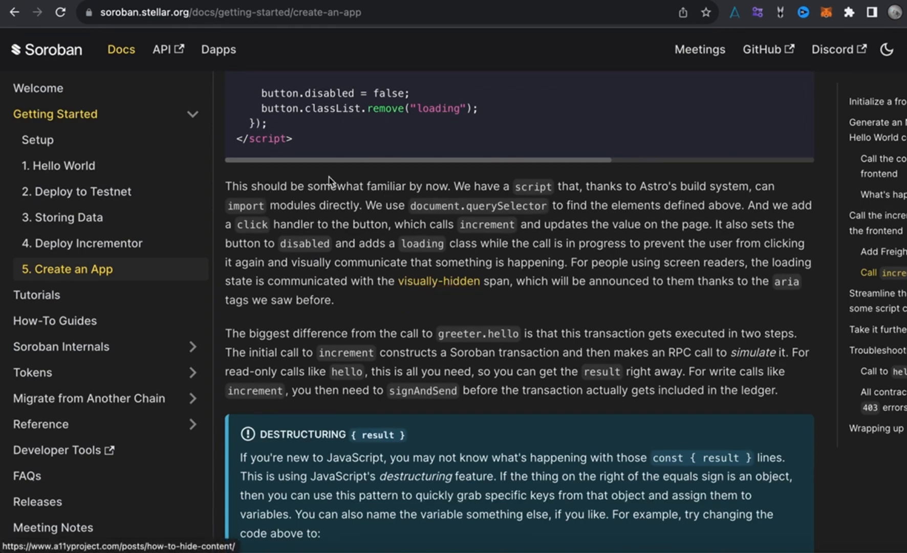
pyautogui.scroll(-3)
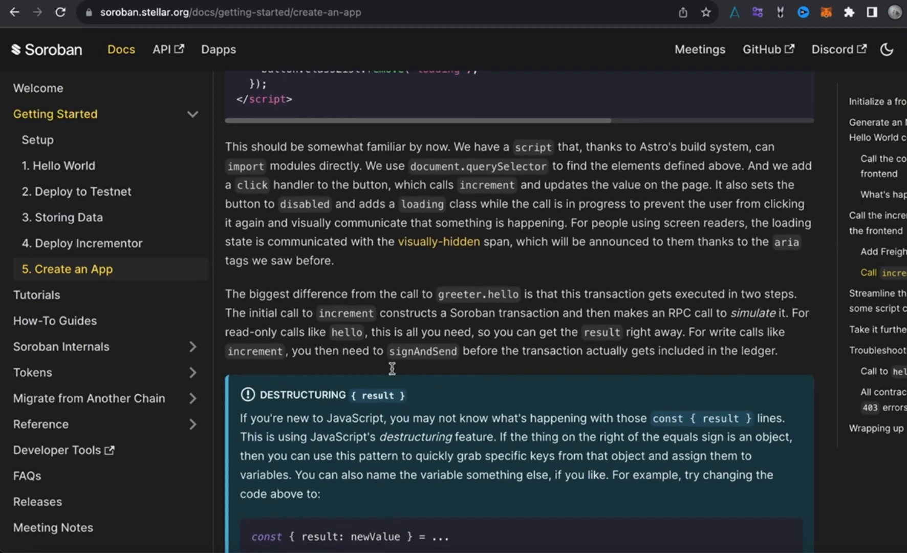
pyautogui.scroll(-3)
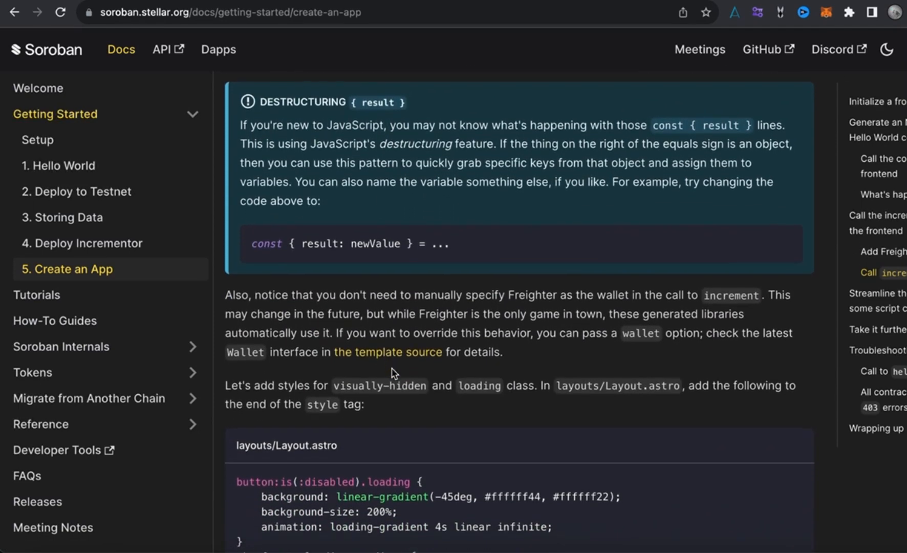
pyautogui.scroll(-3)
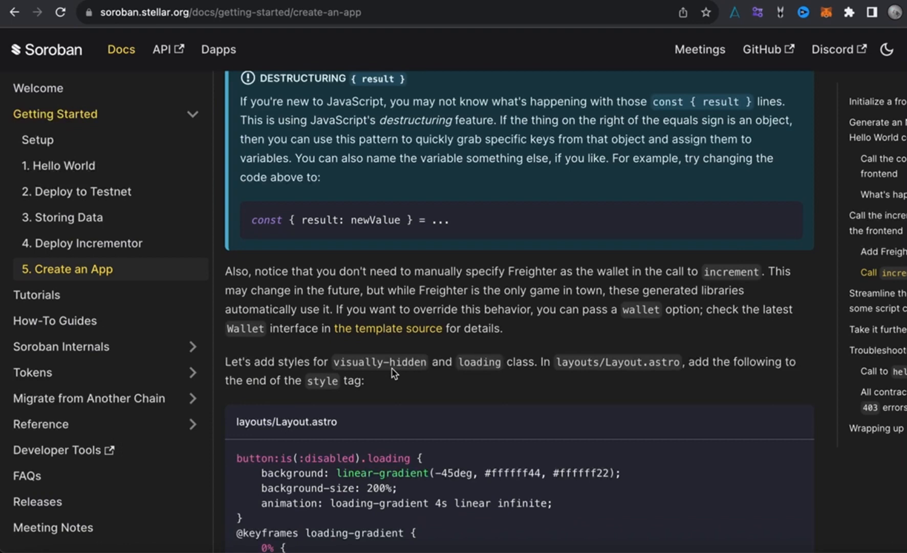
pyautogui.scroll(-3)
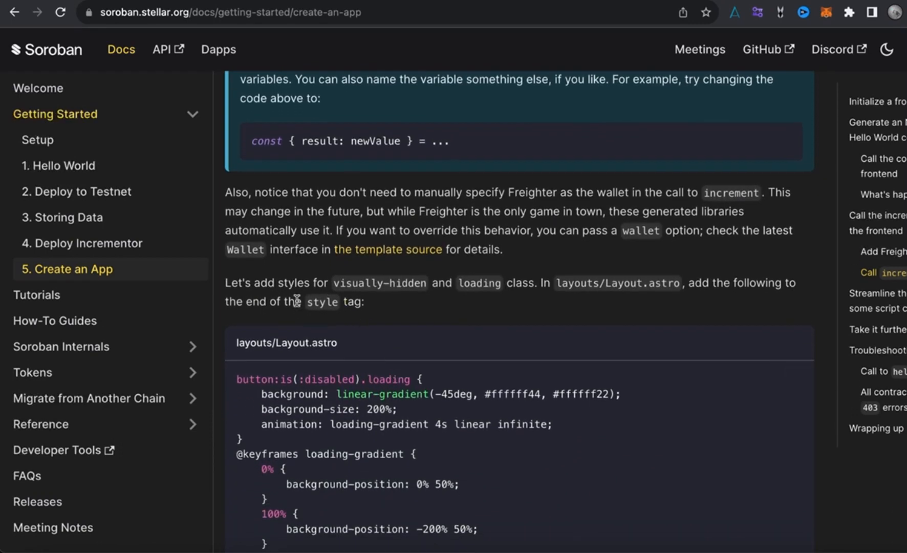
pyautogui.moveTo(431, 295)
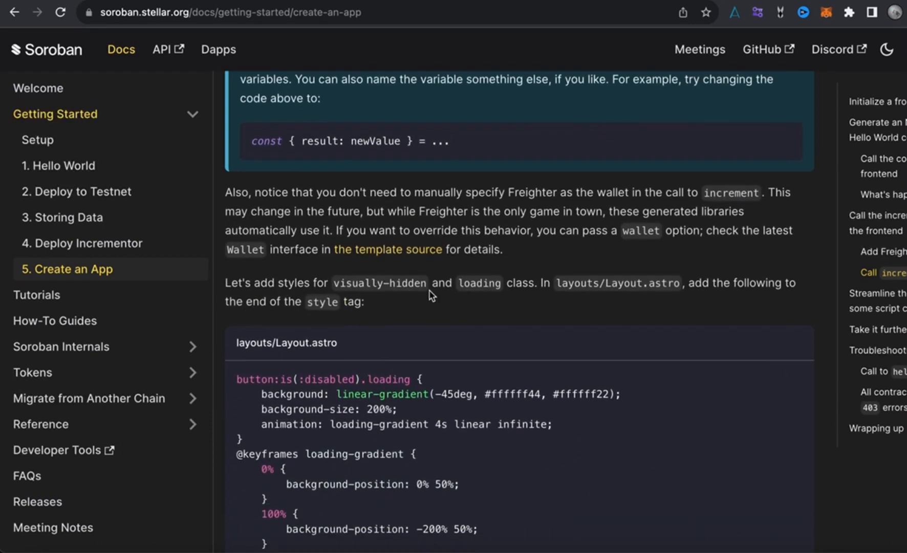
pyautogui.moveTo(384, 296)
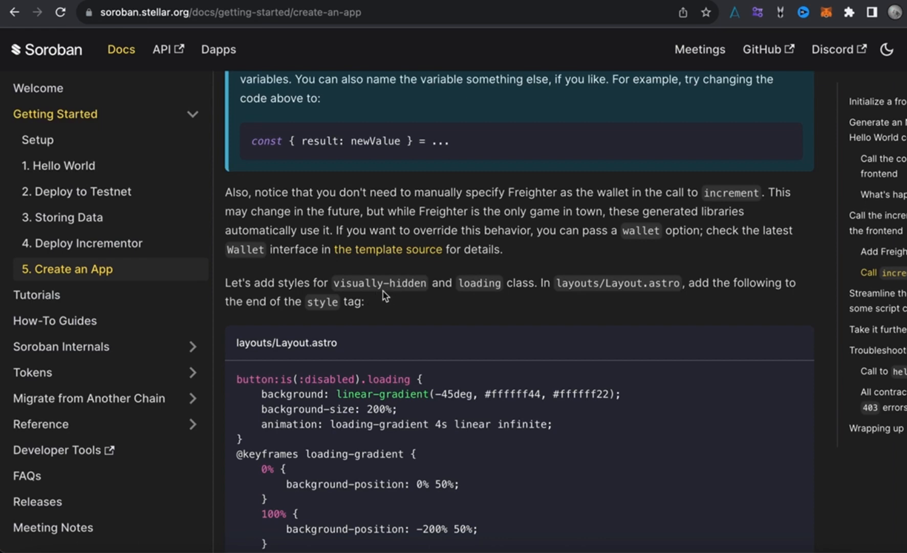
pyautogui.moveTo(544, 289)
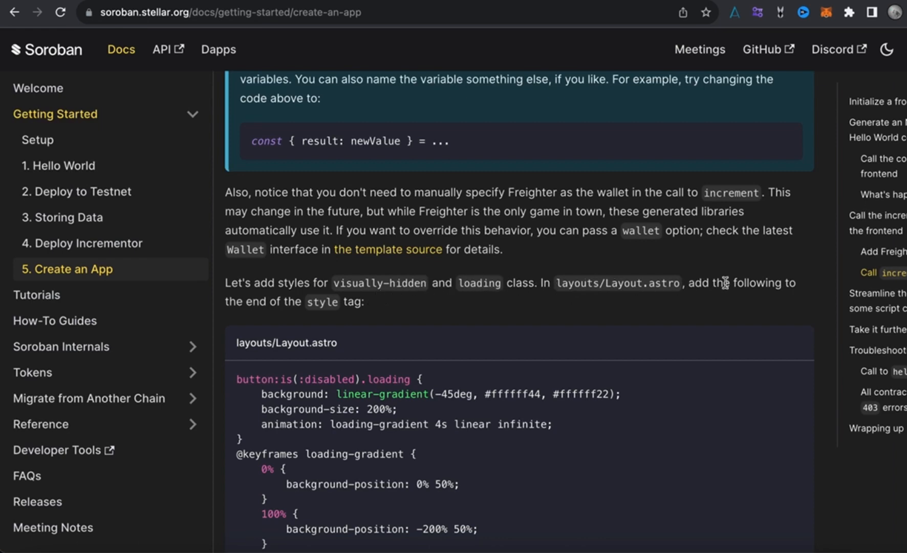
pyautogui.moveTo(397, 342)
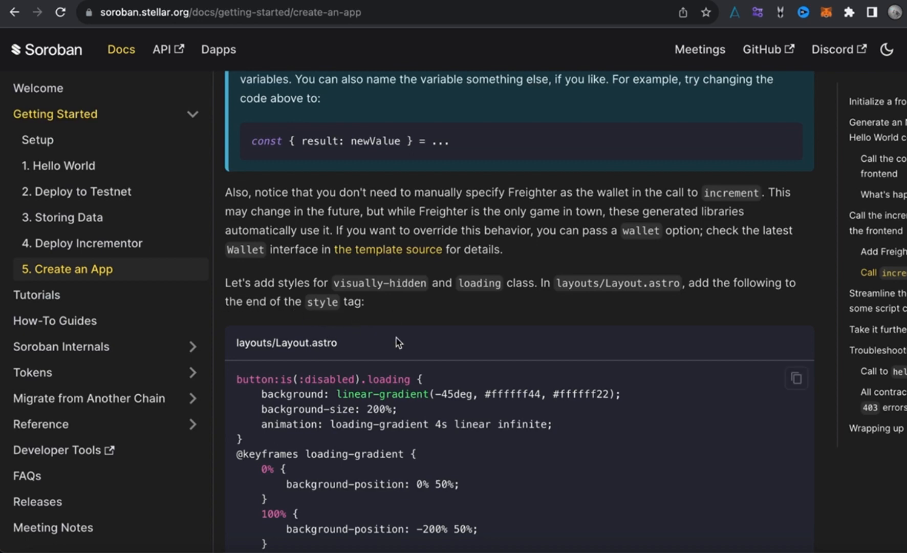
# Read past the Layout.astro CSS snippet to the step importing Counter into pages/index.astro
pyautogui.scroll(-3)
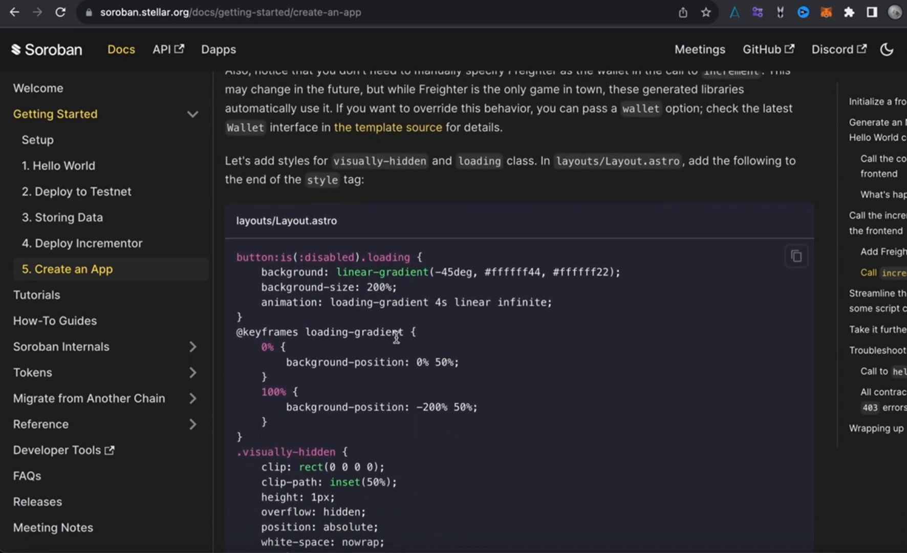
pyautogui.scroll(-3)
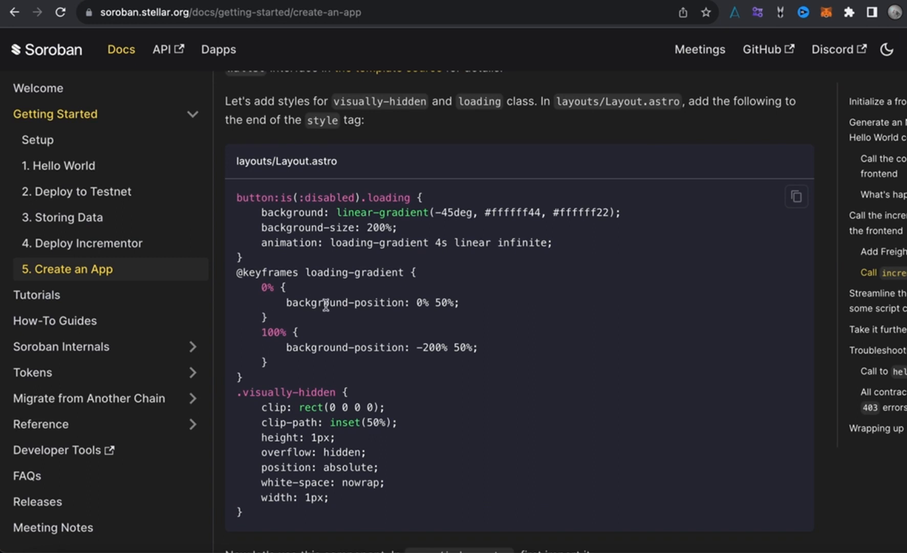
pyautogui.scroll(-3)
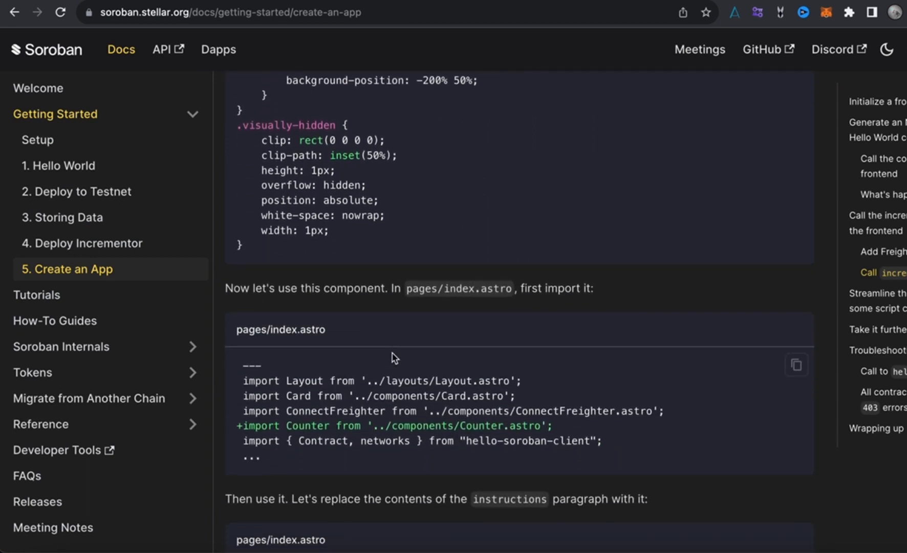
pyautogui.moveTo(405, 427)
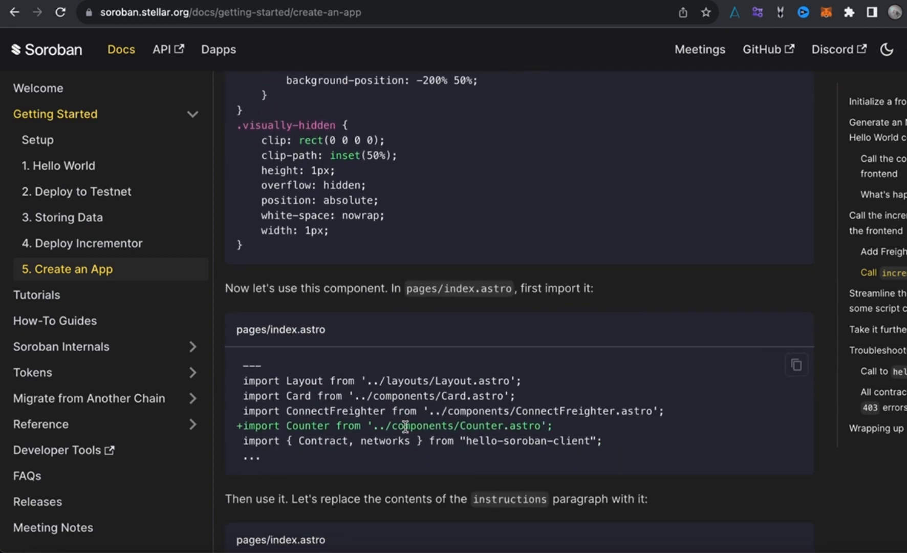
pyautogui.moveTo(445, 226)
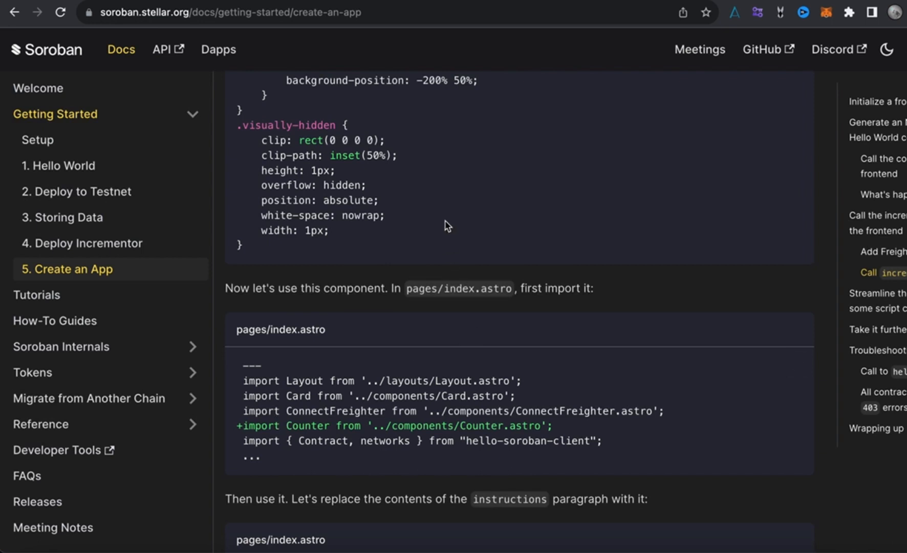
pyautogui.scroll(3)
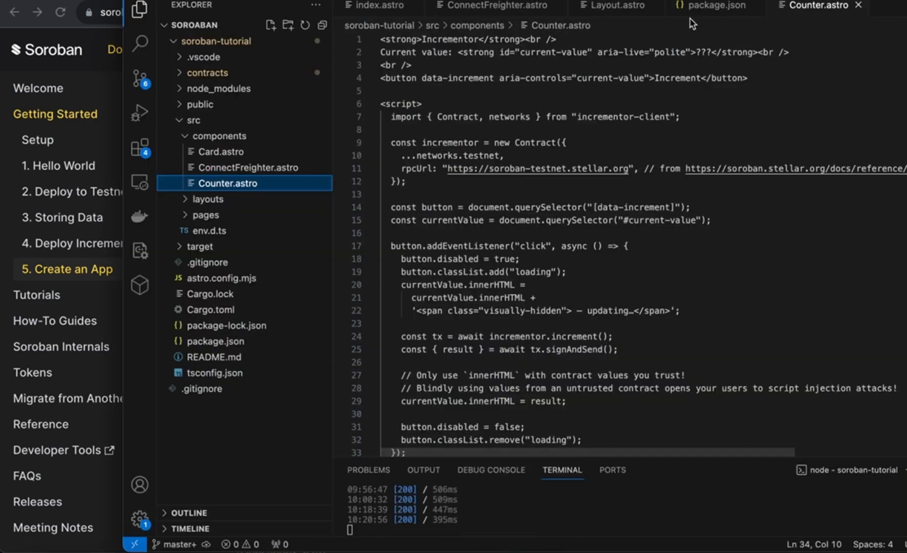
# Switch to Layout.astro and review its <style is:global> block down to the button hover and disabled rules
pyautogui.click(614, 7)
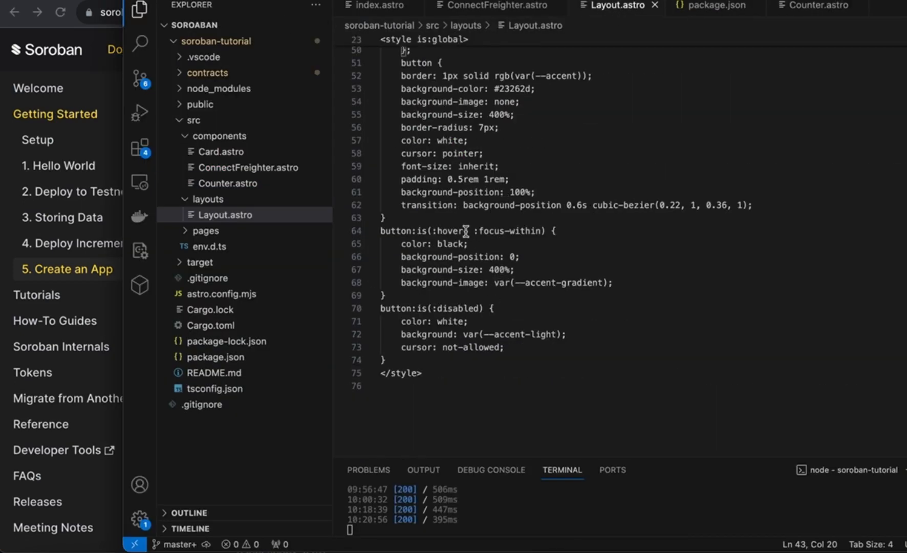
pyautogui.scroll(3)
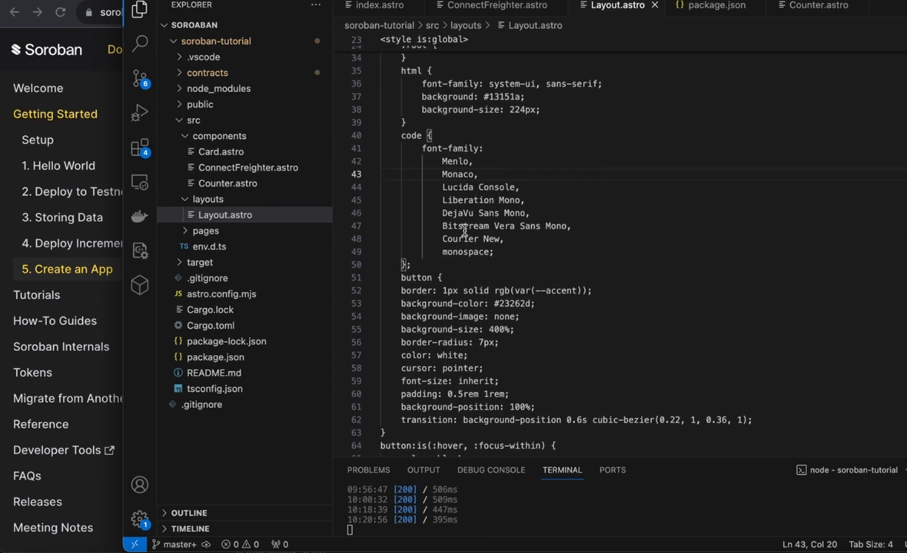
pyautogui.scroll(3)
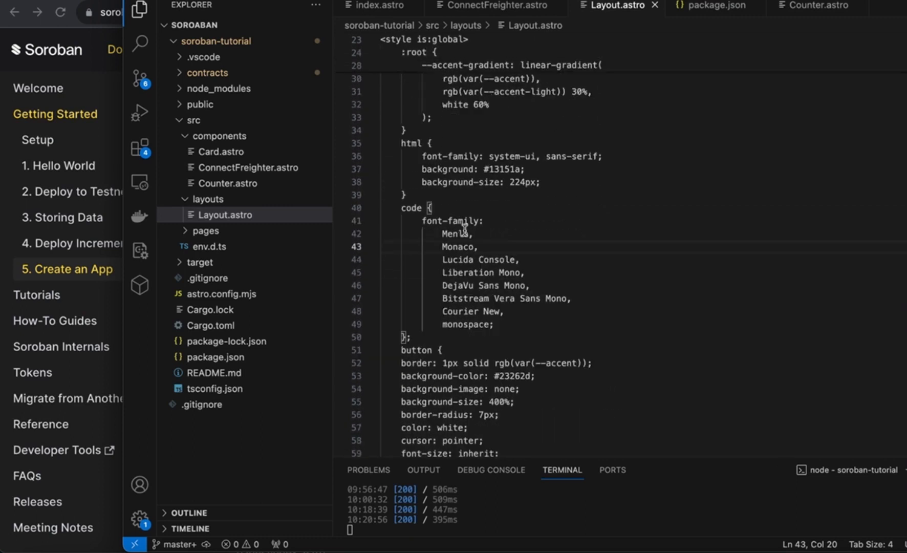
pyautogui.scroll(-3)
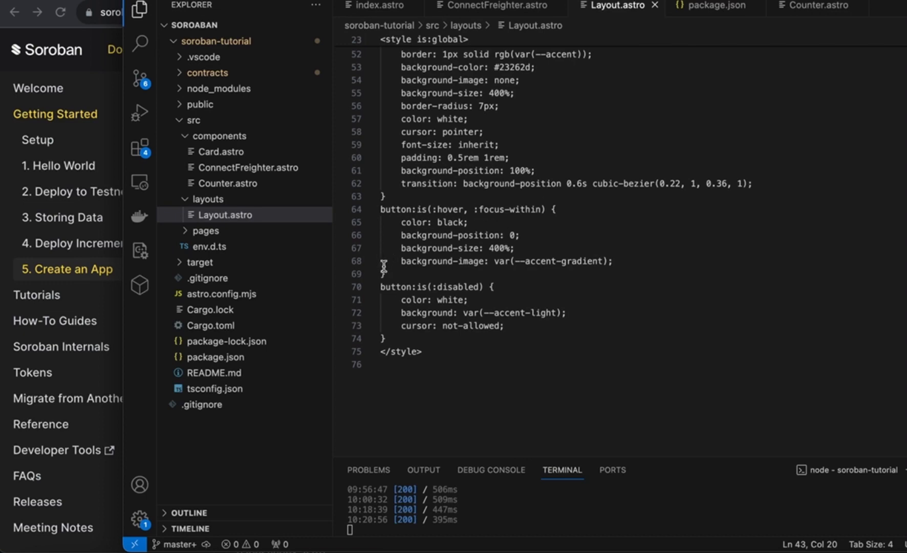
pyautogui.moveTo(7, 187)
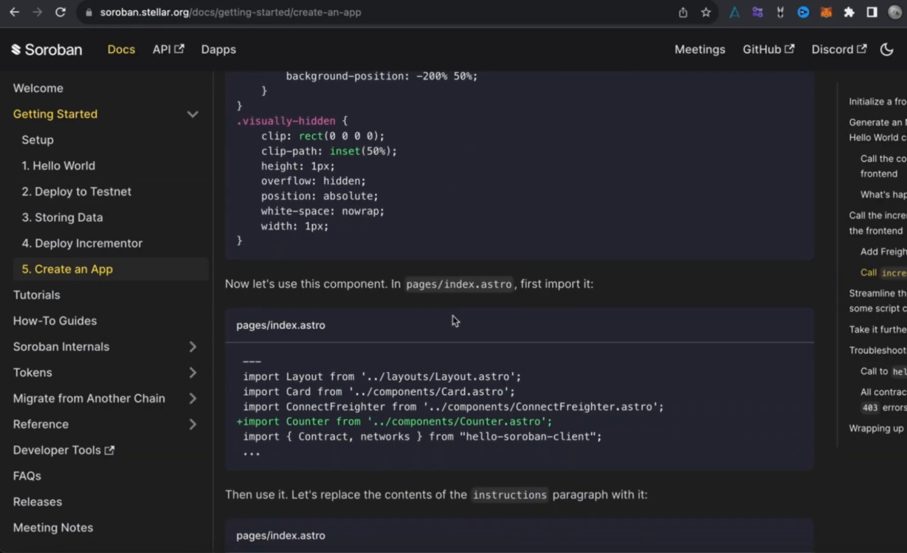
pyautogui.moveTo(403, 316)
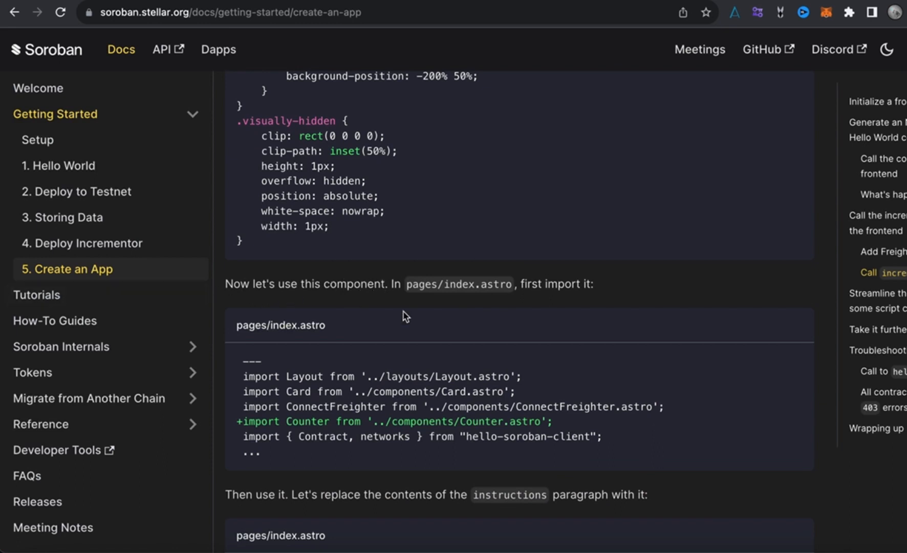
pyautogui.moveTo(515, 401)
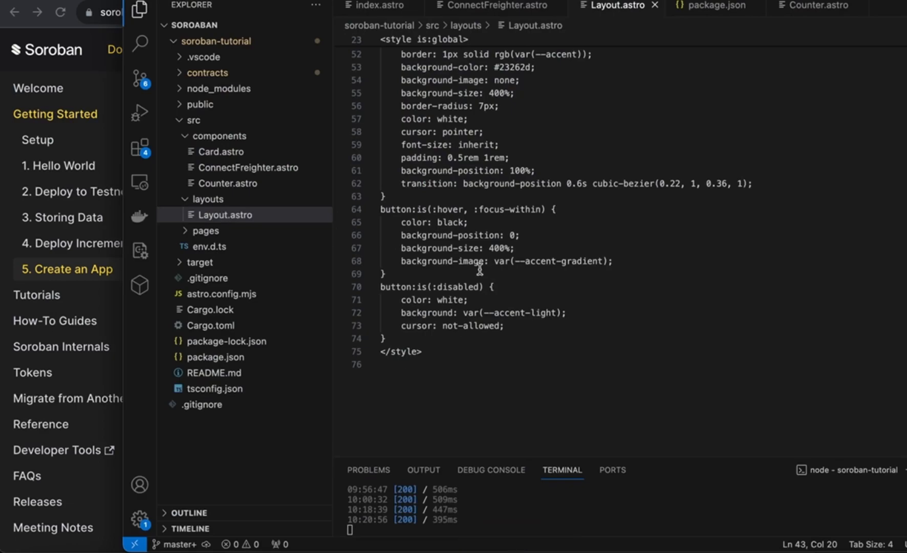
pyautogui.moveTo(387, 5)
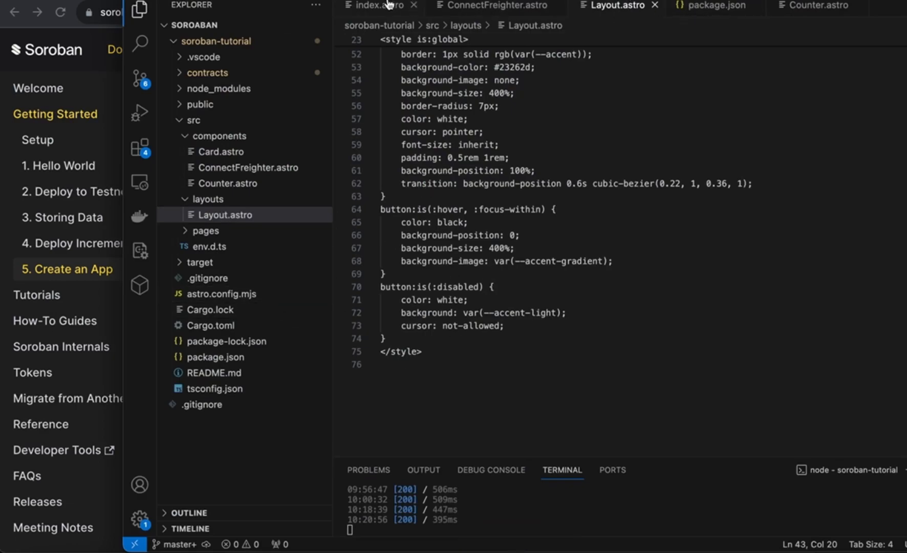
# Switch to index.astro and confirm the frontmatter imports Counter from '../components/Counter.astro'
pyautogui.click(377, 5)
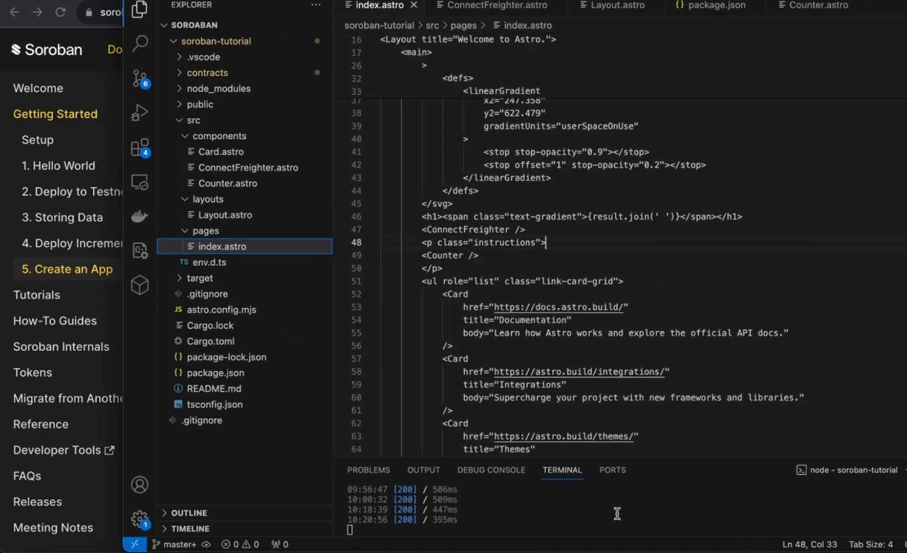
pyautogui.scroll(3)
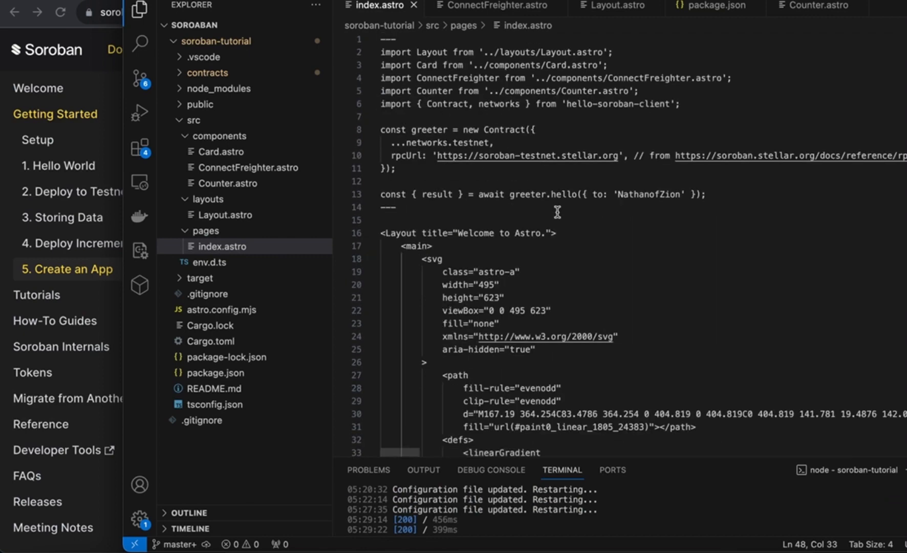
pyautogui.moveTo(564, 80)
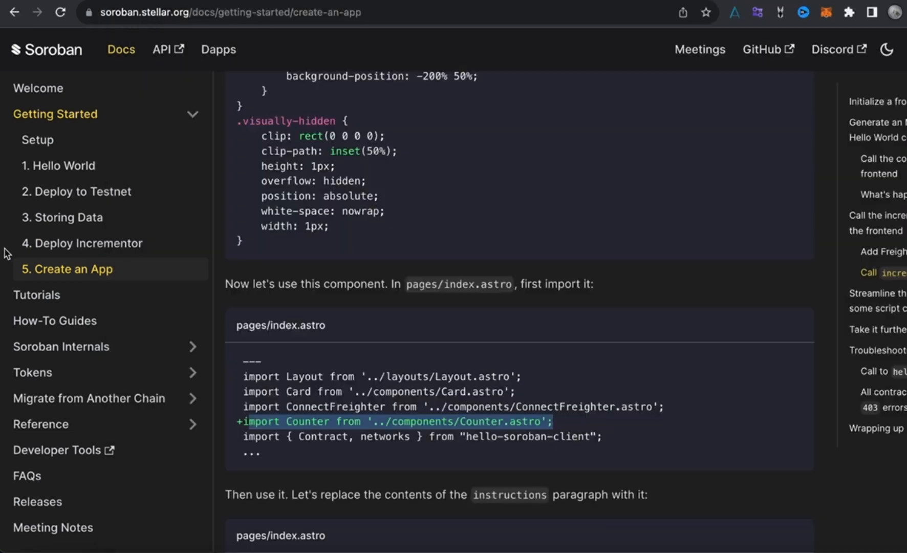
# Scroll the docs to the snippet replacing the instructions paragraph with the Counter component
pyautogui.scroll(-3)
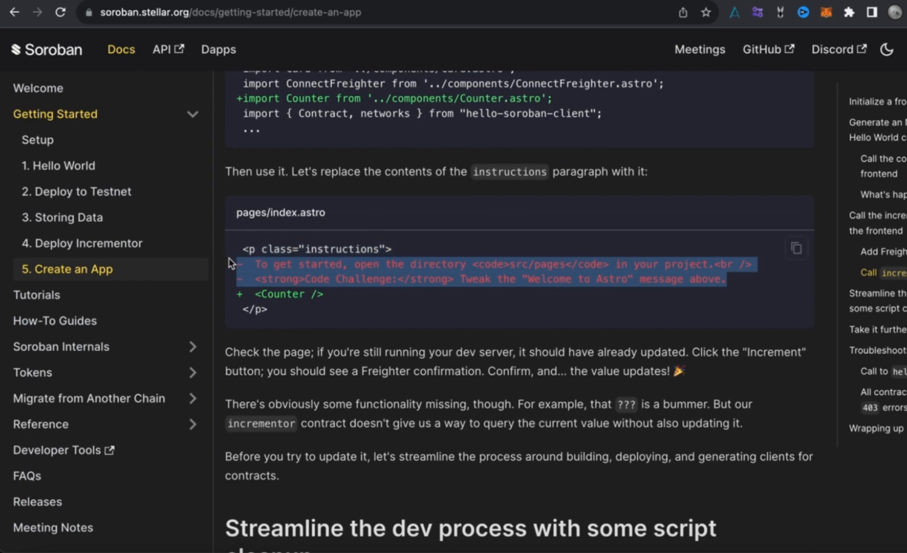
pyautogui.moveTo(321, 293)
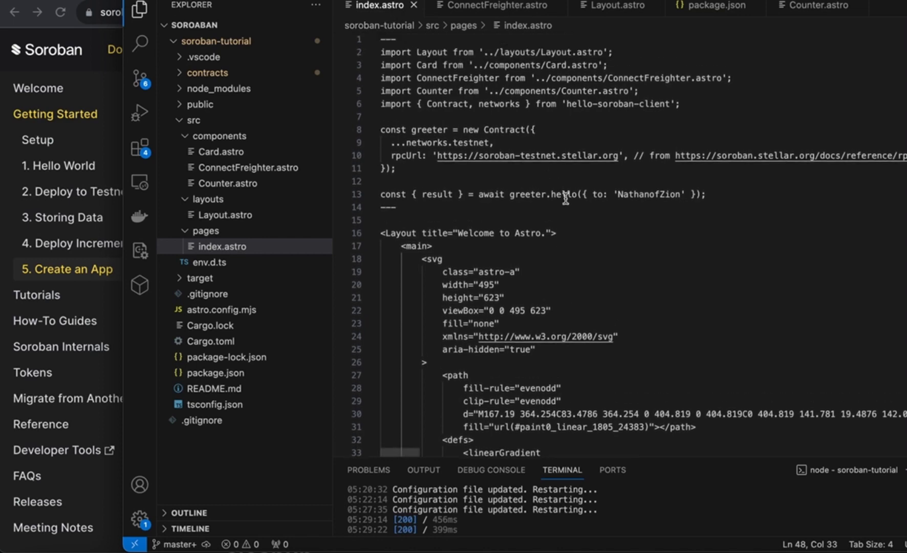
pyautogui.scroll(-3)
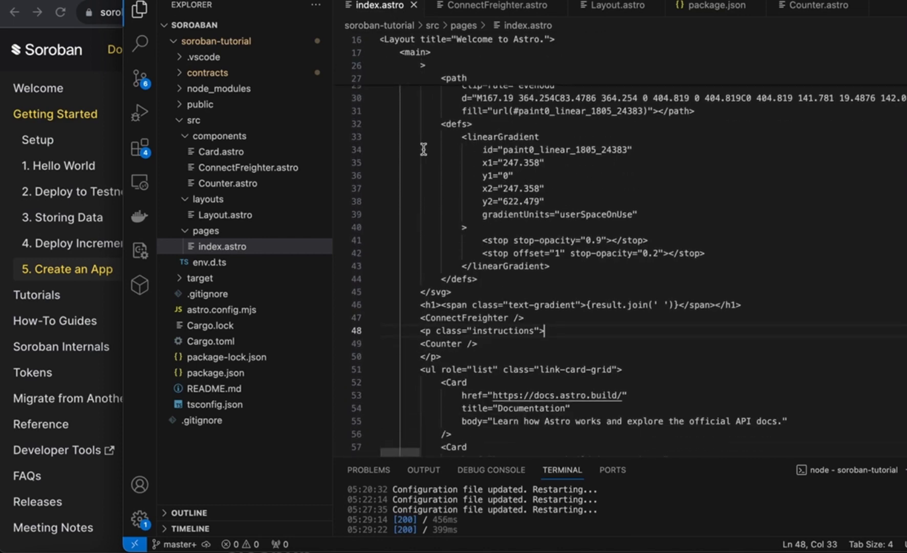
pyautogui.scroll(-3)
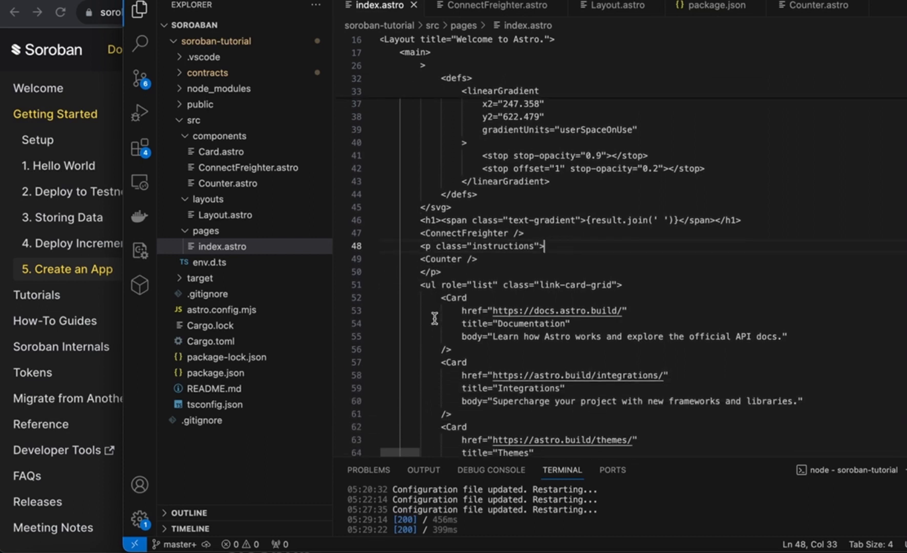
pyautogui.moveTo(497, 266)
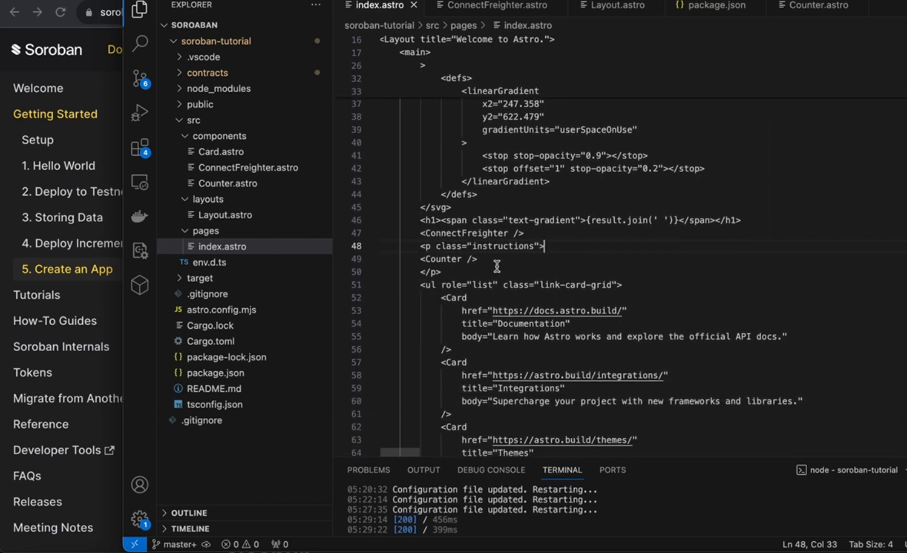
pyautogui.doubleClick(448, 259)
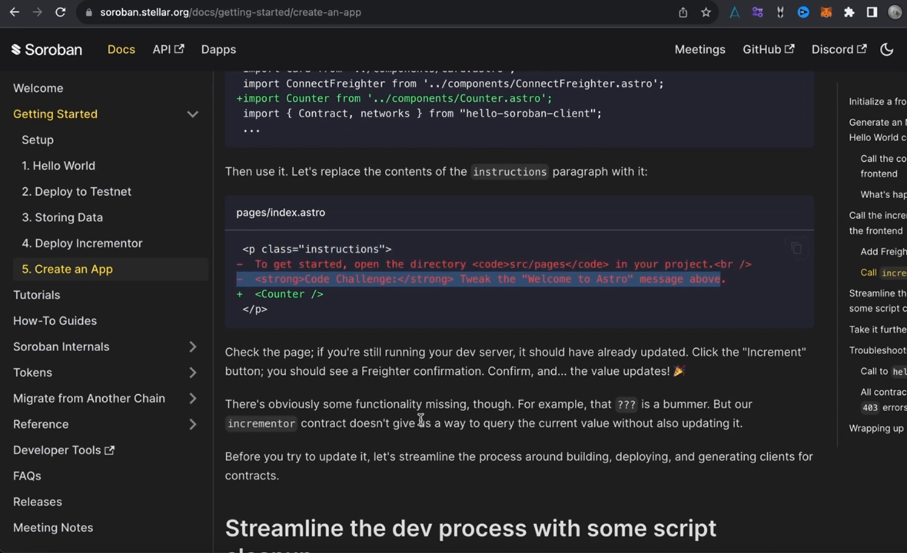
# Scroll the docs to the 'Streamline the dev process with some script cleanup' heading
pyautogui.scroll(-3)
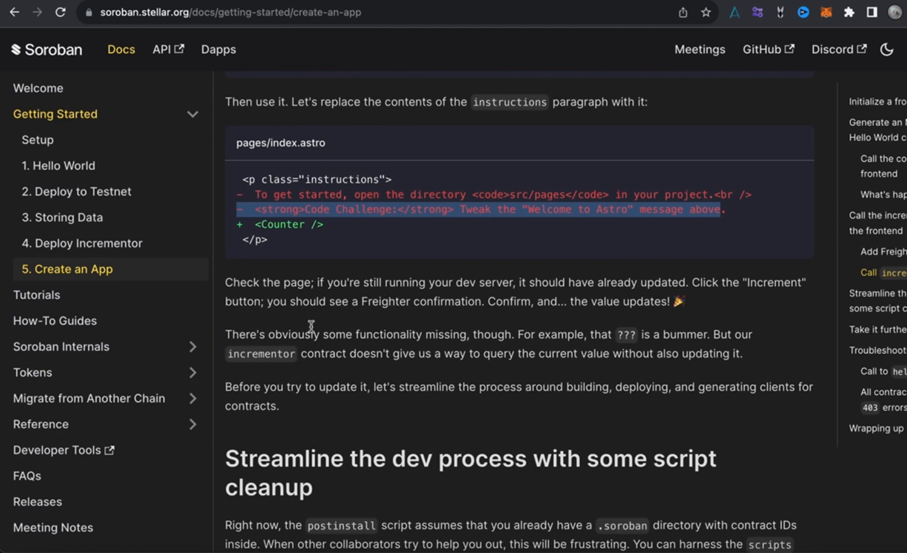
pyautogui.moveTo(547, 314)
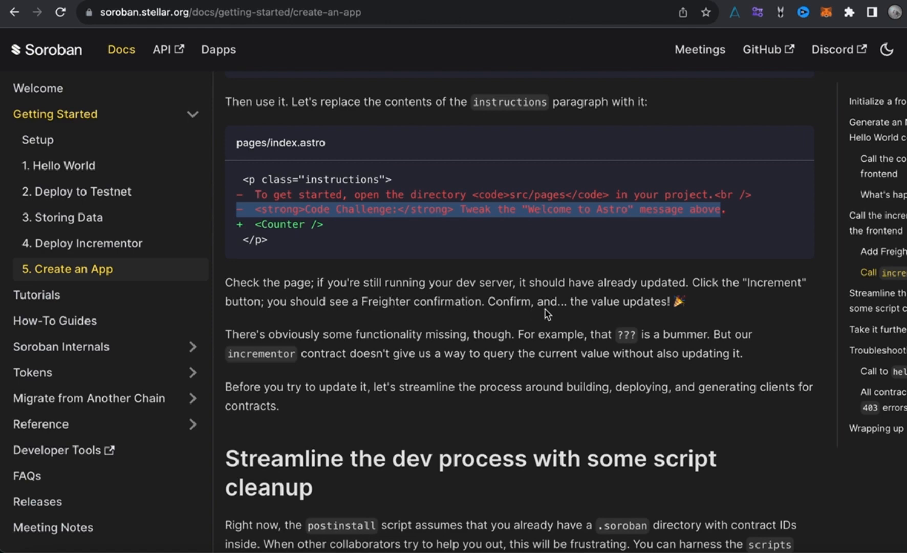
pyautogui.moveTo(547, 316)
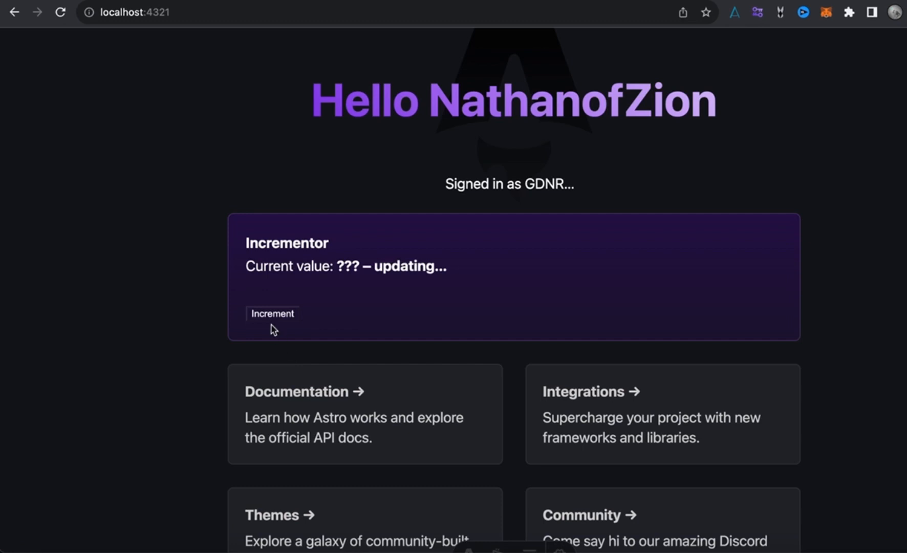
pyautogui.moveTo(25, 49)
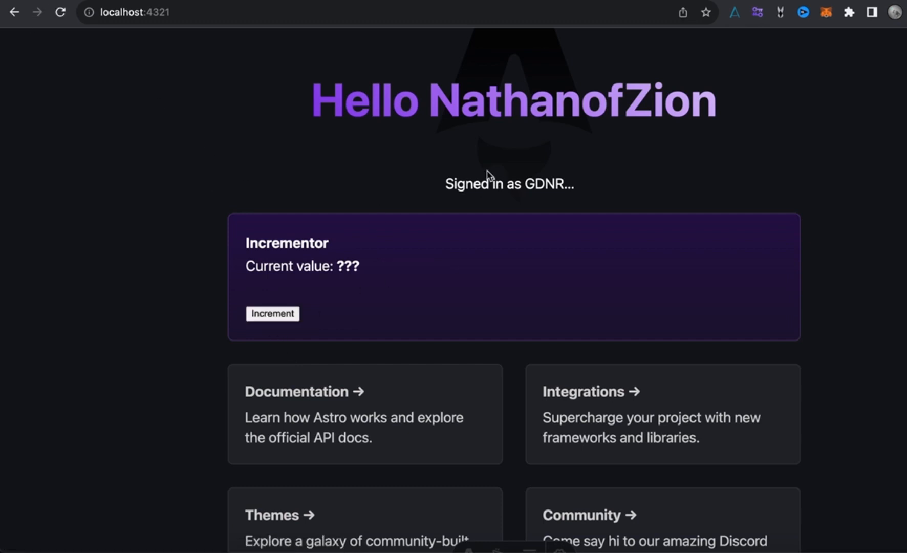
# Increment the Incrementor card's counter on localhost:4321 so its value starts updating
pyautogui.click(272, 313)
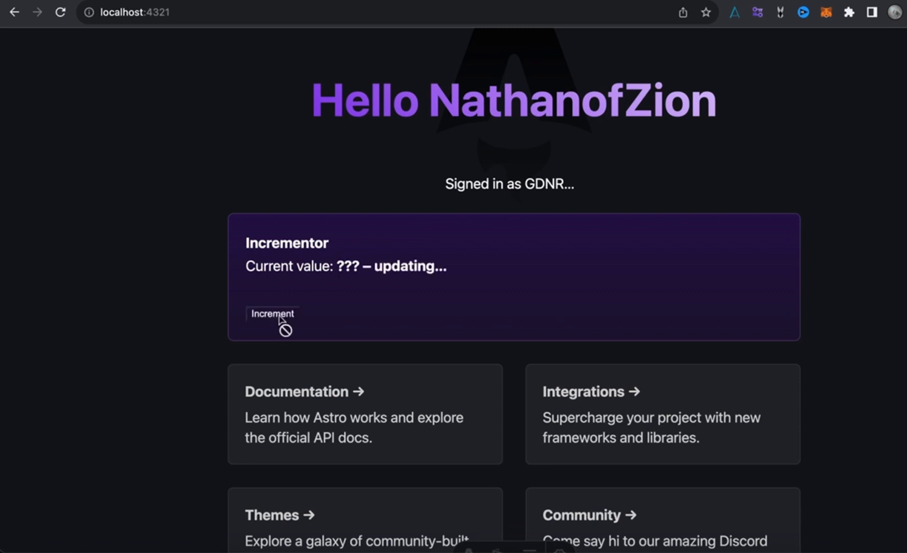
pyautogui.moveTo(156, 216)
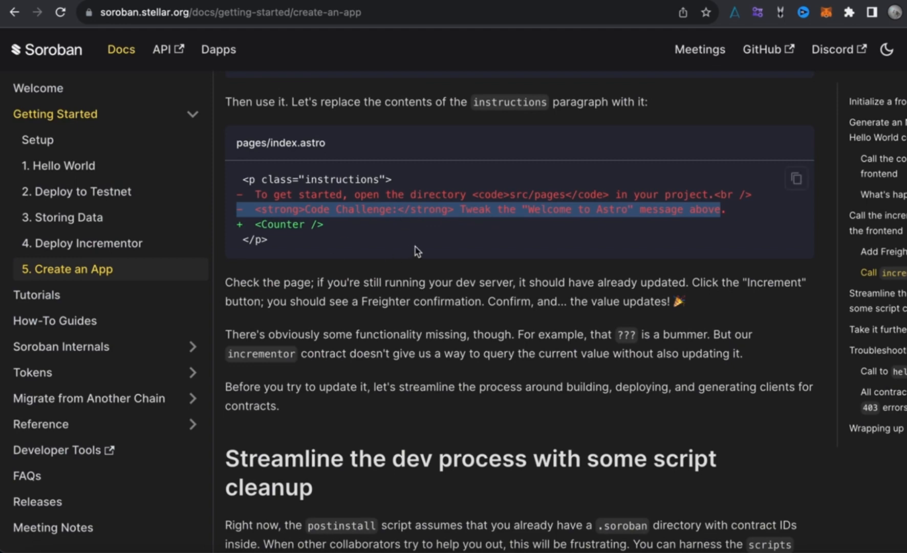
pyautogui.moveTo(535, 336)
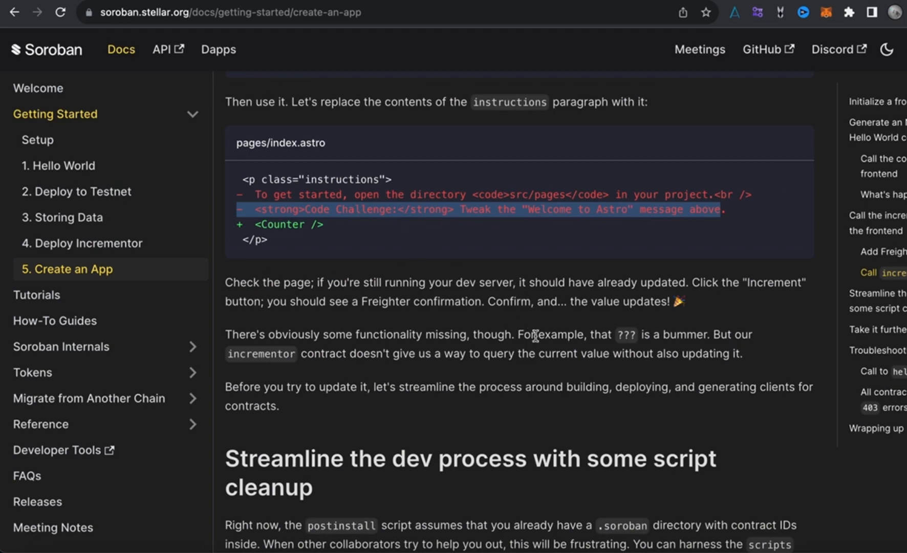
# Scroll into the script cleanup section showing the package.json clean and setup script snippets
pyautogui.scroll(-3)
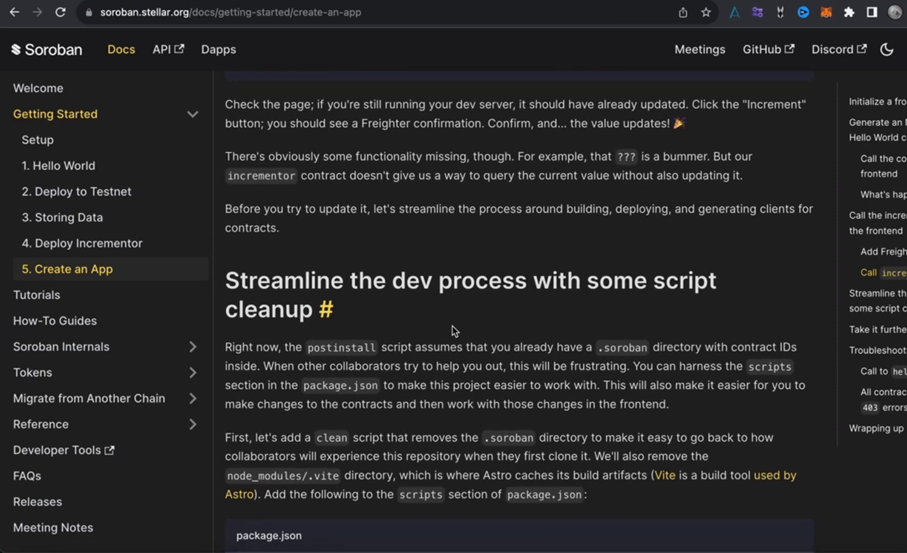
pyautogui.scroll(-3)
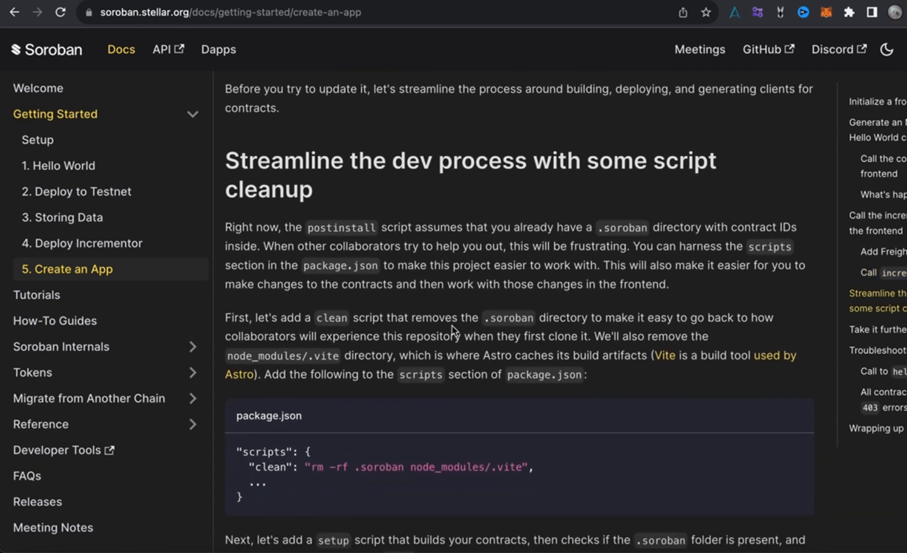
pyautogui.scroll(-3)
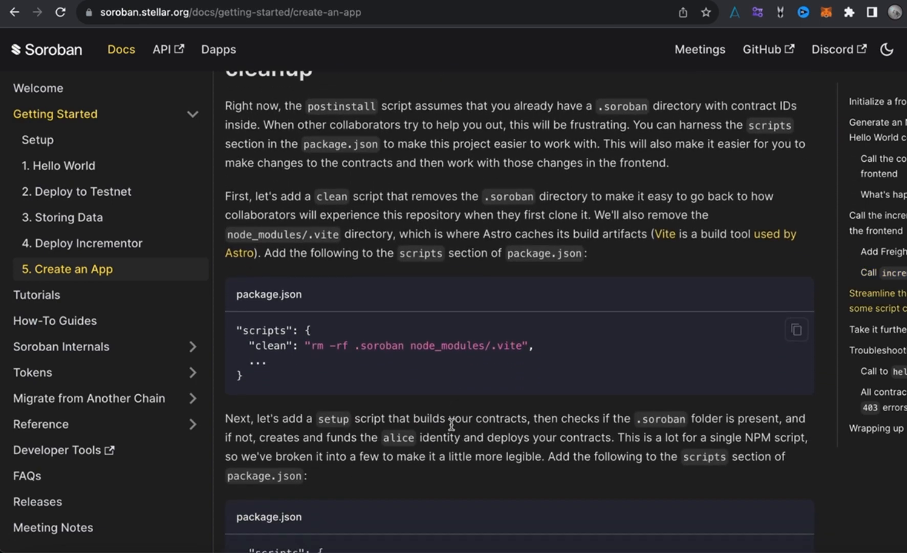
pyautogui.moveTo(796, 330)
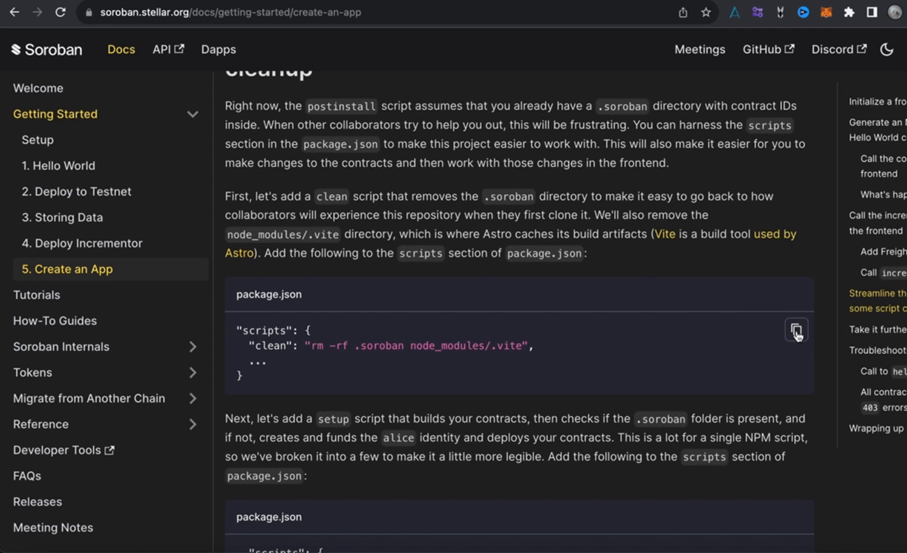
pyautogui.moveTo(341, 548)
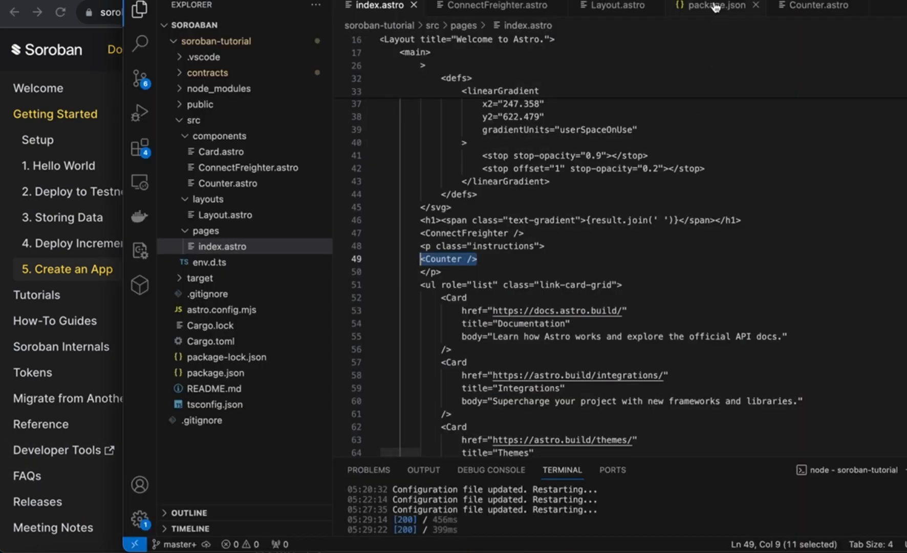
# Switch to package.json in VS Code to review its clean, create_deployer, deploy and setup scripts
pyautogui.click(715, 5)
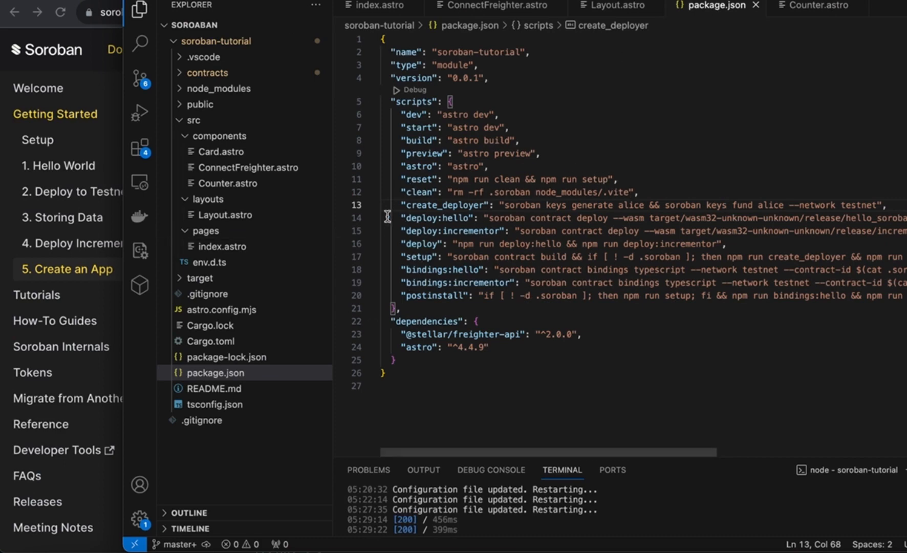
pyautogui.moveTo(399, 204)
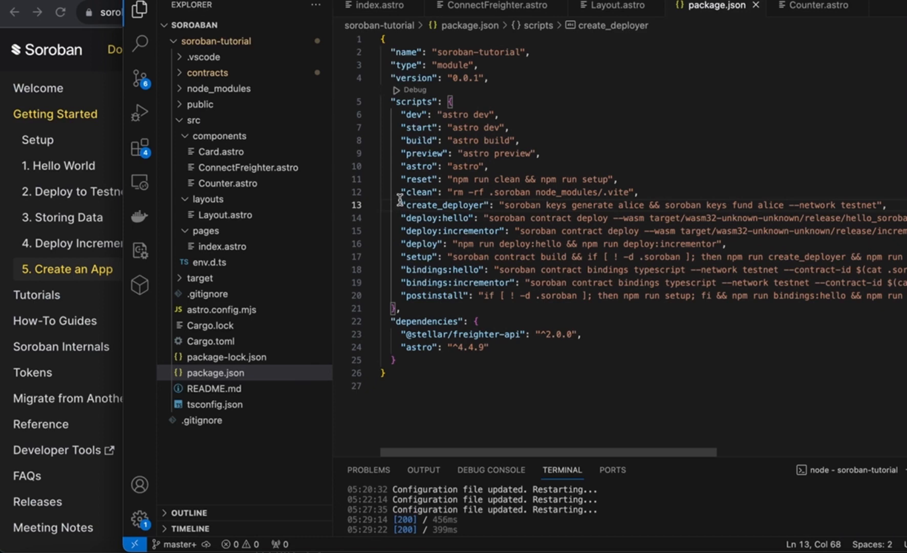
pyautogui.moveTo(403, 193)
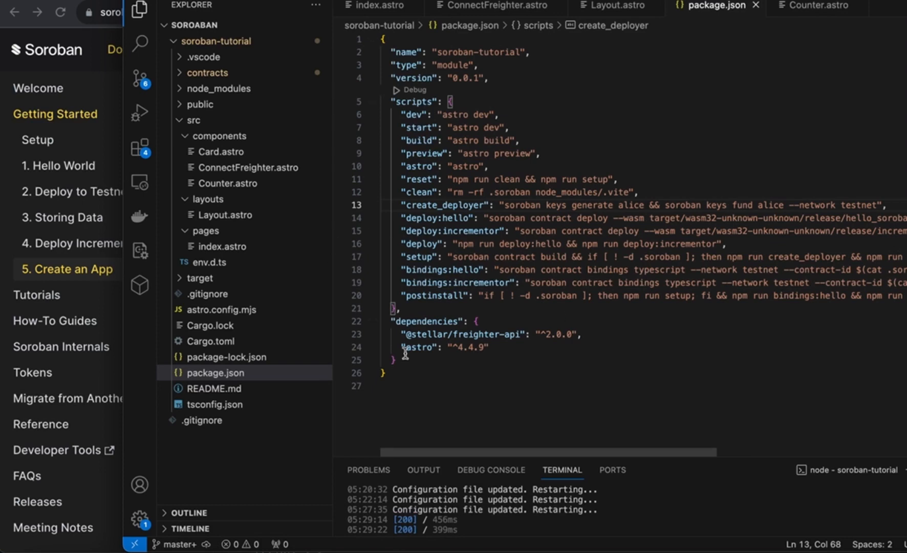
pyautogui.moveTo(435, 192)
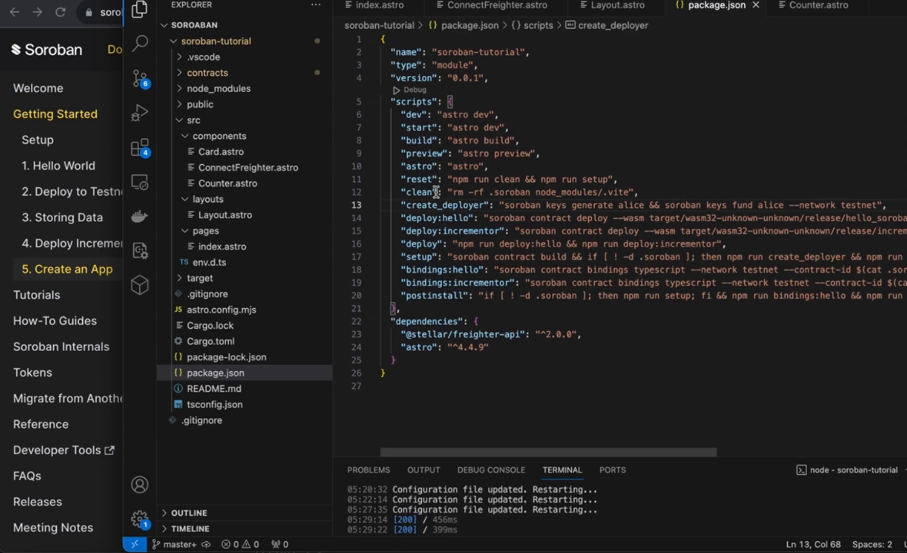
pyautogui.moveTo(610, 185)
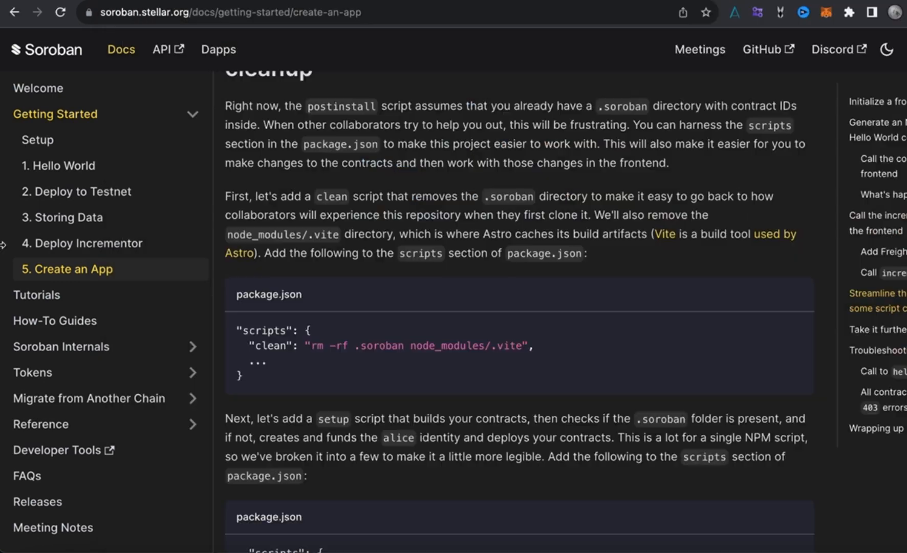
# Scroll the docs to the setup script block and the reset script step for package.json
pyautogui.scroll(-3)
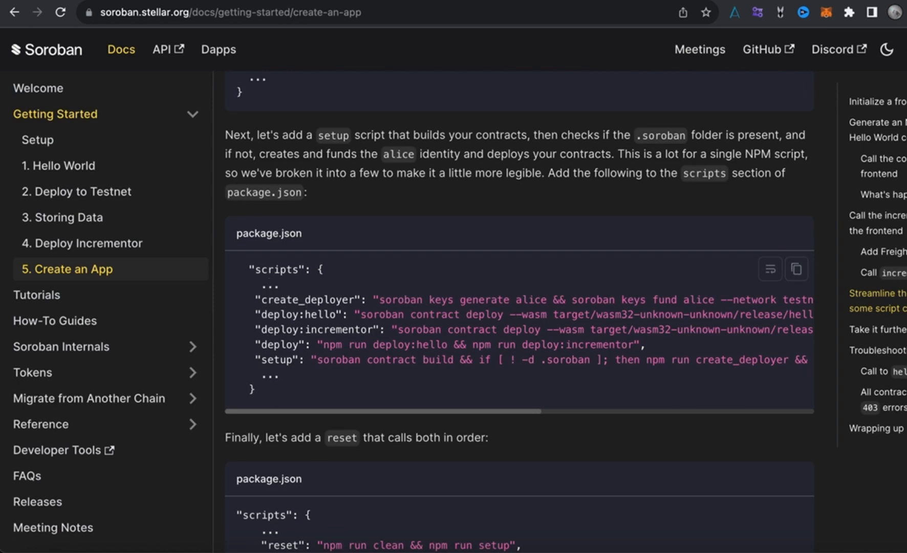
pyautogui.moveTo(319, 331)
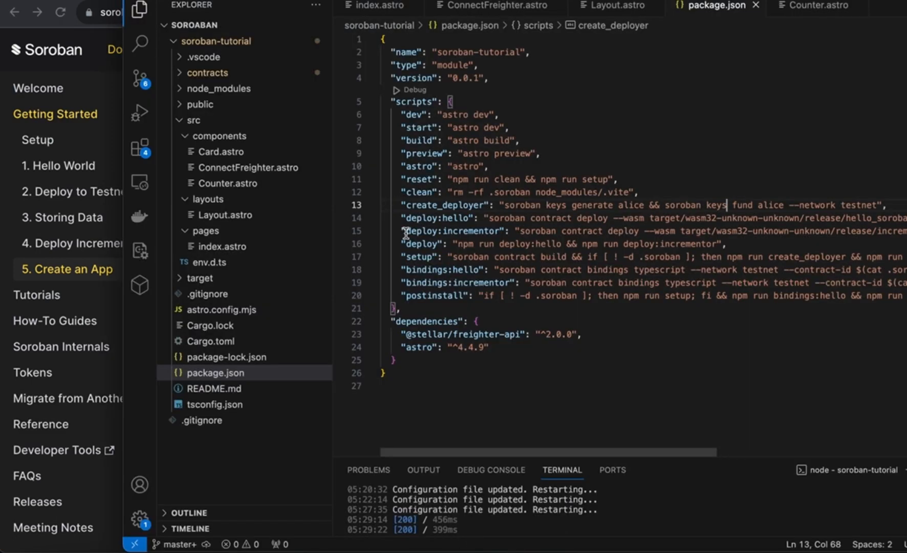
pyautogui.moveTo(434, 418)
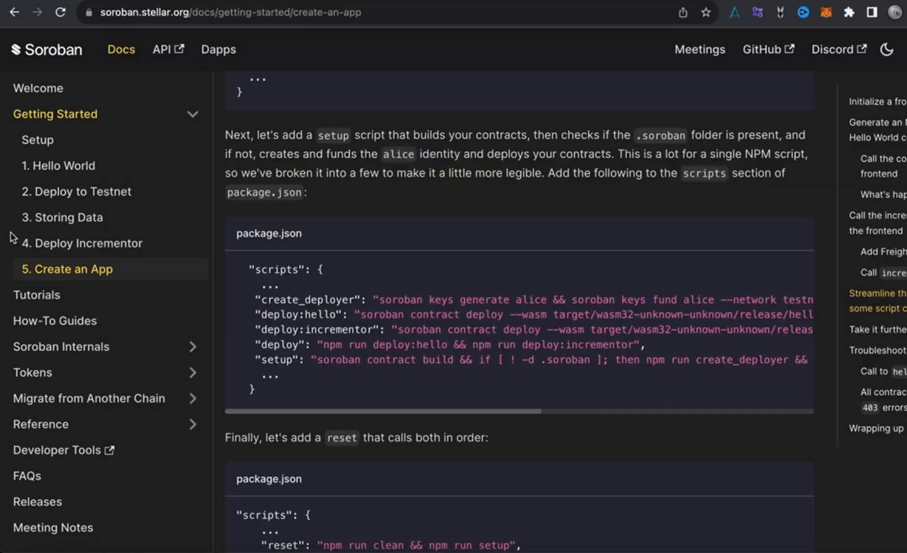
# Read the reset and postinstall .soroban snippets, comparing them against package.json in VS Code
pyautogui.scroll(-3)
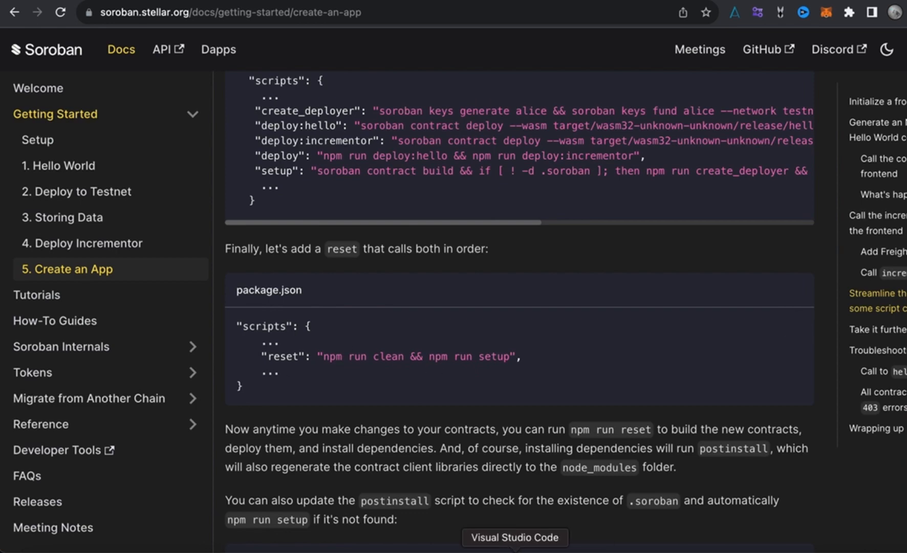
pyautogui.click(514, 538)
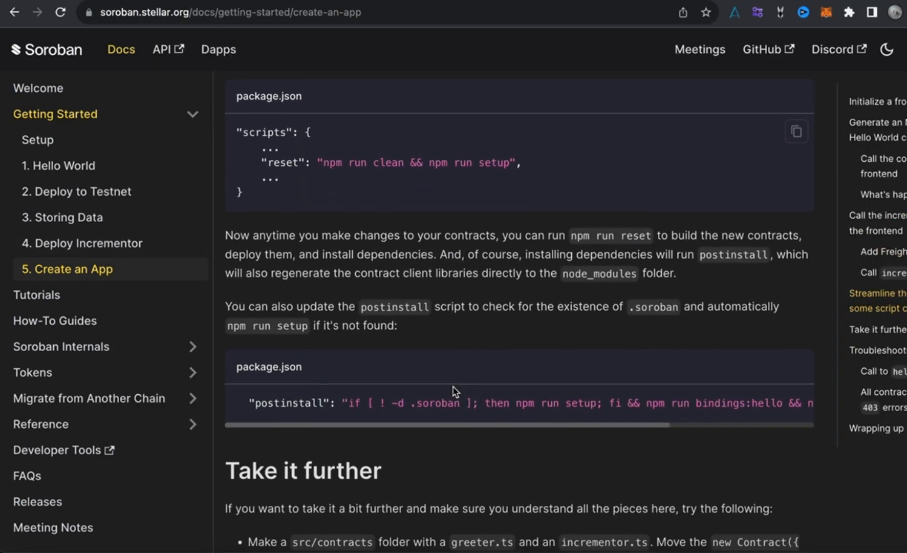
pyautogui.scroll(-3)
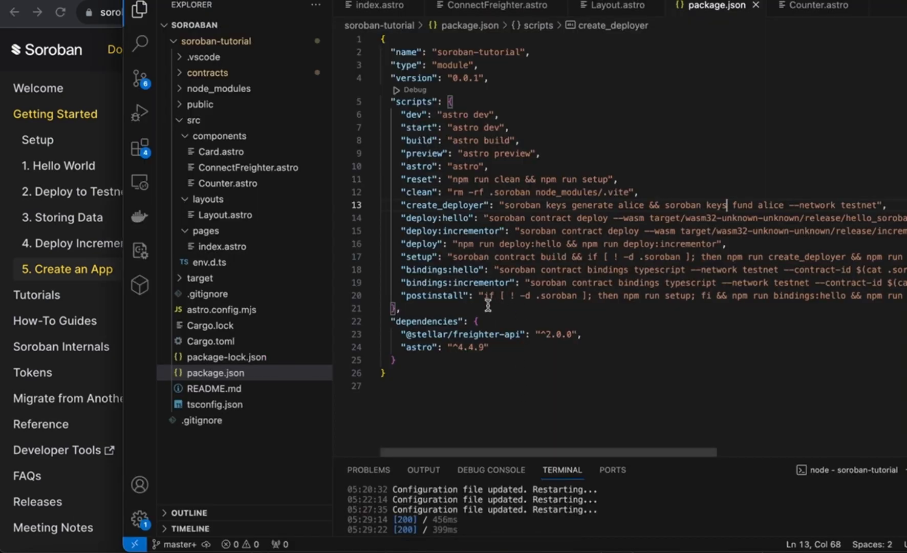
pyautogui.click(606, 296)
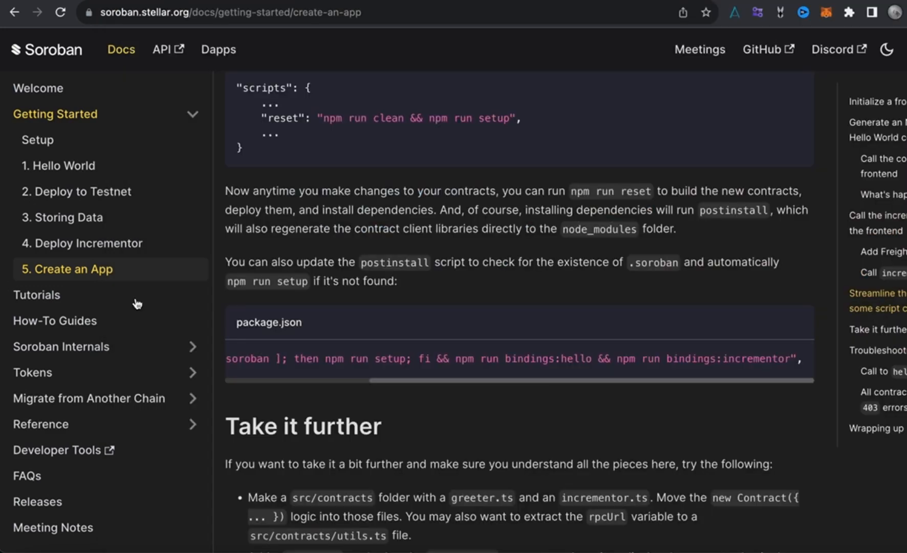
# Scroll through Take it further, Troubleshooting and Wrapping up to the Next: Tutorials link
pyautogui.scroll(-3)
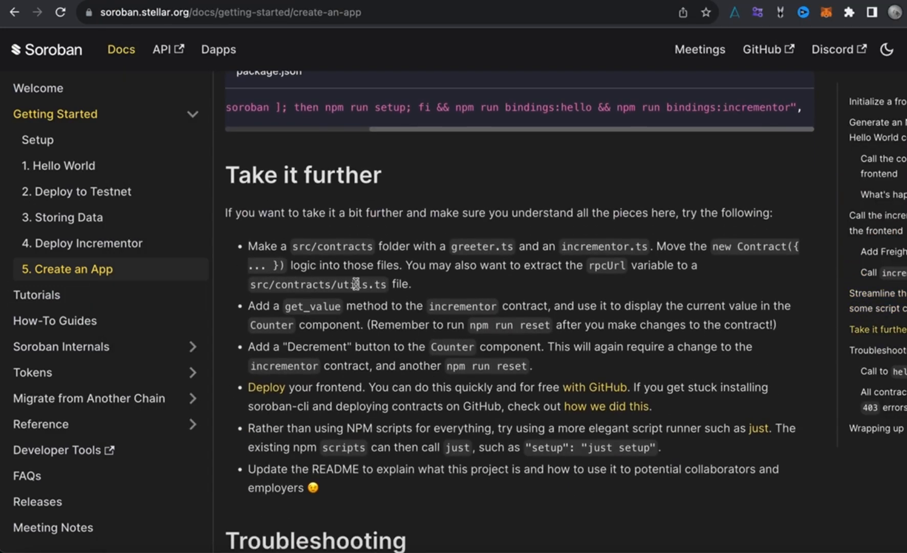
pyautogui.scroll(-3)
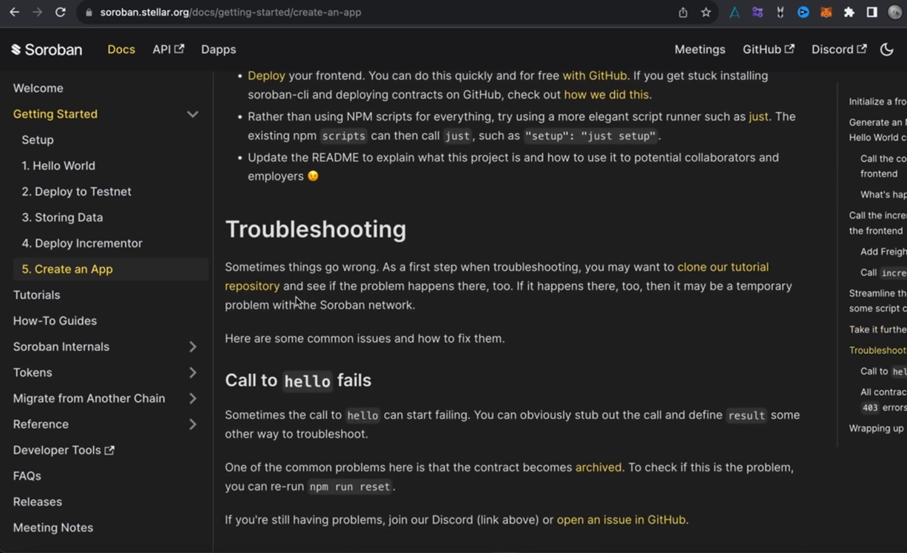
pyautogui.scroll(-3)
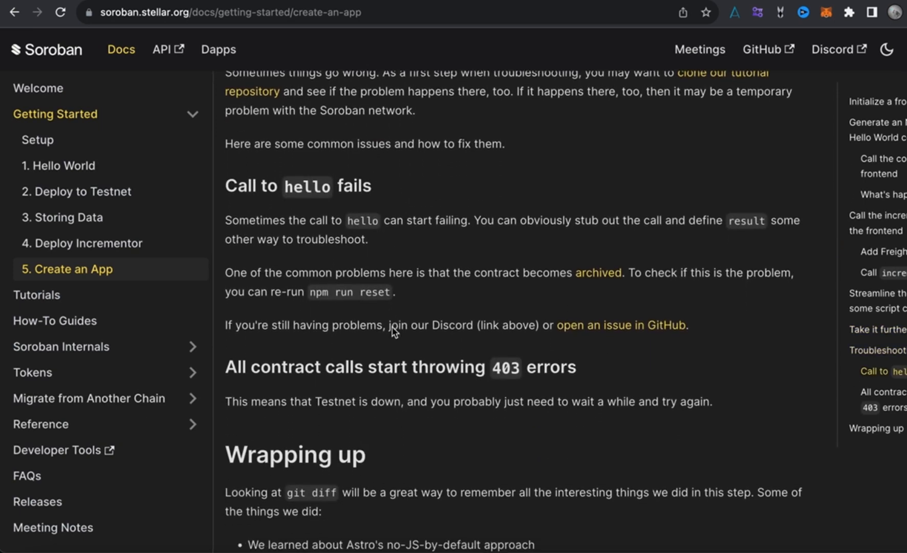
pyautogui.scroll(-3)
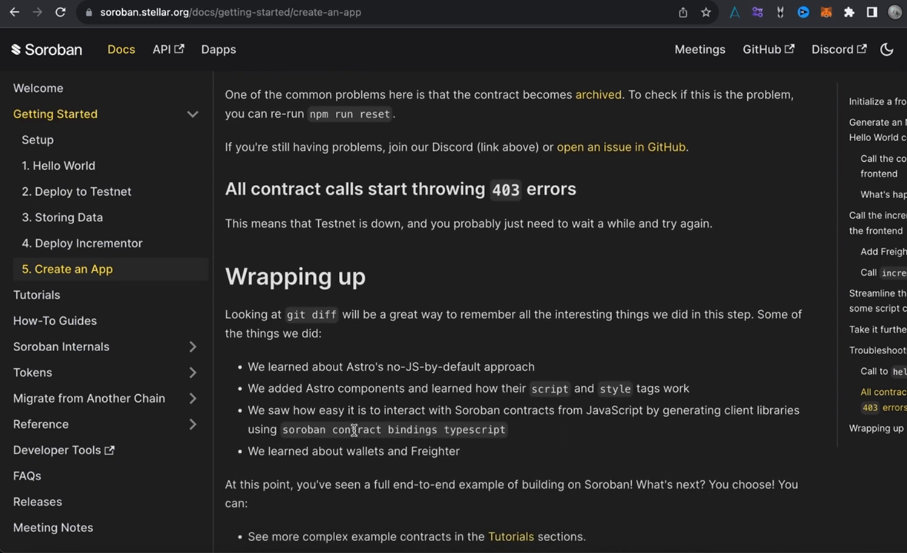
pyautogui.scroll(-3)
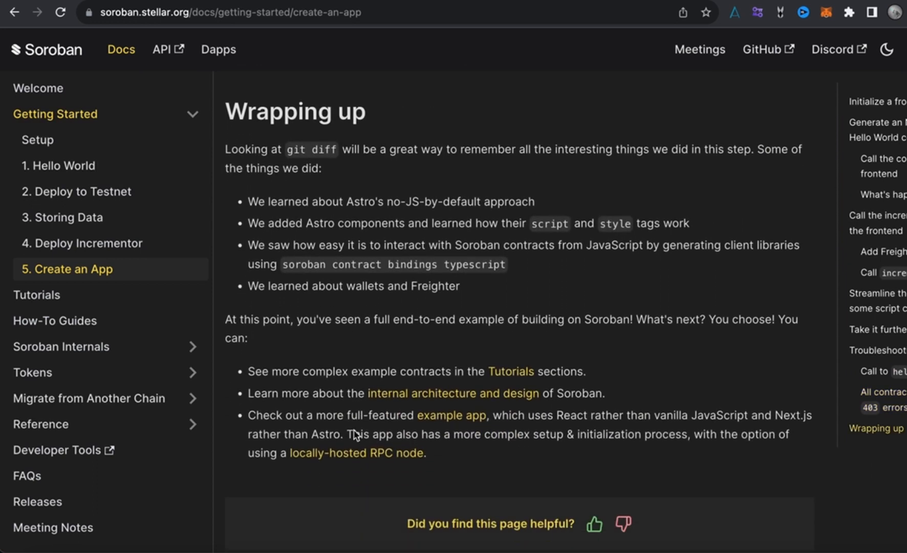
pyautogui.scroll(-3)
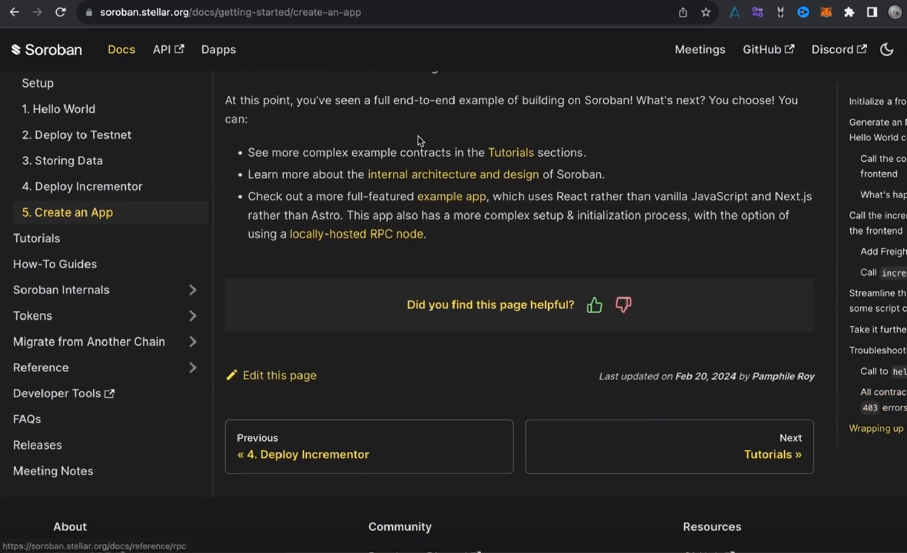
pyautogui.moveTo(510, 153)
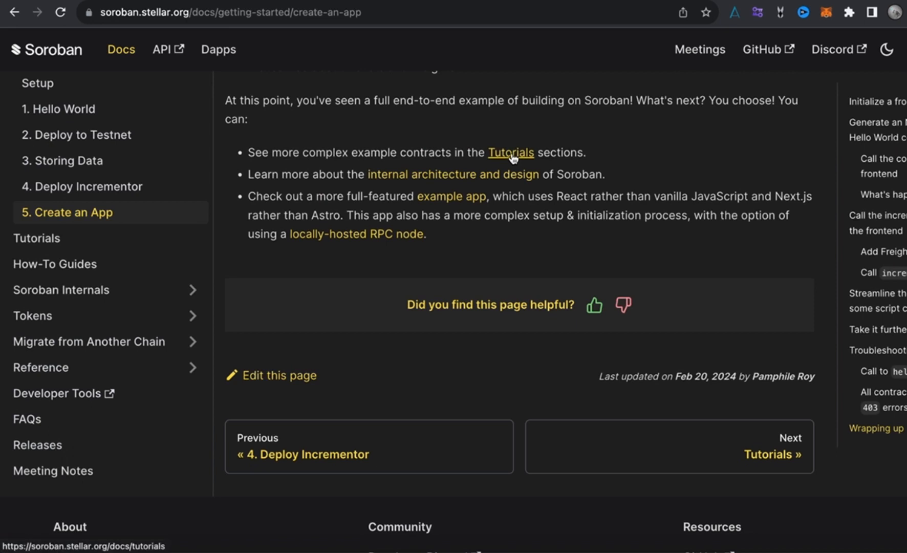